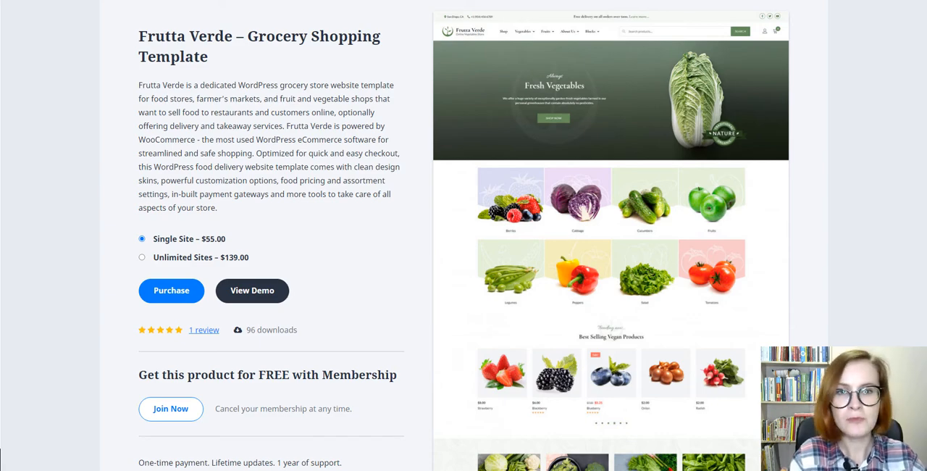
Step: Scroll through the Frutta Verde homepage down to the shop link
{"action": "scroll", "scroll_direction": "down", "scroll_amount": 3}
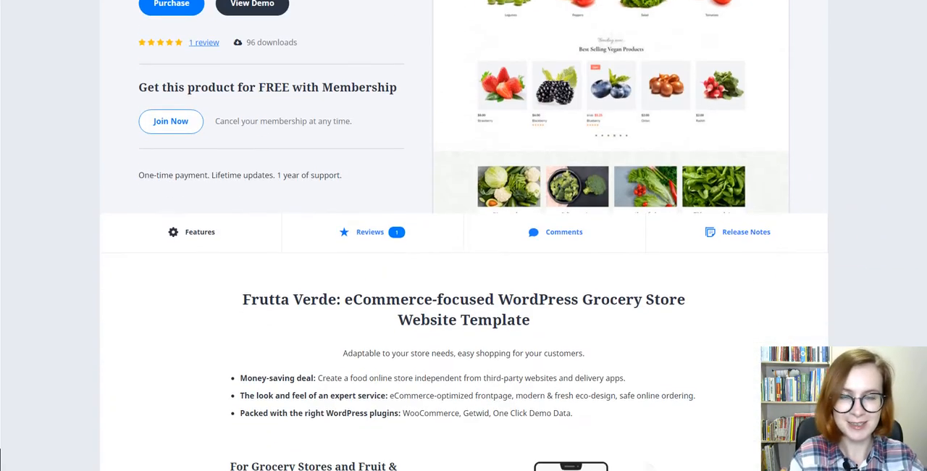
{"action": "scroll", "scroll_direction": "down", "scroll_amount": 3}
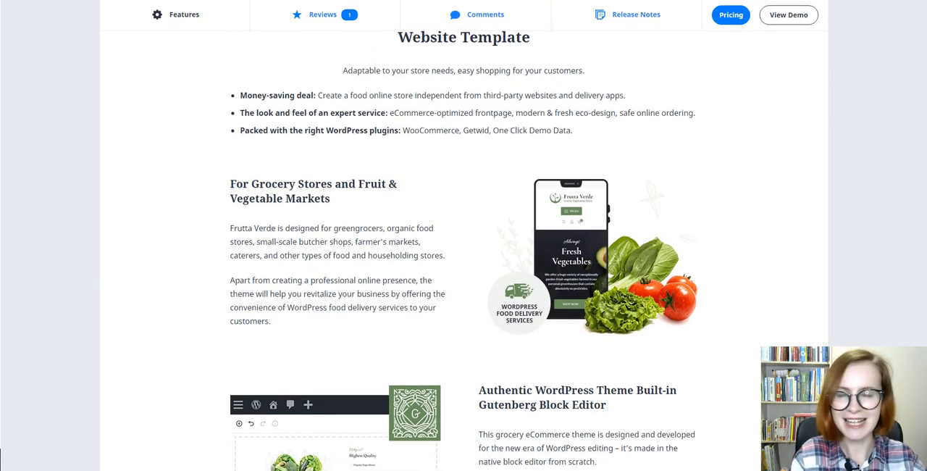
{"action": "scroll", "scroll_direction": "down", "scroll_amount": 3}
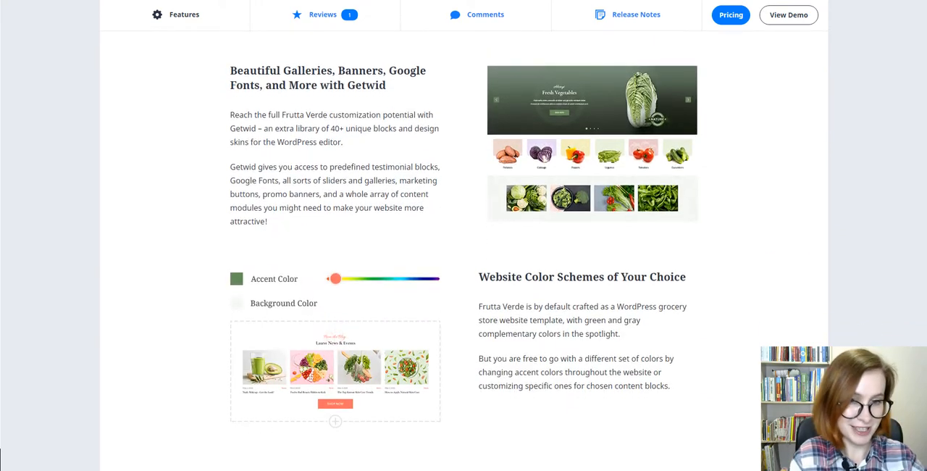
{"action": "scroll", "scroll_direction": "down", "scroll_amount": 3}
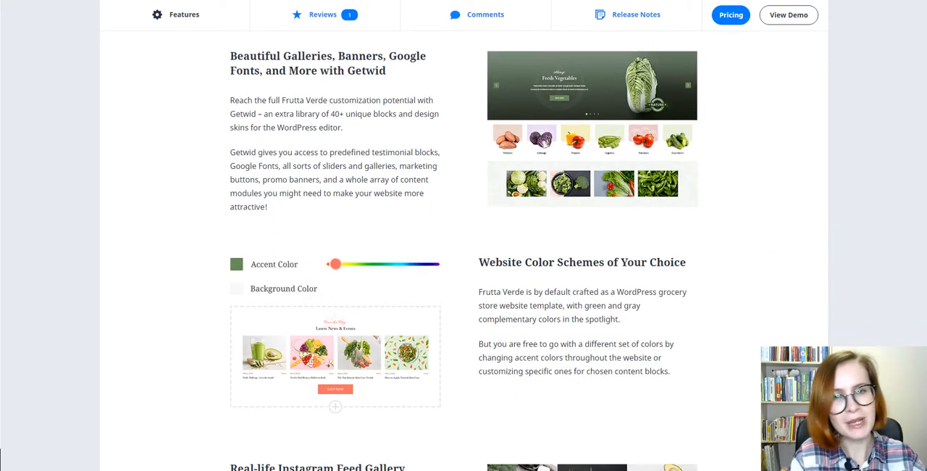
{"action": "scroll", "scroll_direction": "down", "scroll_amount": 3}
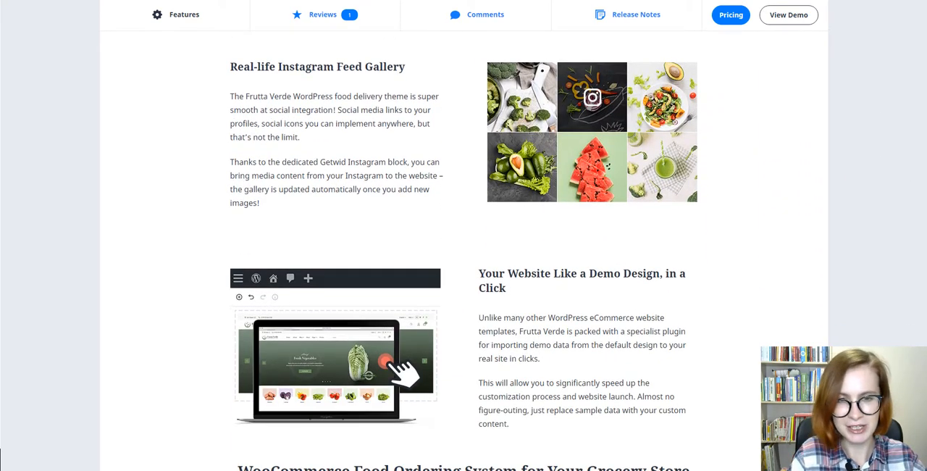
{"action": "scroll", "scroll_direction": "down", "scroll_amount": 3}
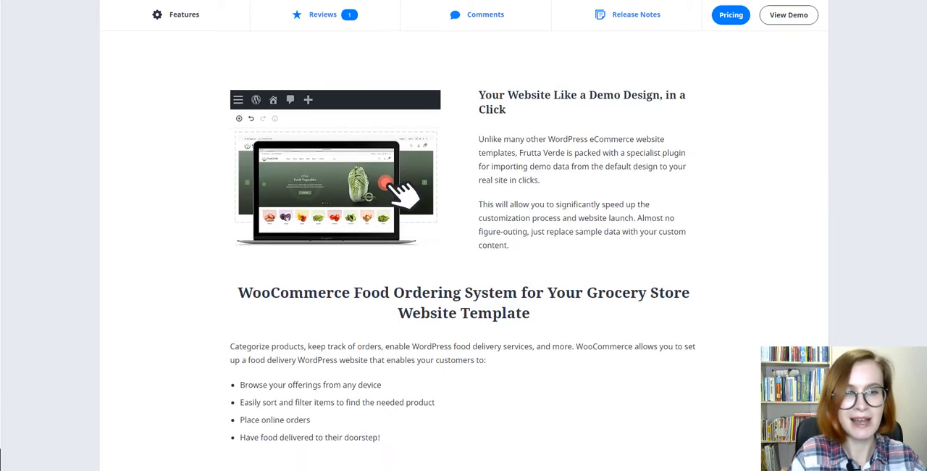
{"action": "scroll", "scroll_direction": "down", "scroll_amount": 3}
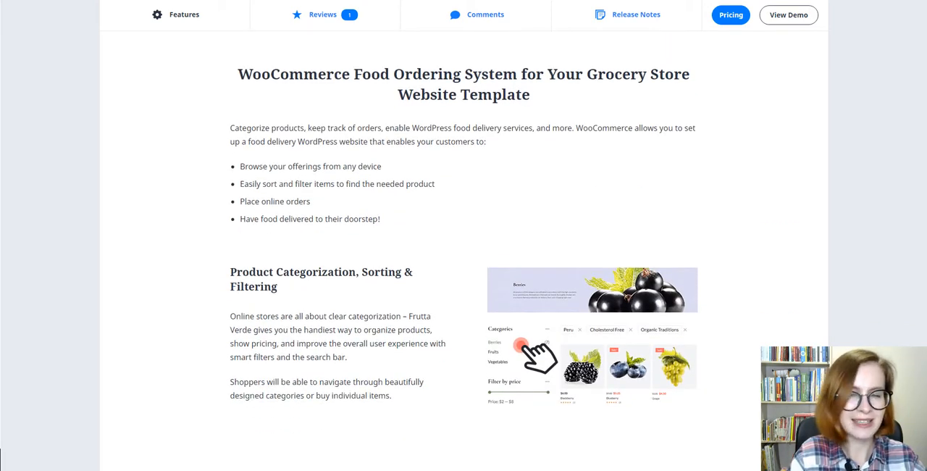
{"action": "scroll", "scroll_direction": "down", "scroll_amount": 3}
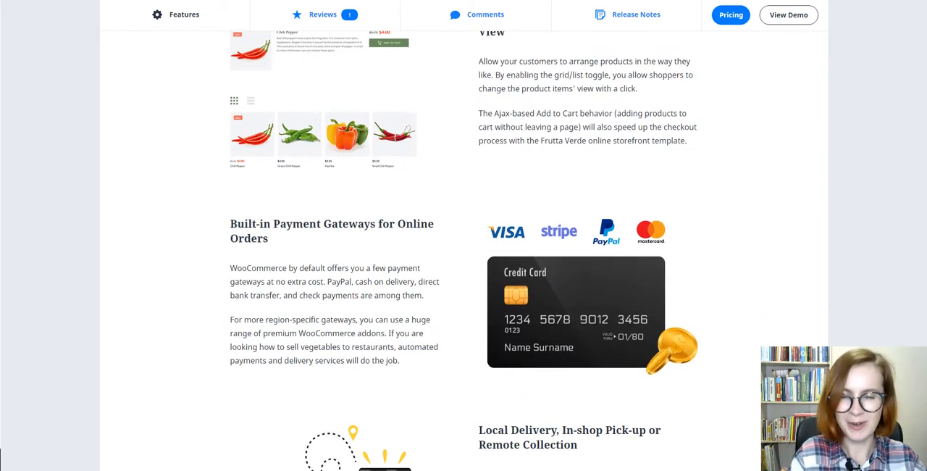
{"action": "scroll", "scroll_direction": "up", "scroll_amount": 3}
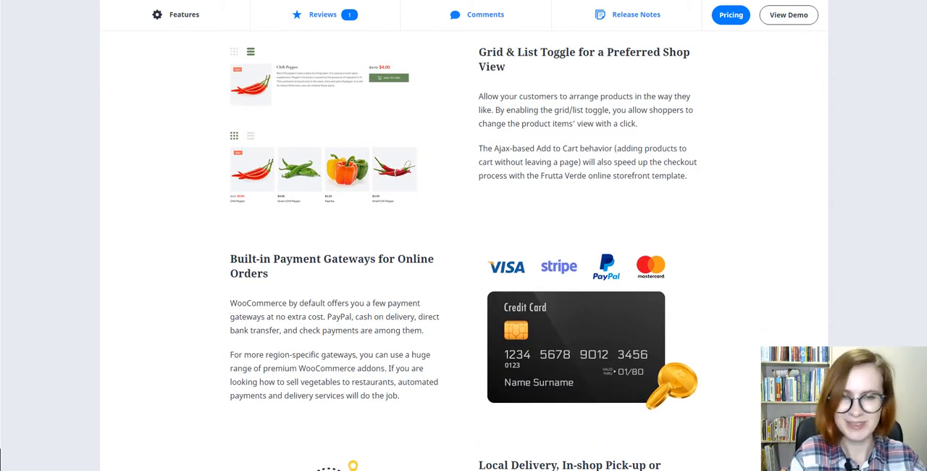
{"action": "scroll", "scroll_direction": "down", "scroll_amount": 3}
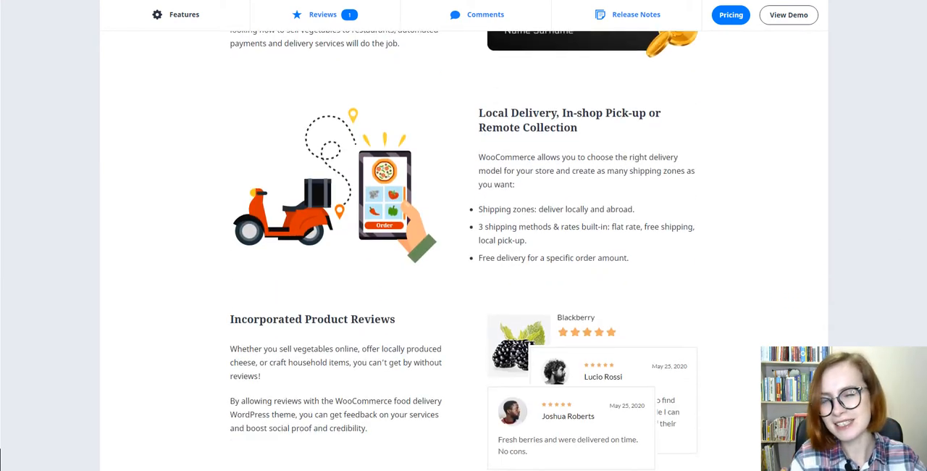
{"action": "scroll", "scroll_direction": "down", "scroll_amount": 3}
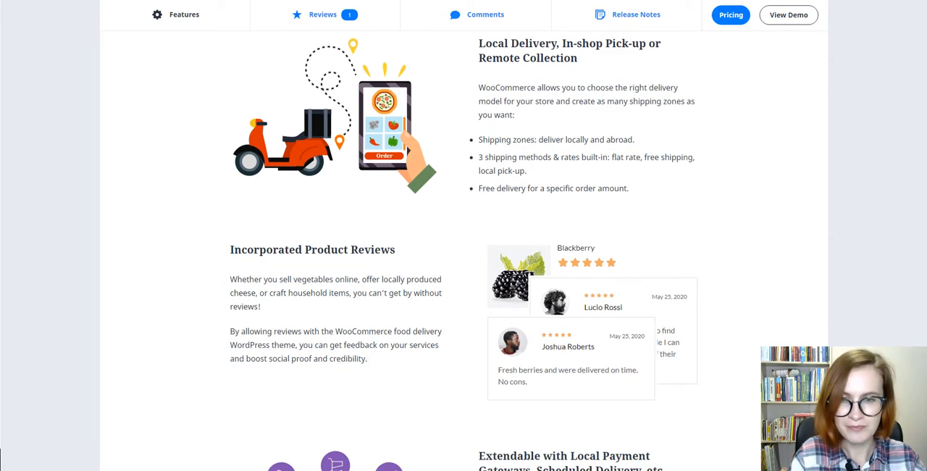
{"action": "scroll", "scroll_direction": "down", "scroll_amount": 3}
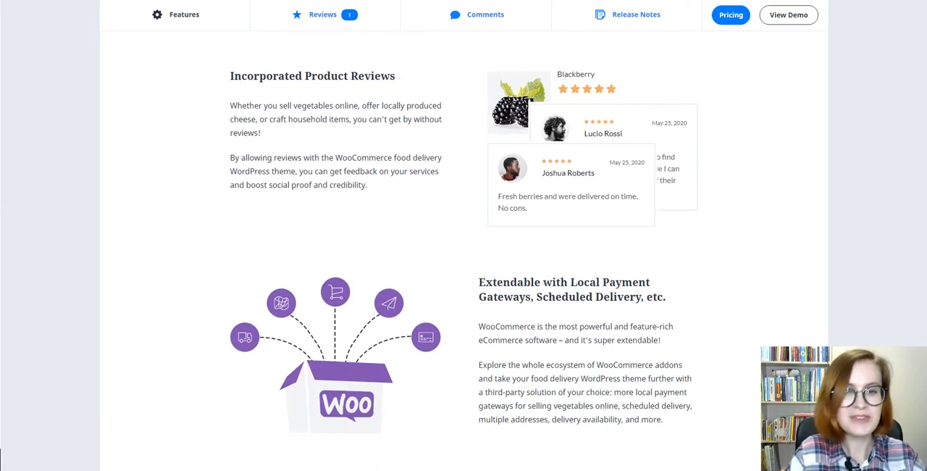
{"action": "scroll", "scroll_direction": "down", "scroll_amount": 3}
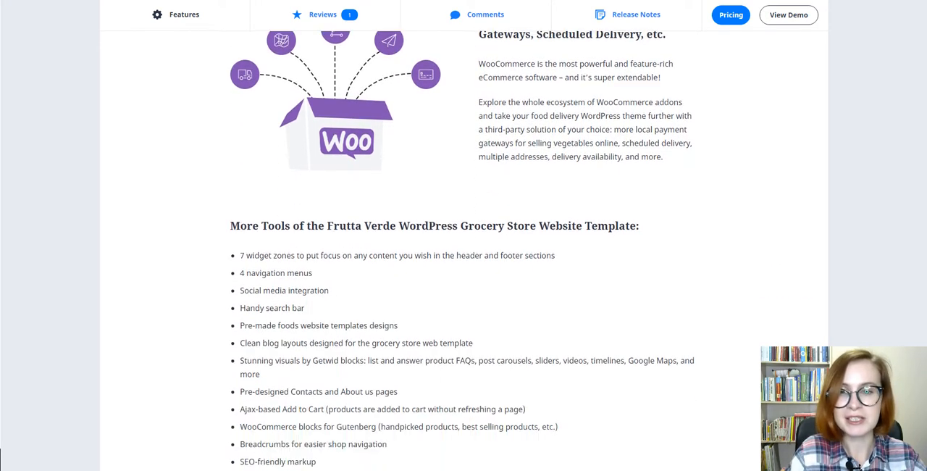
{"action": "scroll", "scroll_direction": "down", "scroll_amount": 3}
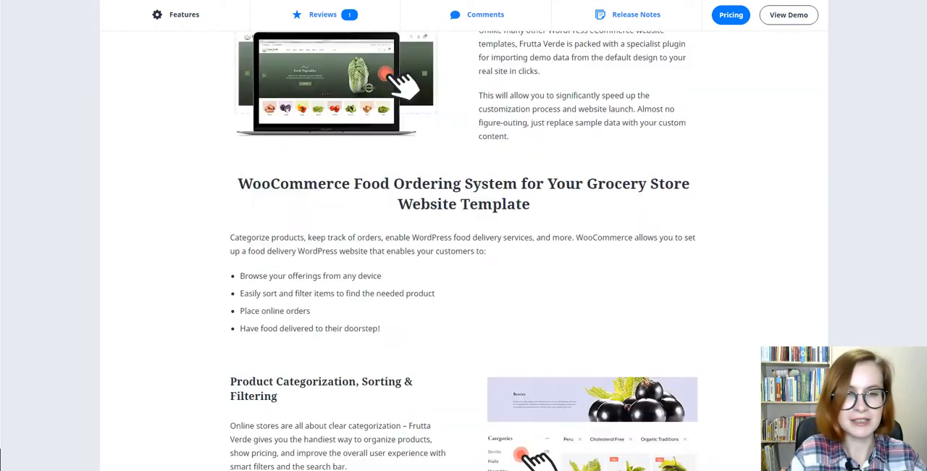
{"action": "scroll", "scroll_direction": "up", "scroll_amount": 3}
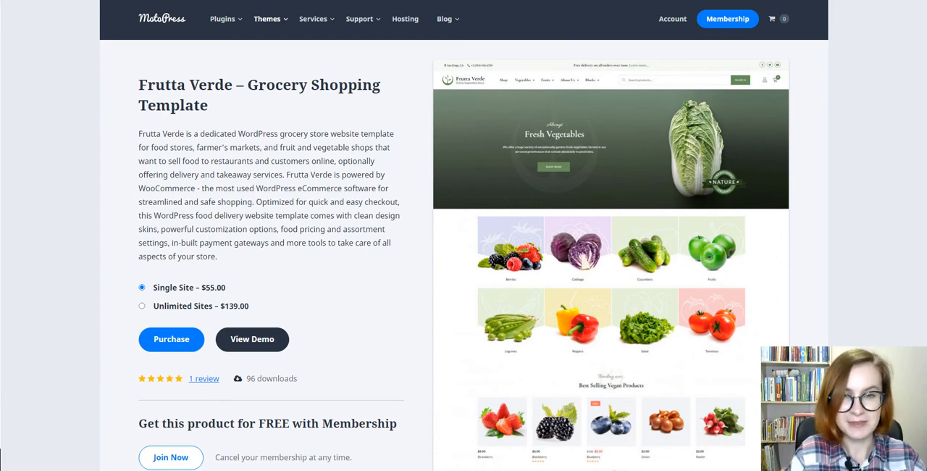
Step: Open the shop, filter to the Berries category, and add Currant to the cart
{"action": "left_click", "coordinate": [252, 339]}
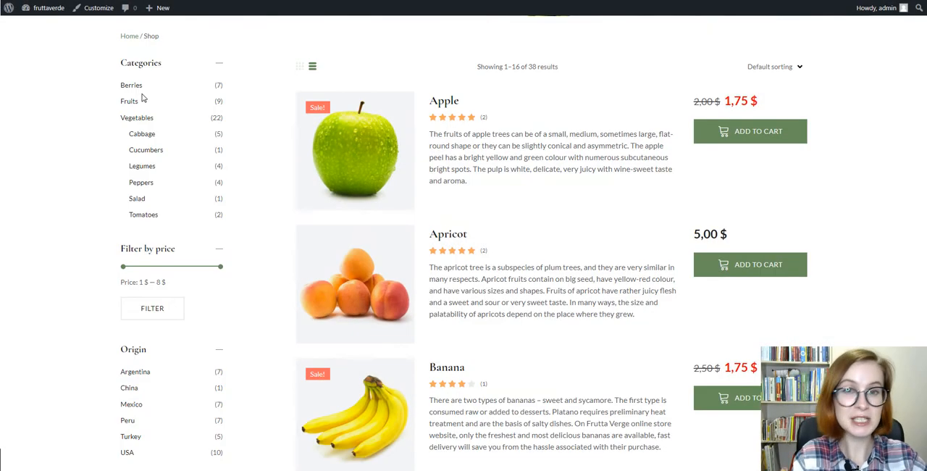
{"action": "left_click", "coordinate": [131, 84]}
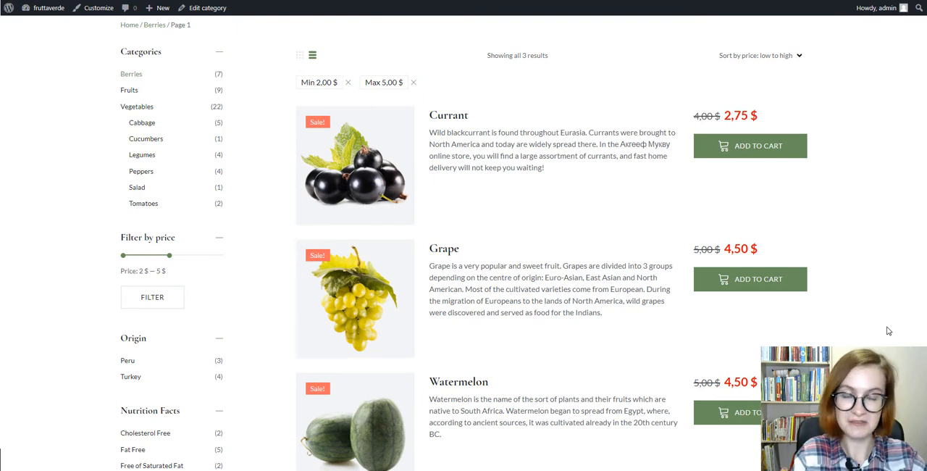
{"action": "scroll", "scroll_direction": "up", "scroll_amount": 3}
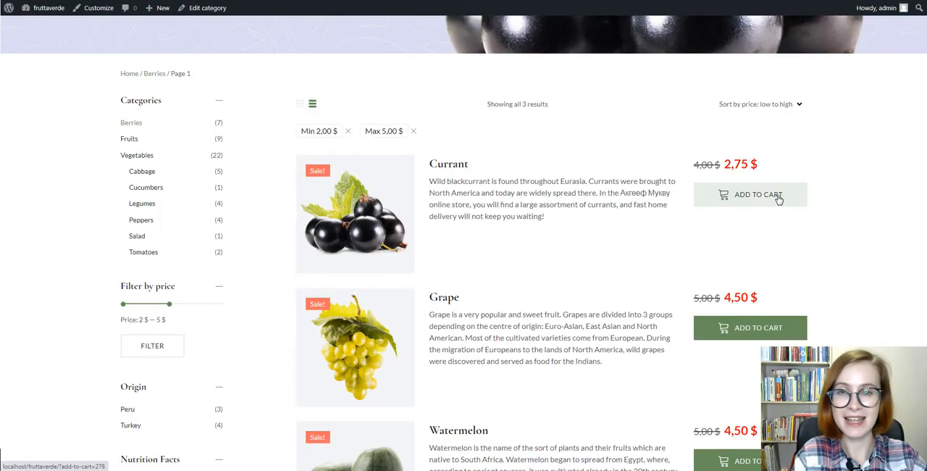
{"action": "left_click", "coordinate": [749, 194]}
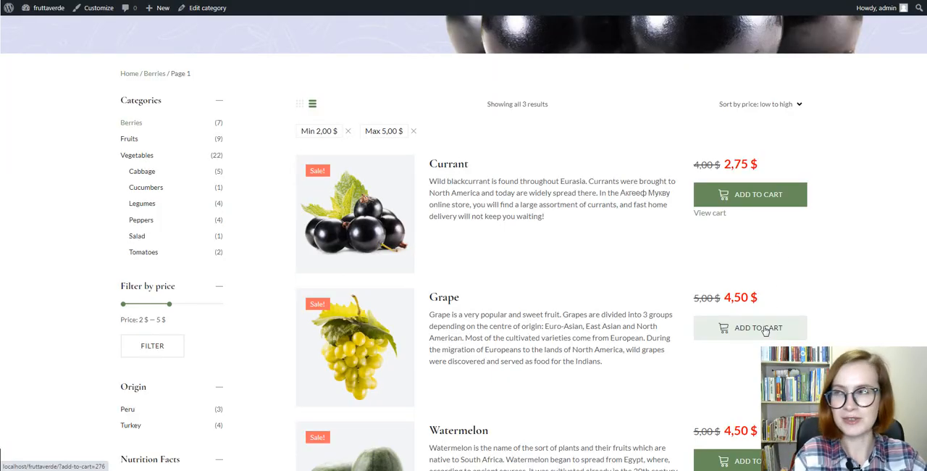
{"action": "scroll", "scroll_direction": "up", "scroll_amount": 3}
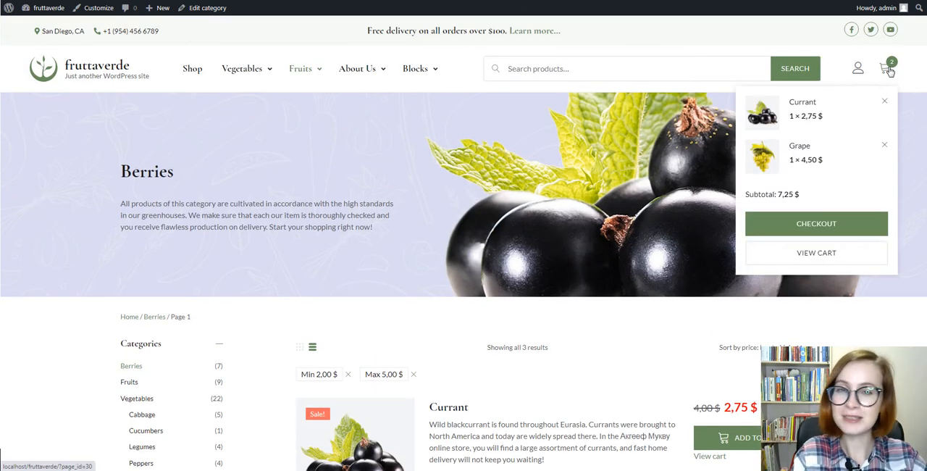
{"action": "mouse_move", "coordinate": [886, 68]}
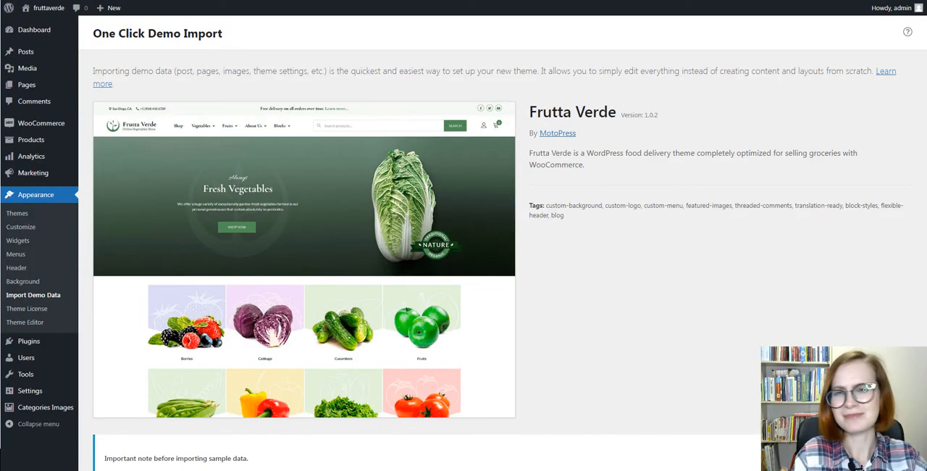
Step: Start Import Demo Data and confirm Continue & Import for the Frutta Verde content
{"action": "scroll", "scroll_direction": "down", "scroll_amount": 3}
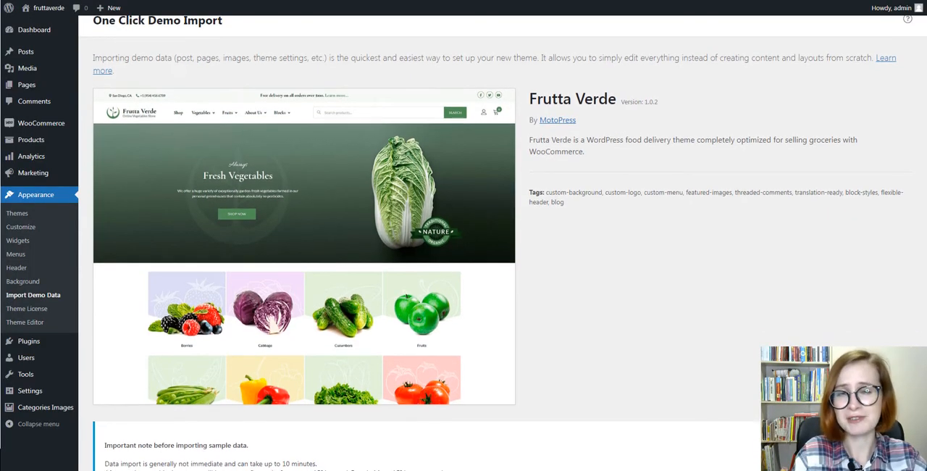
{"action": "scroll", "scroll_direction": "down", "scroll_amount": 3}
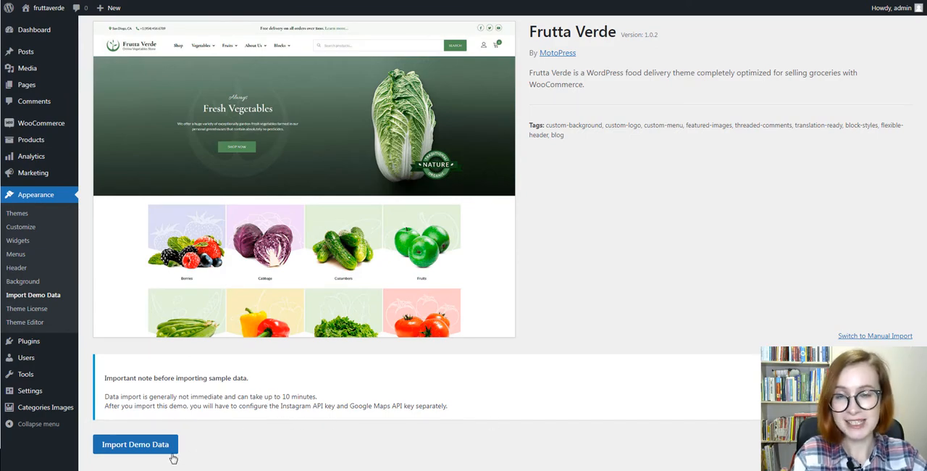
{"action": "left_click", "coordinate": [135, 444]}
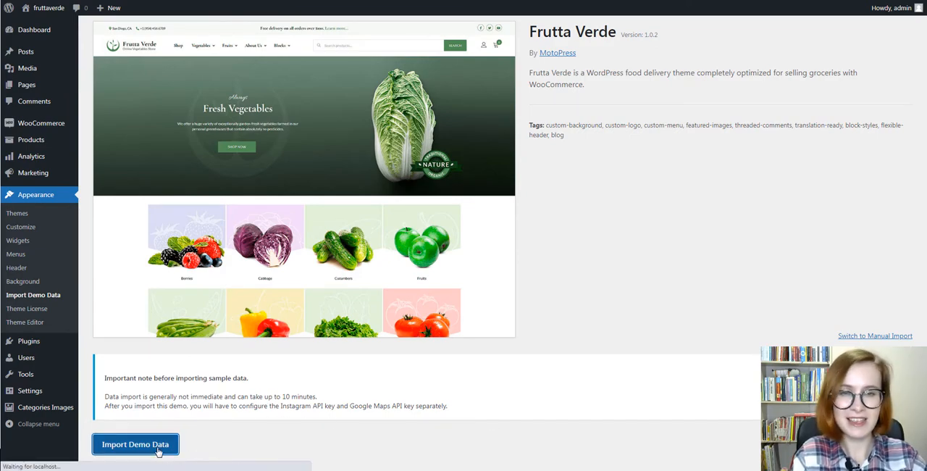
{"action": "left_click", "coordinate": [135, 444]}
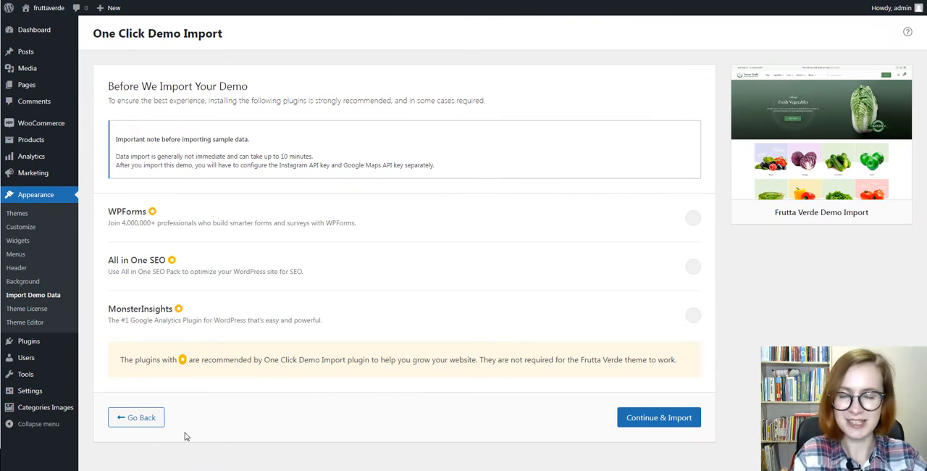
{"action": "scroll", "scroll_direction": "down", "scroll_amount": 3}
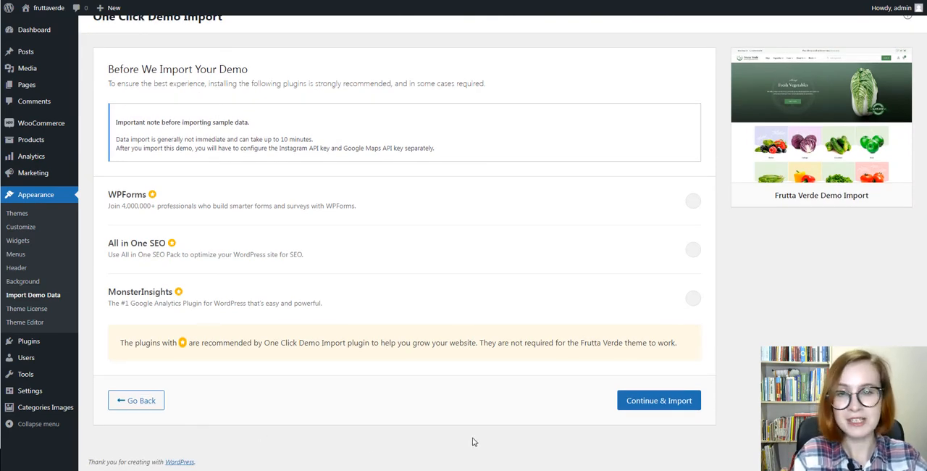
{"action": "left_click", "coordinate": [658, 400]}
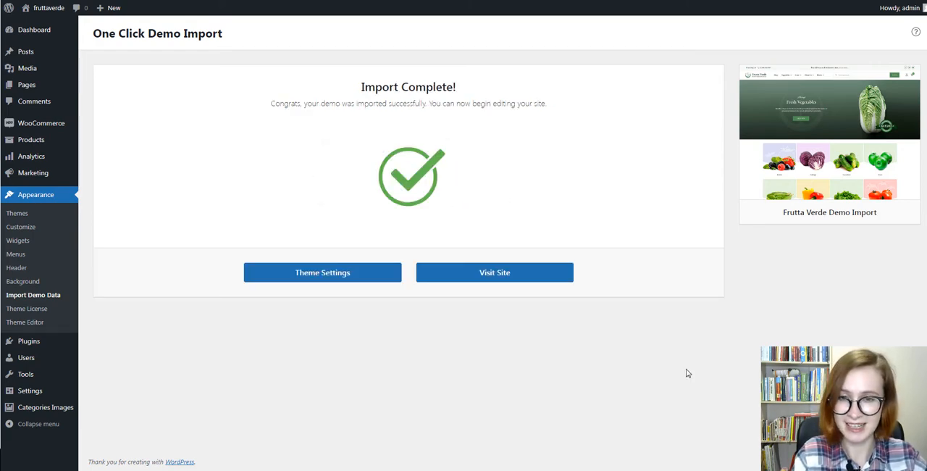
Step: Visit the imported Frutta Verde site and scroll its Fresh Vegetables homepage
{"action": "left_click", "coordinate": [494, 272]}
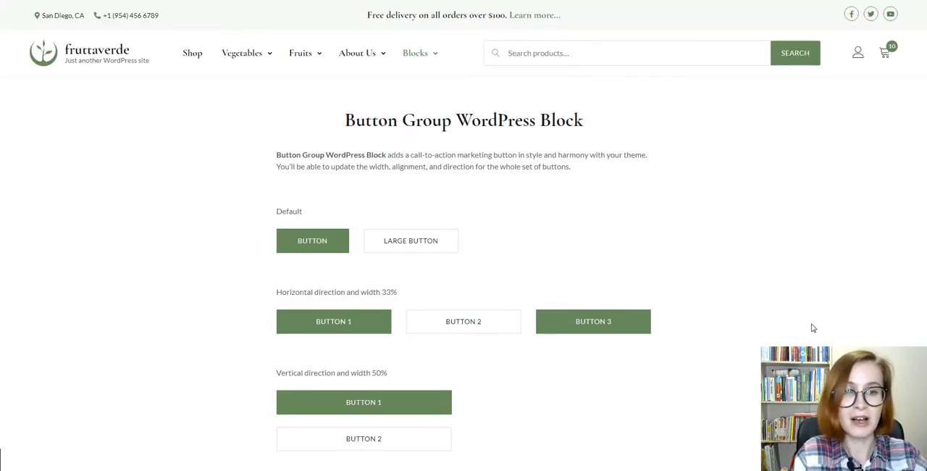
{"action": "scroll", "scroll_direction": "down", "scroll_amount": 3}
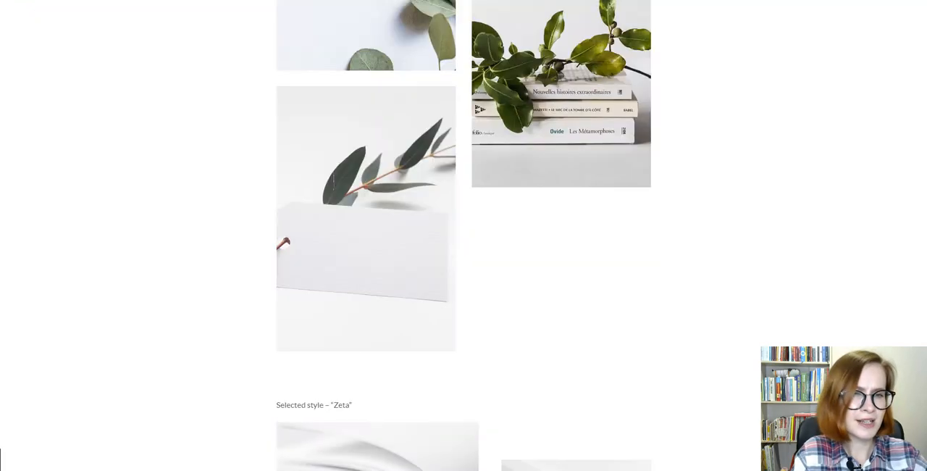
{"action": "scroll", "scroll_direction": "up", "scroll_amount": 3}
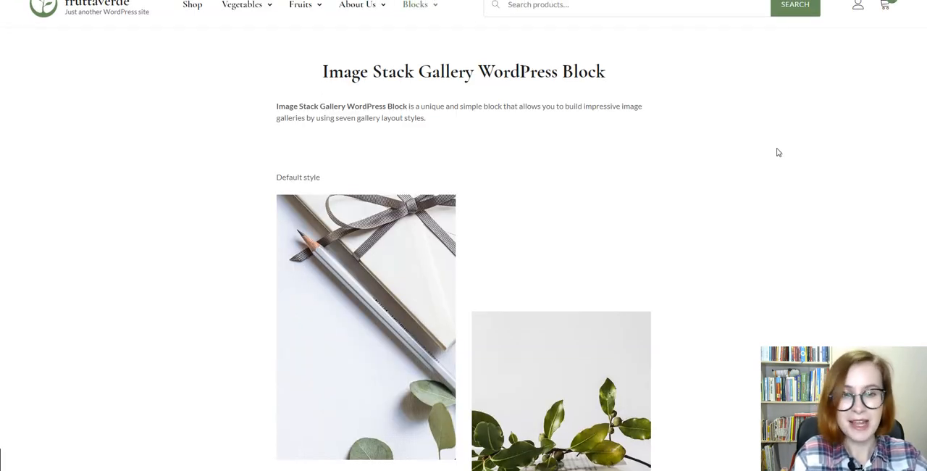
{"action": "scroll", "scroll_direction": "down", "scroll_amount": 3}
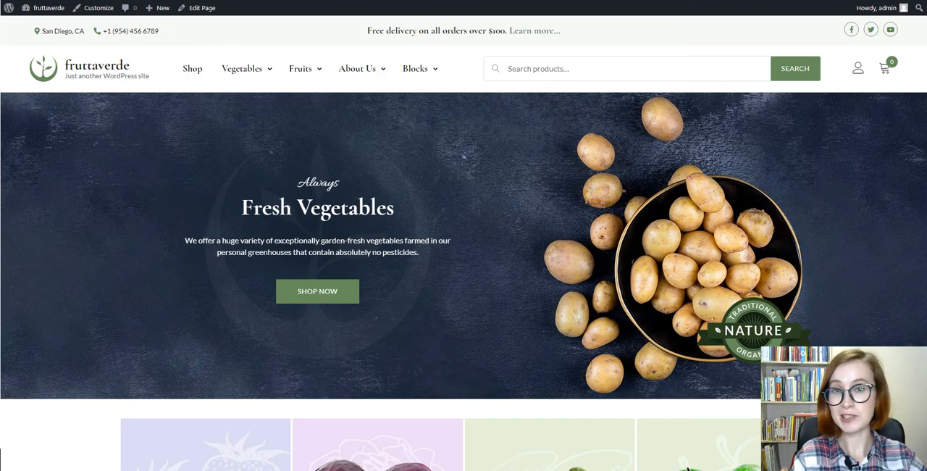
{"action": "scroll", "scroll_direction": "down", "scroll_amount": 3}
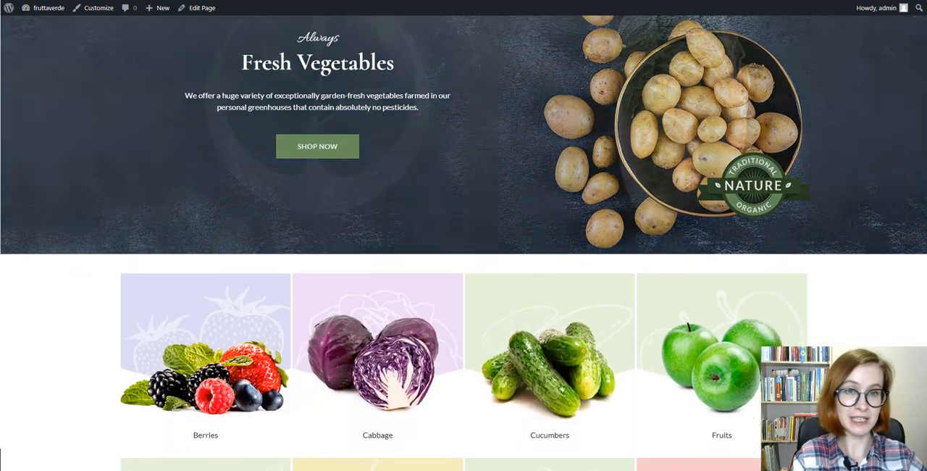
{"action": "scroll", "scroll_direction": "down", "scroll_amount": 3}
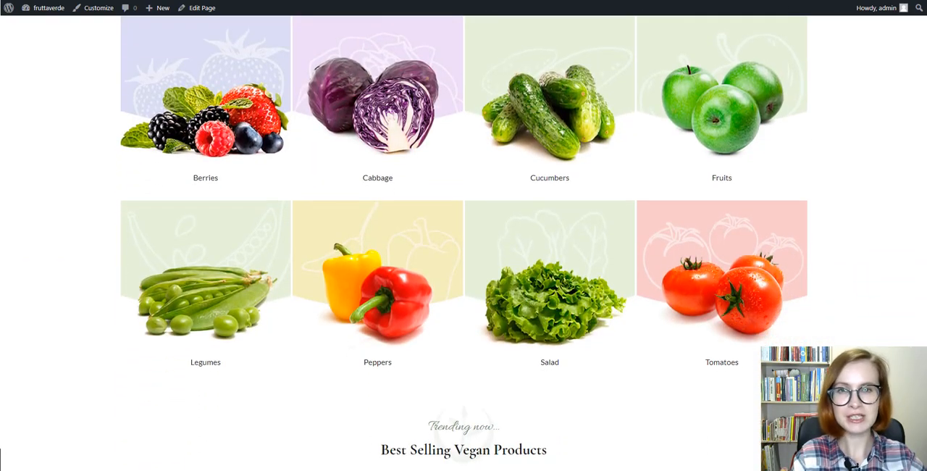
{"action": "scroll", "scroll_direction": "down", "scroll_amount": 3}
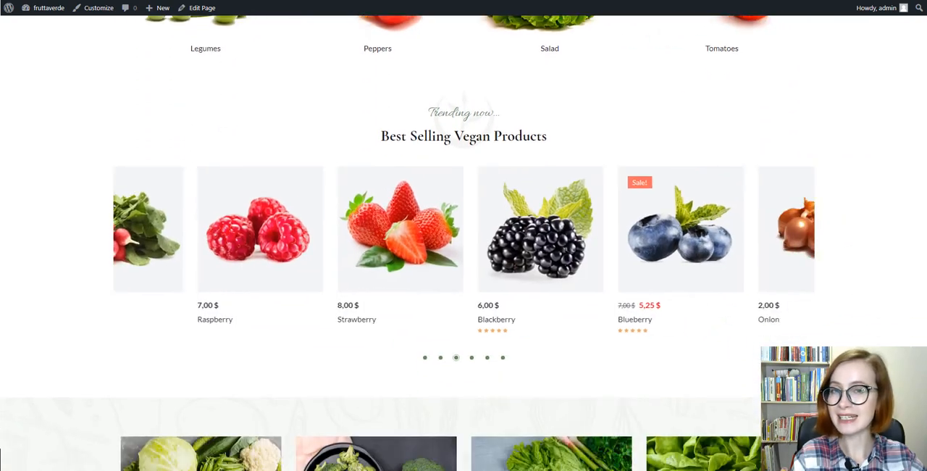
{"action": "scroll", "scroll_direction": "down", "scroll_amount": 3}
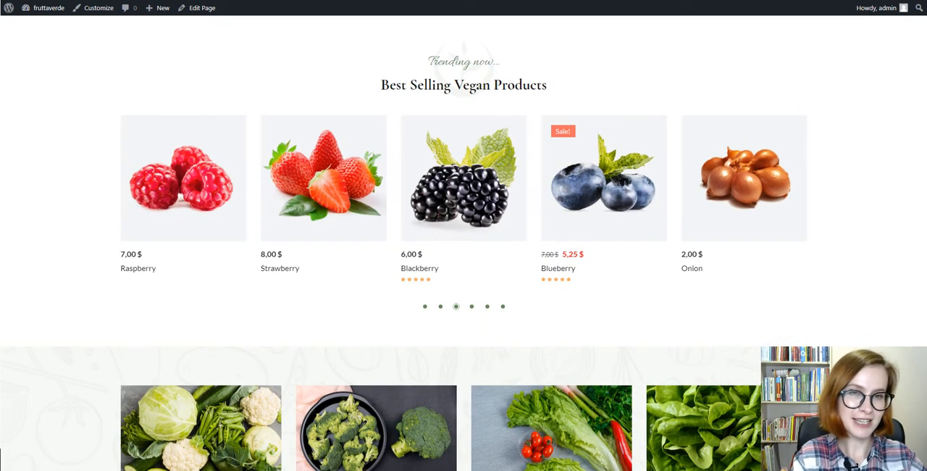
{"action": "scroll", "scroll_direction": "down", "scroll_amount": 3}
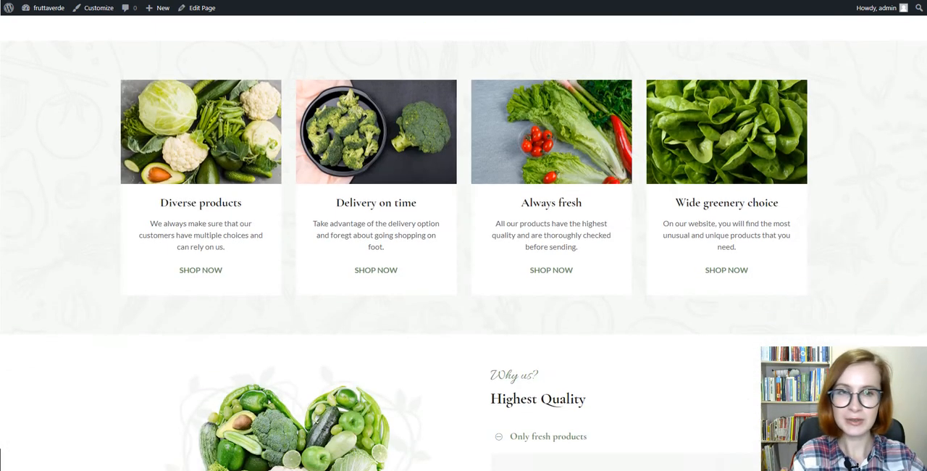
{"action": "scroll", "scroll_direction": "down", "scroll_amount": 3}
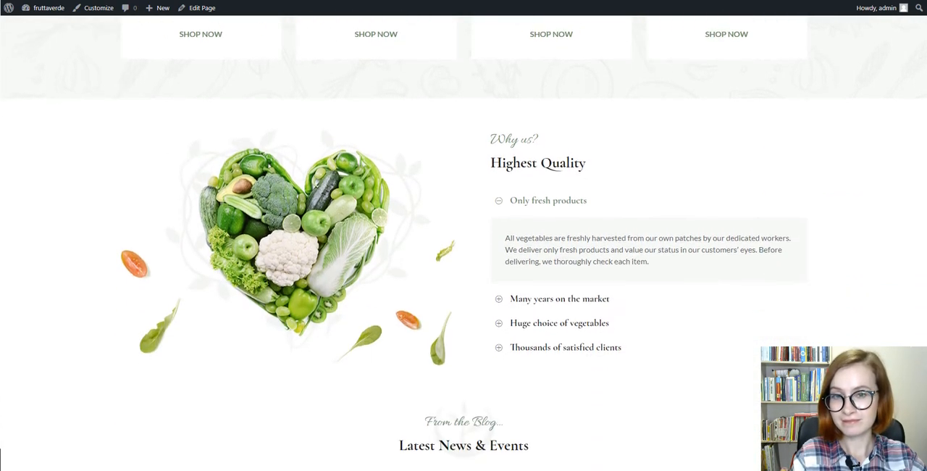
{"action": "scroll", "scroll_direction": "down", "scroll_amount": 3}
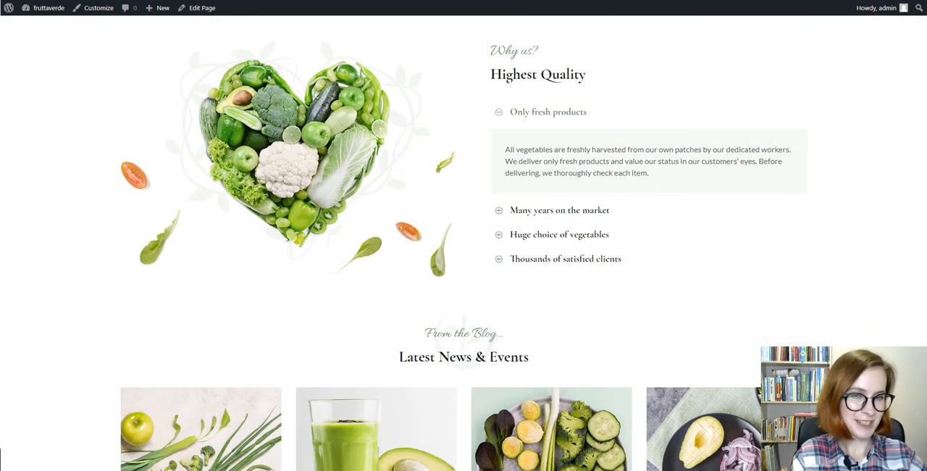
{"action": "scroll", "scroll_direction": "down", "scroll_amount": 3}
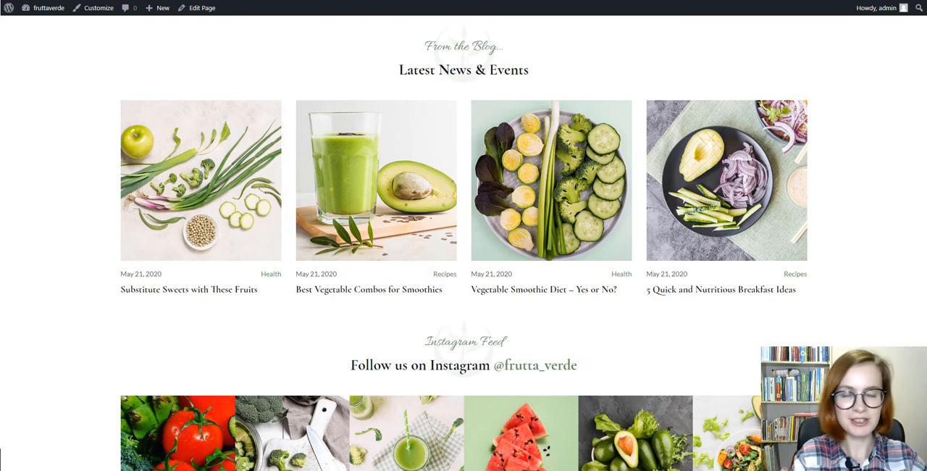
{"action": "scroll", "scroll_direction": "down", "scroll_amount": 3}
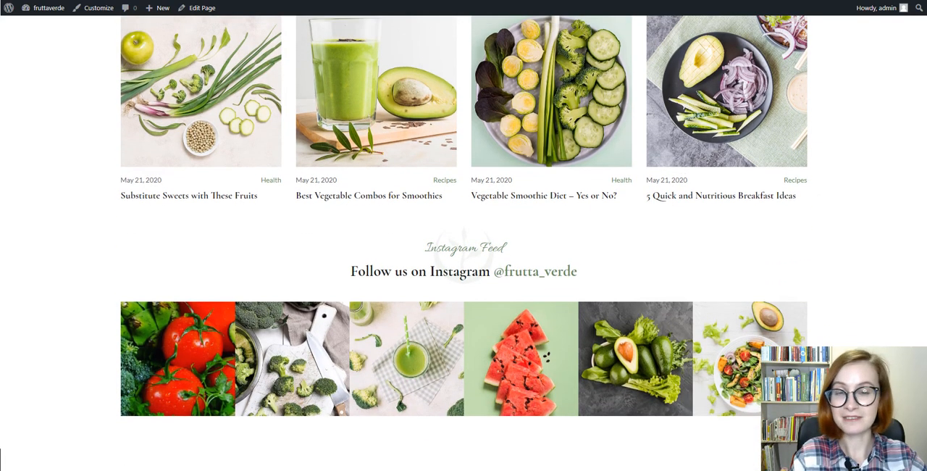
{"action": "scroll", "scroll_direction": "down", "scroll_amount": 3}
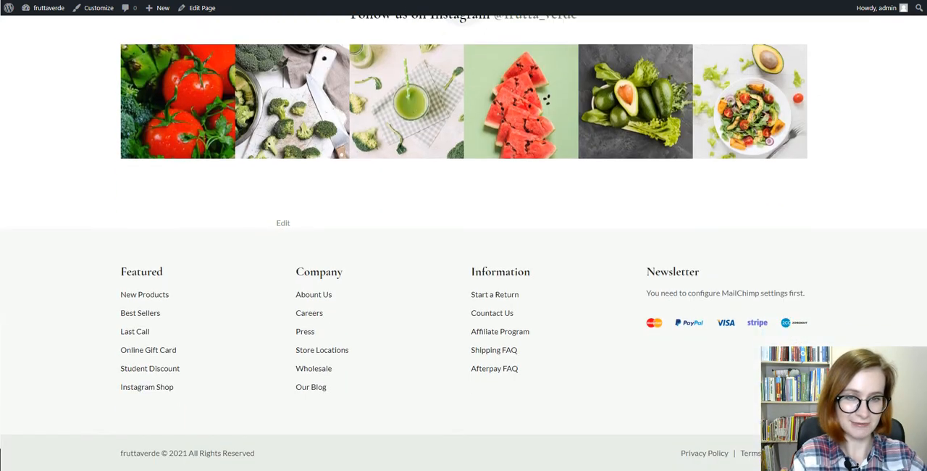
{"action": "scroll", "scroll_direction": "up", "scroll_amount": 3}
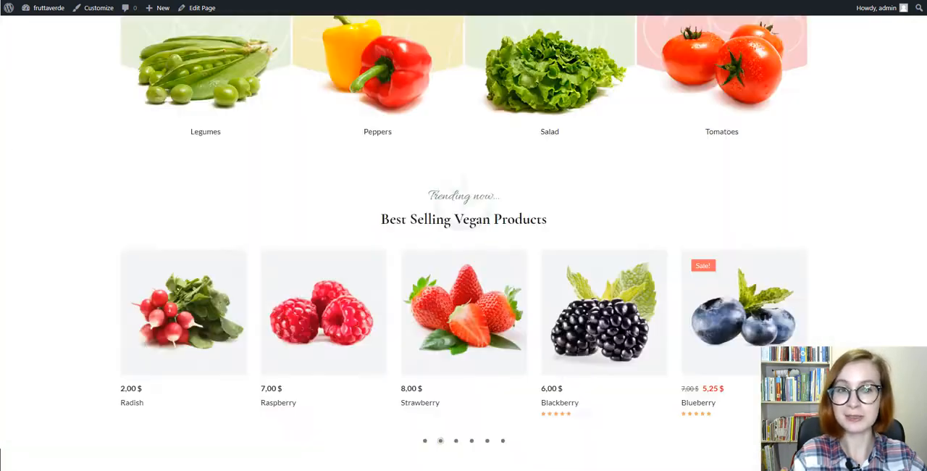
{"action": "scroll", "scroll_direction": "up", "scroll_amount": 3}
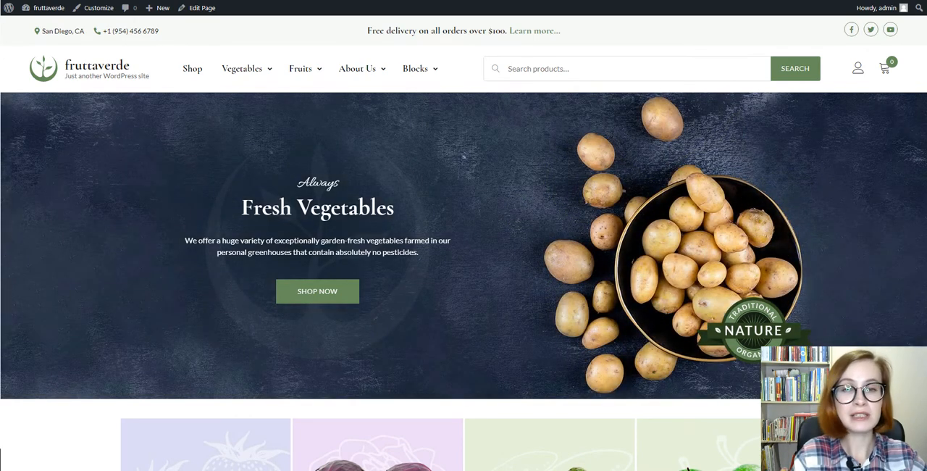
Step: Open the Home page in the editor and inspect the hero Section's background image settings
{"action": "left_click", "coordinate": [202, 8]}
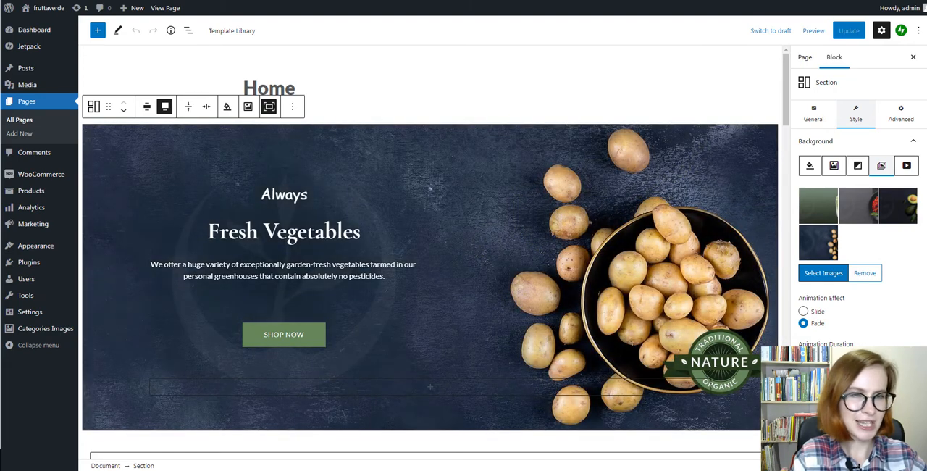
{"action": "left_click", "coordinate": [841, 165]}
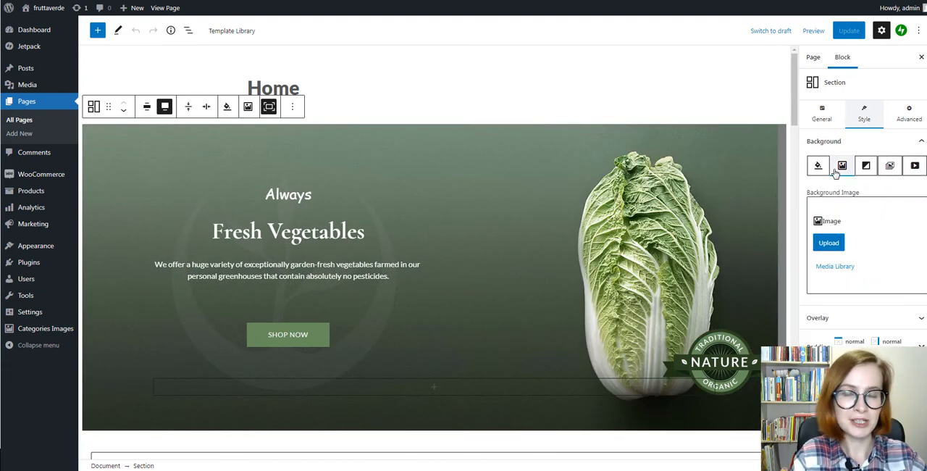
{"action": "left_click", "coordinate": [914, 166]}
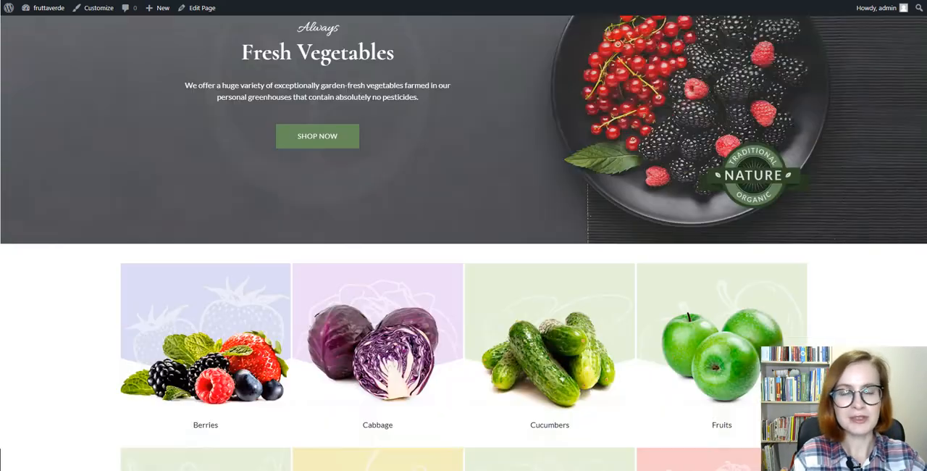
{"action": "scroll", "scroll_direction": "down", "scroll_amount": 3}
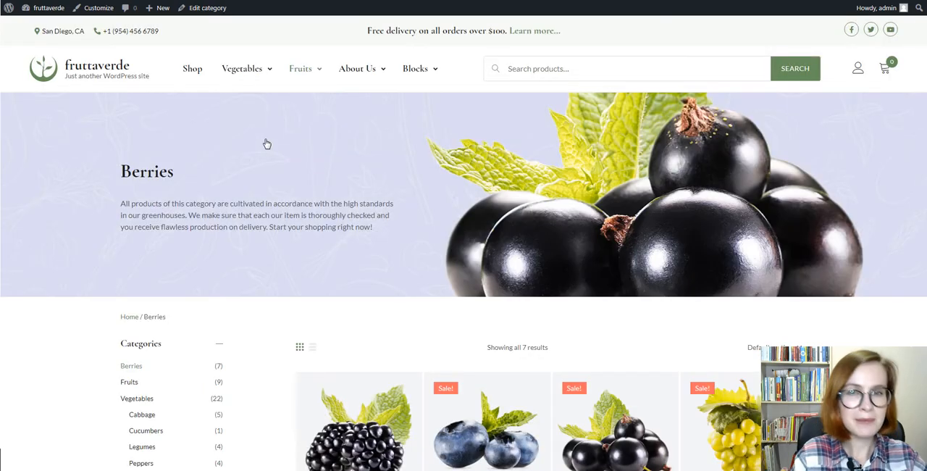
{"action": "scroll", "scroll_direction": "down", "scroll_amount": 3}
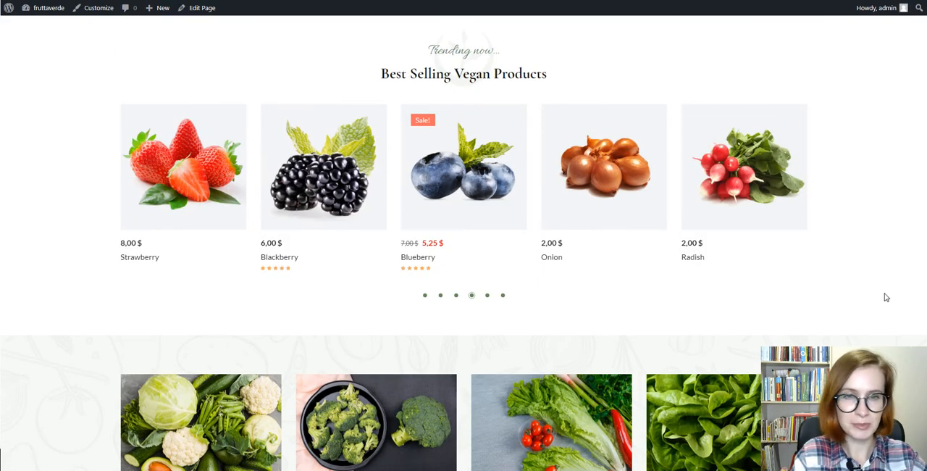
Step: Cycle the trending carousel slides, then confirm products as the Post Carousel's display source
{"action": "left_click", "coordinate": [502, 294]}
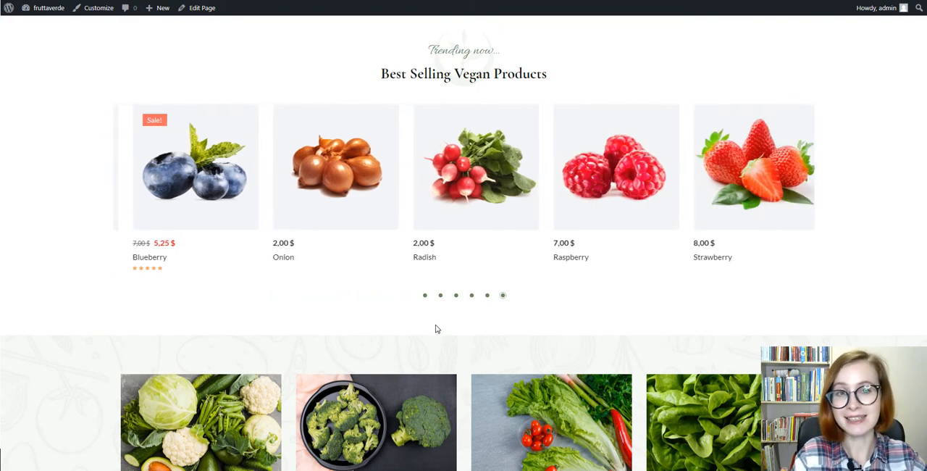
{"action": "left_click", "coordinate": [471, 294]}
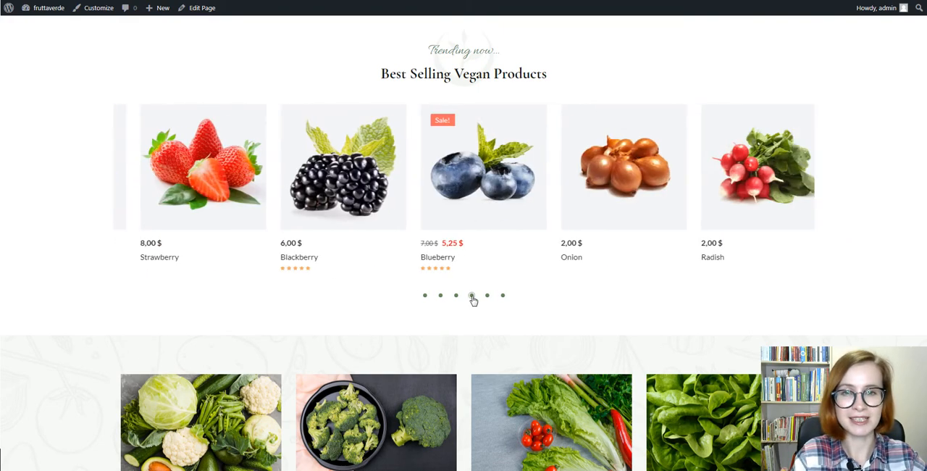
{"action": "left_click", "coordinate": [197, 8]}
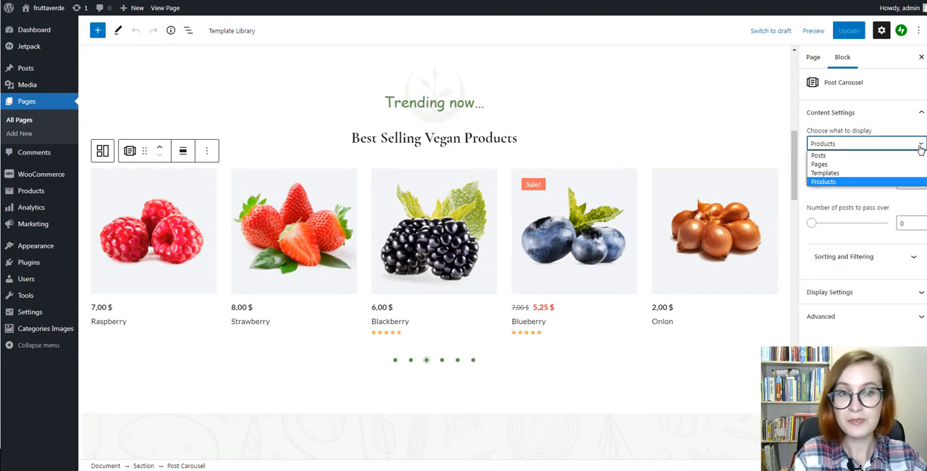
{"action": "left_click", "coordinate": [824, 182]}
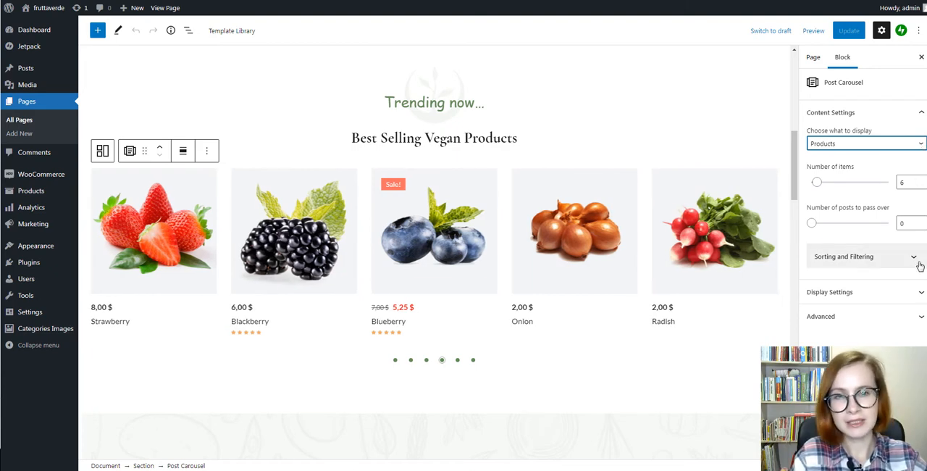
Step: Expand the carousel's Sorting and Filtering options and review the slider settings below
{"action": "left_click", "coordinate": [844, 256]}
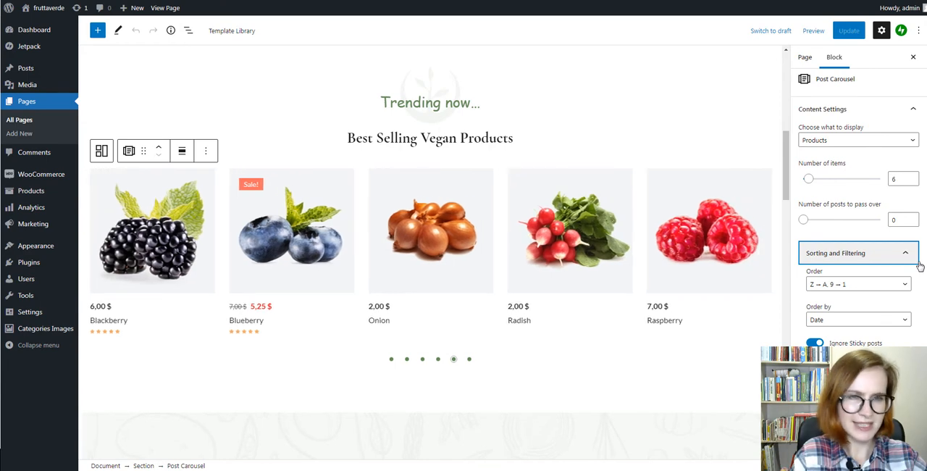
{"action": "scroll", "scroll_direction": "down", "scroll_amount": 3}
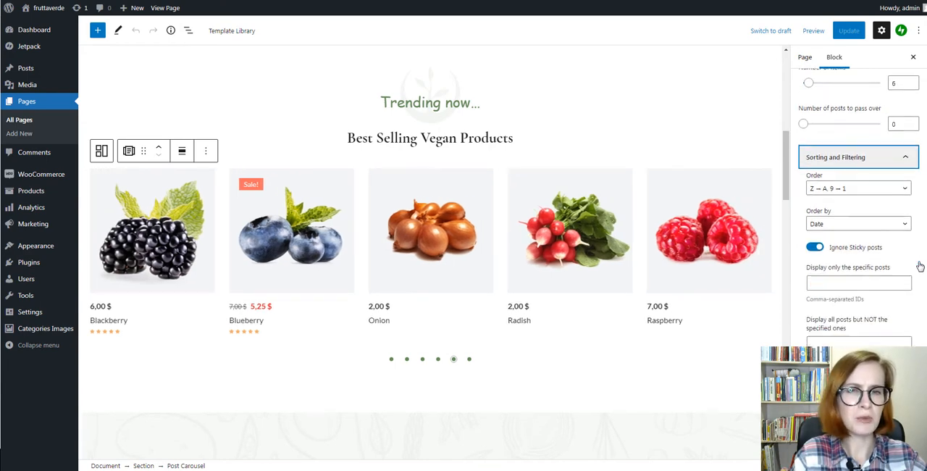
{"action": "scroll", "scroll_direction": "down", "scroll_amount": 3}
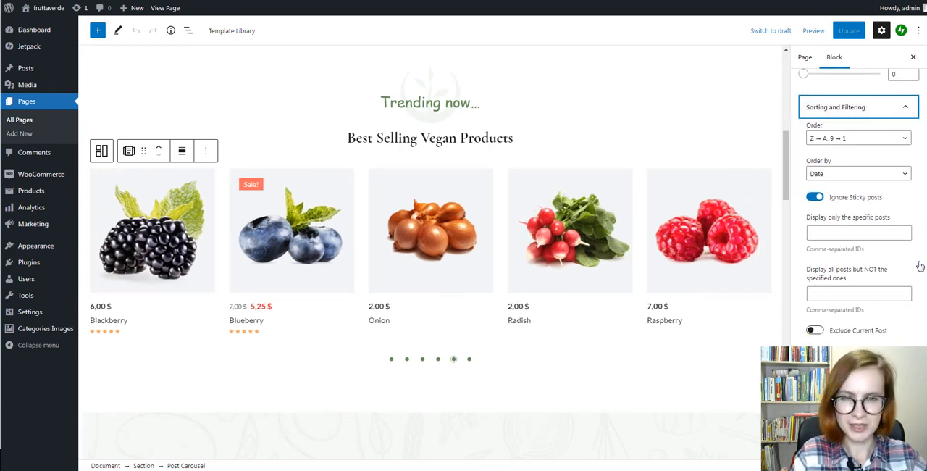
{"action": "scroll", "scroll_direction": "down", "scroll_amount": 3}
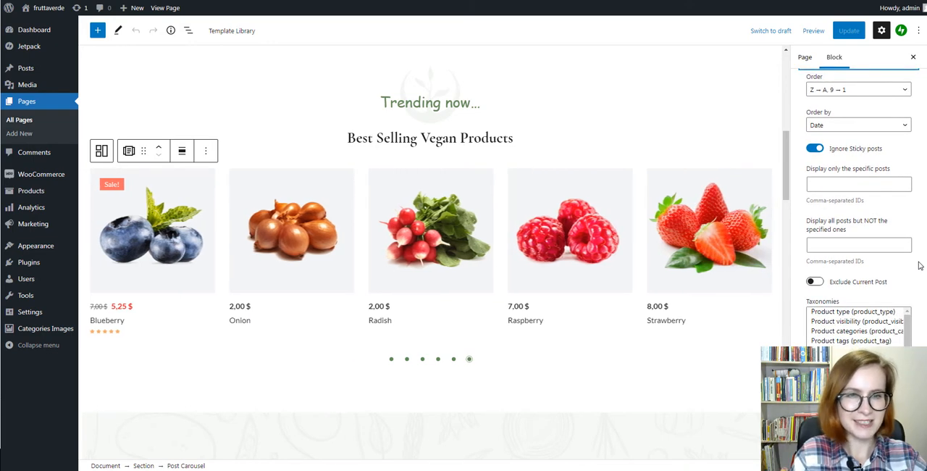
{"action": "scroll", "scroll_direction": "down", "scroll_amount": 3}
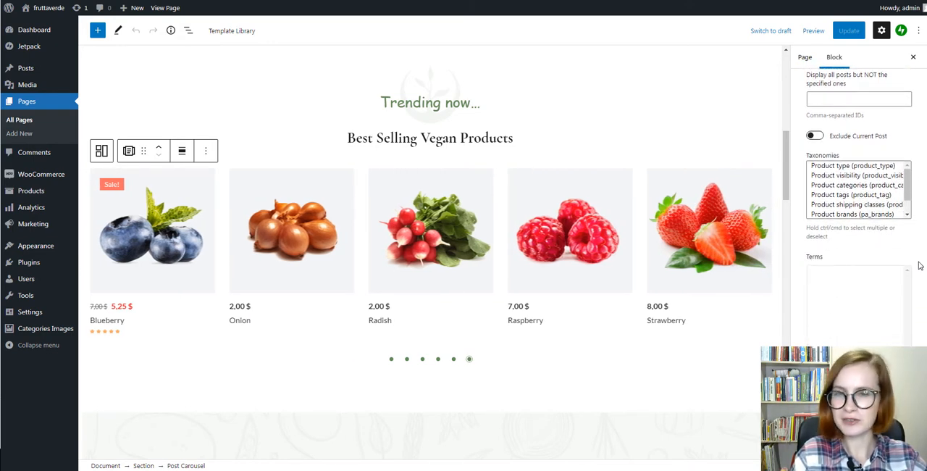
{"action": "scroll", "scroll_direction": "down", "scroll_amount": 3}
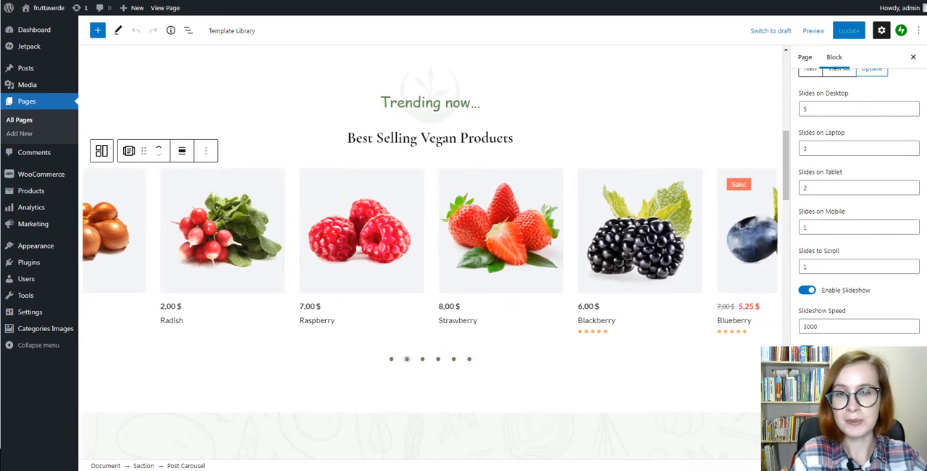
{"action": "scroll", "scroll_direction": "down", "scroll_amount": 3}
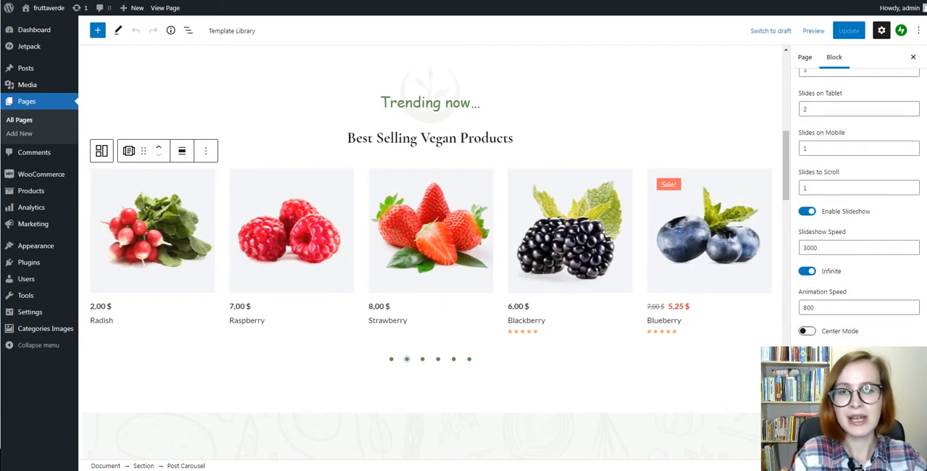
{"action": "scroll", "scroll_direction": "down", "scroll_amount": 3}
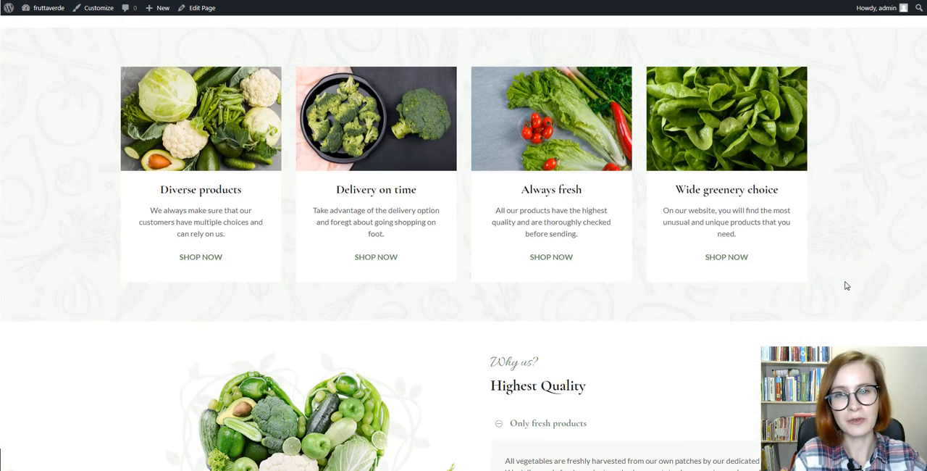
{"action": "mouse_move", "coordinate": [201, 256]}
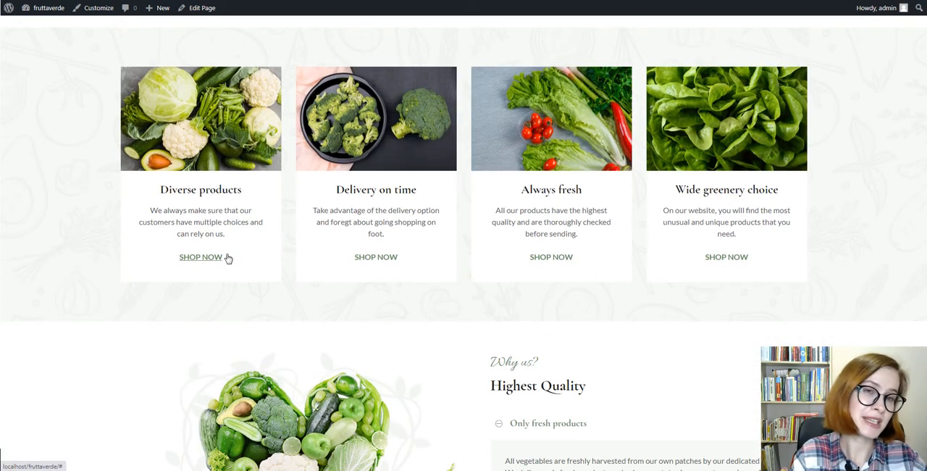
{"action": "mouse_move", "coordinate": [495, 276]}
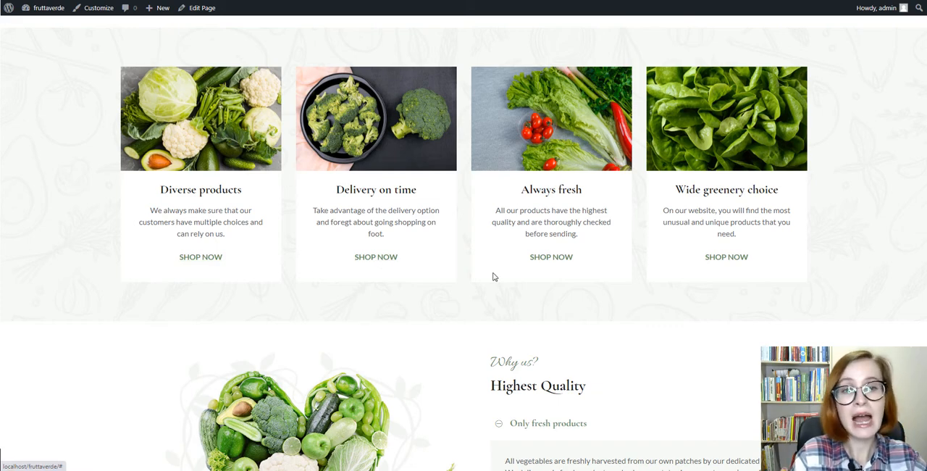
{"action": "mouse_move", "coordinate": [749, 273]}
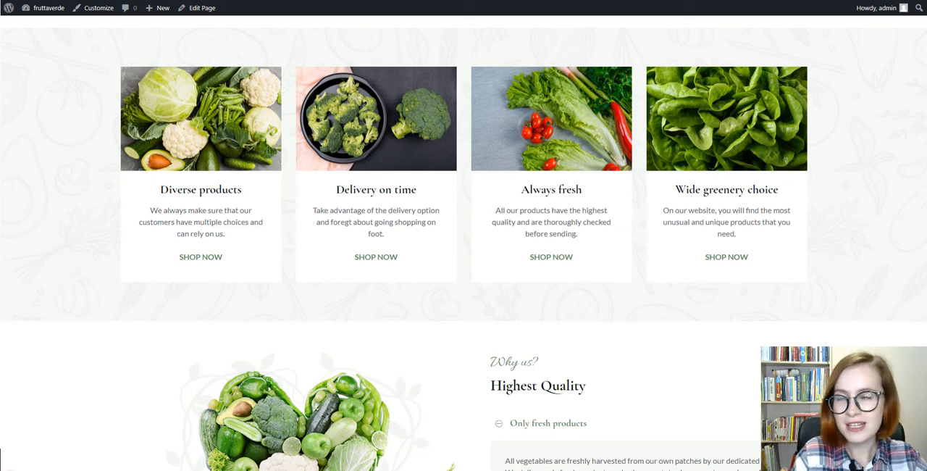
{"action": "left_click", "coordinate": [202, 8]}
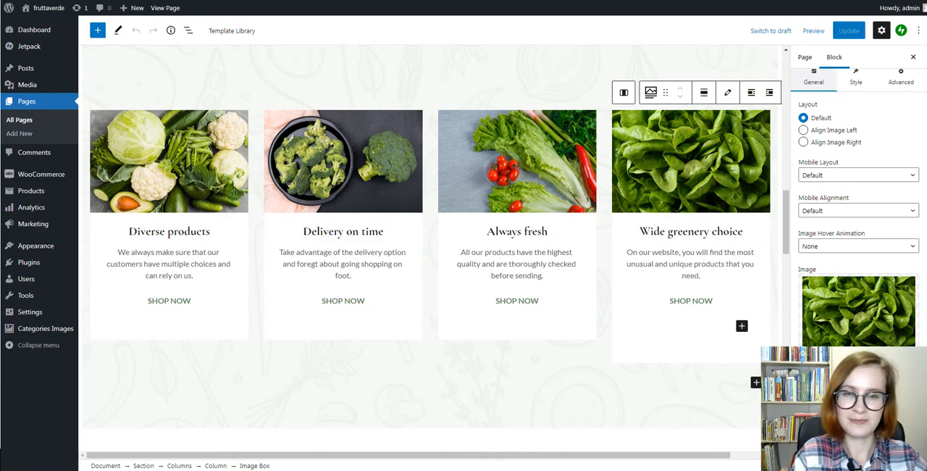
{"action": "left_click", "coordinate": [813, 31]}
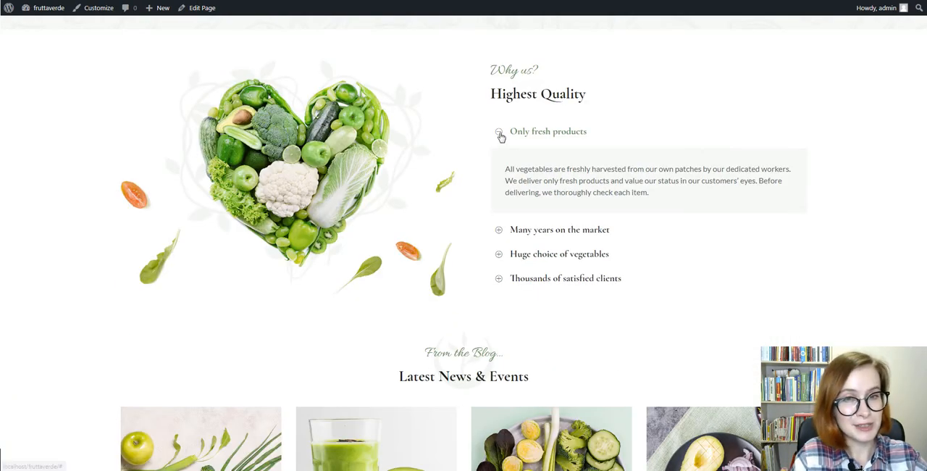
{"action": "left_click", "coordinate": [499, 136]}
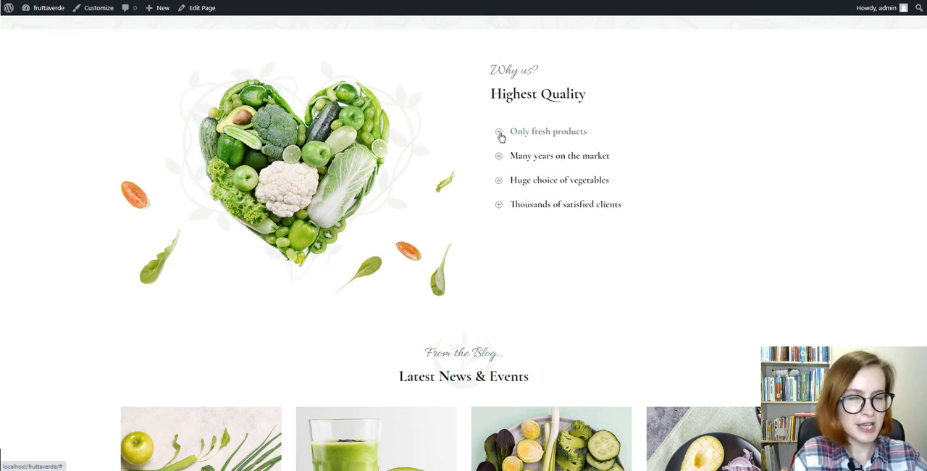
{"action": "left_click", "coordinate": [498, 155]}
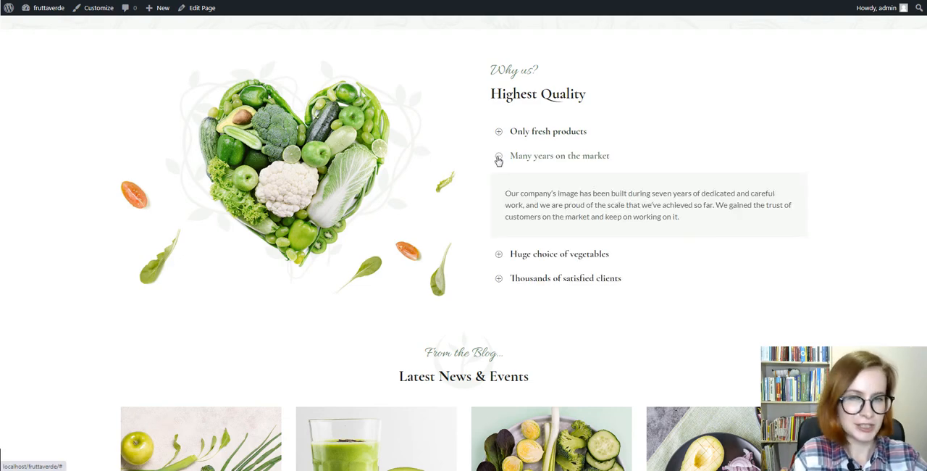
{"action": "left_click", "coordinate": [498, 155]}
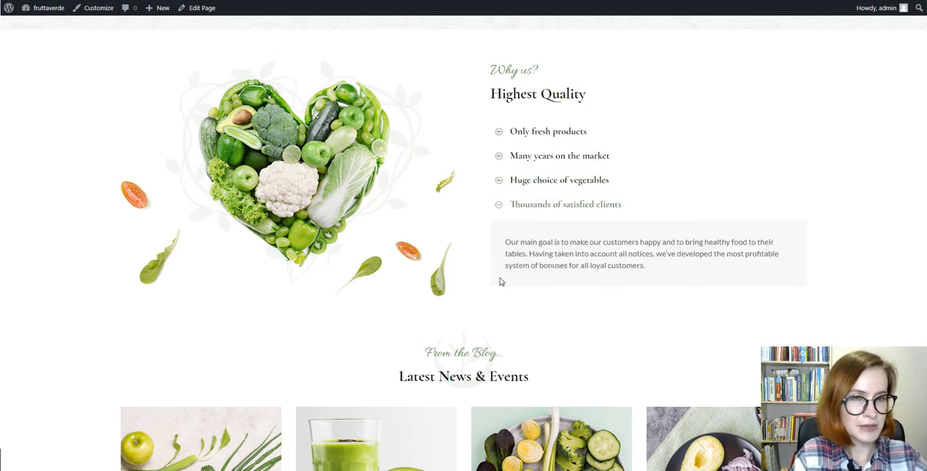
{"action": "mouse_move", "coordinate": [194, 246]}
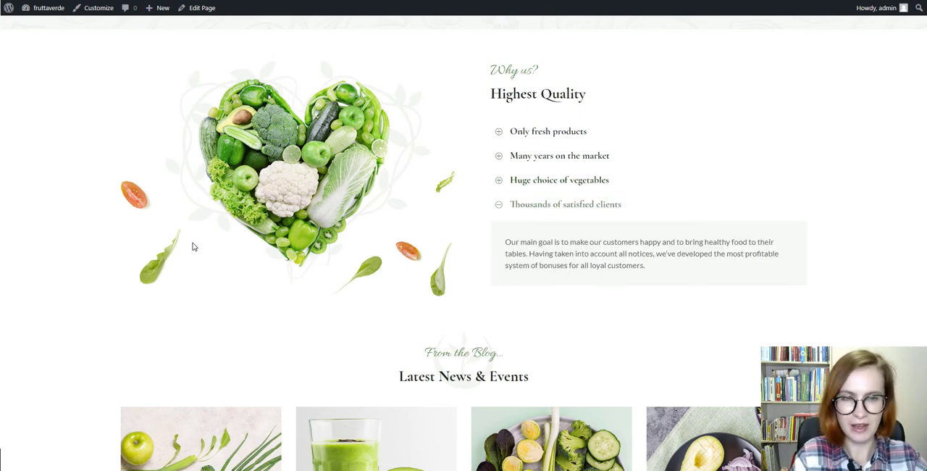
{"action": "left_click", "coordinate": [202, 8]}
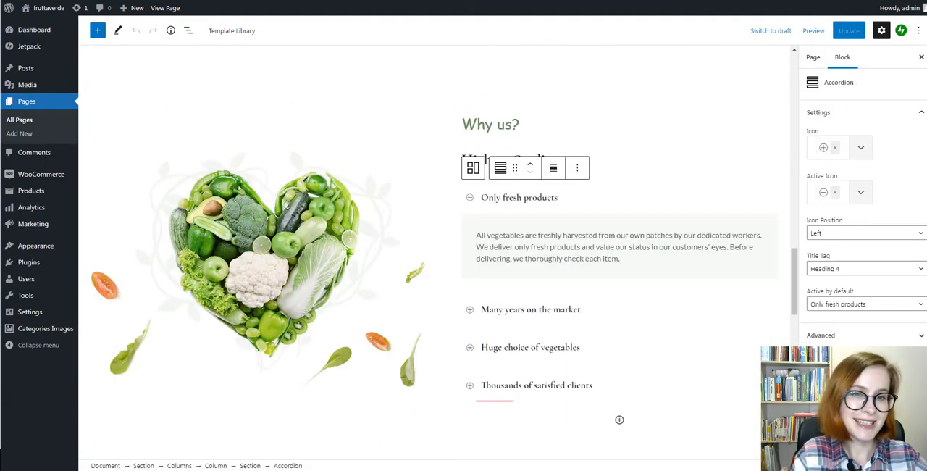
{"action": "left_click", "coordinate": [861, 191]}
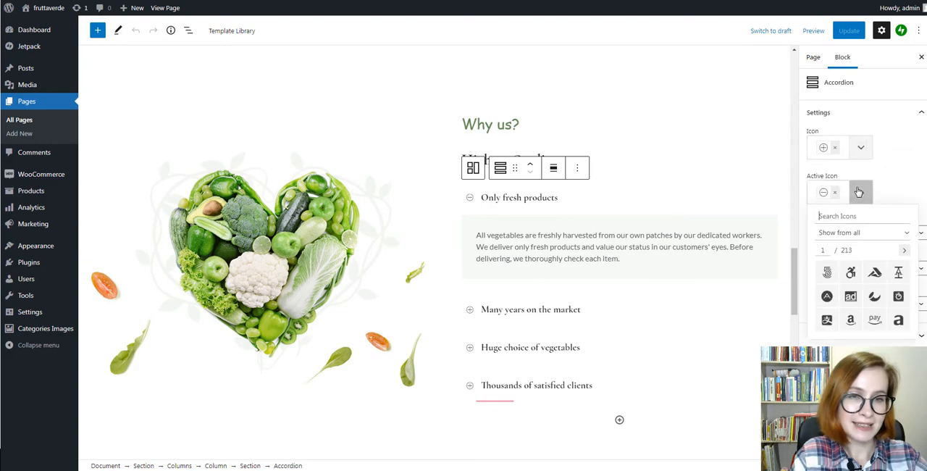
{"action": "left_click", "coordinate": [860, 191]}
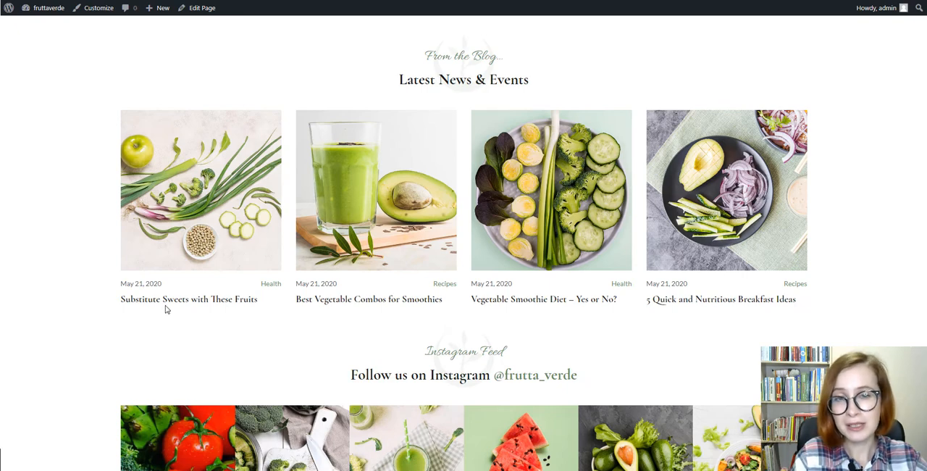
{"action": "mouse_move", "coordinate": [172, 304]}
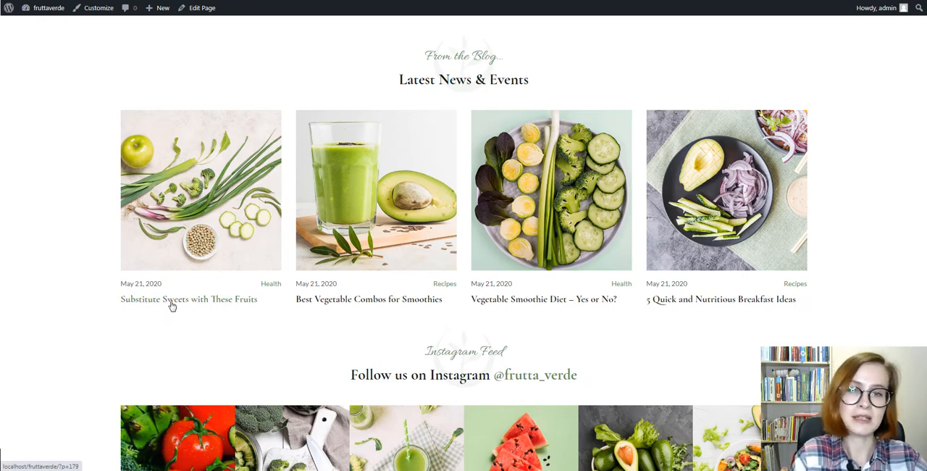
{"action": "left_click", "coordinate": [188, 298]}
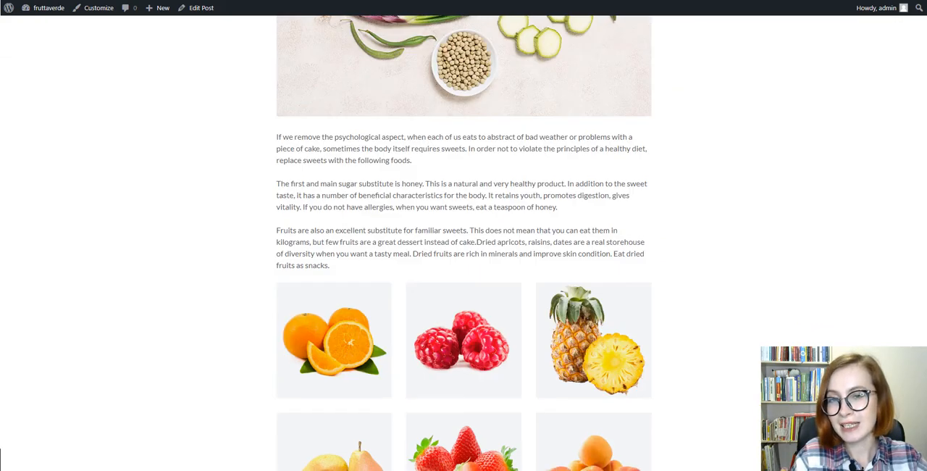
{"action": "scroll", "scroll_direction": "up", "scroll_amount": 3}
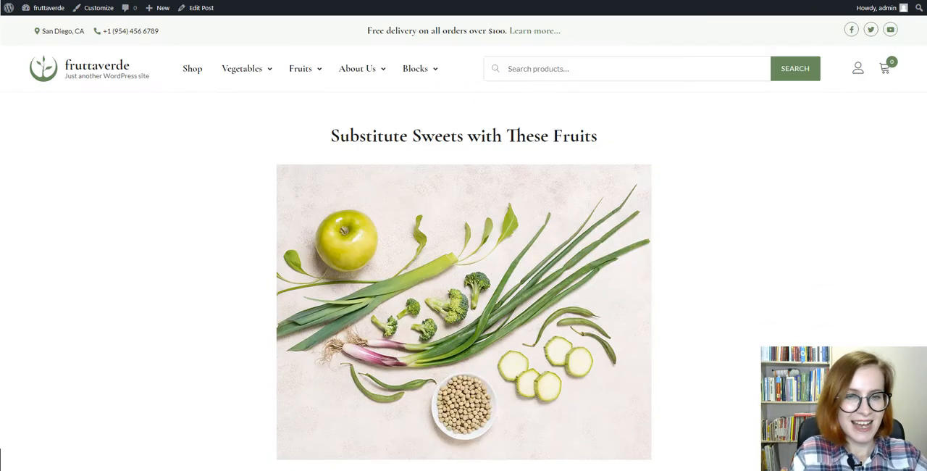
{"action": "left_click", "coordinate": [201, 8]}
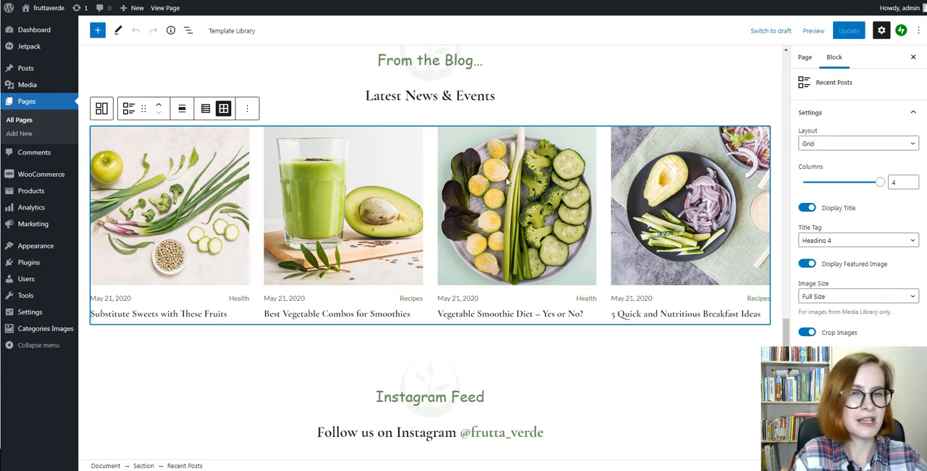
{"action": "mouse_move", "coordinate": [914, 148]}
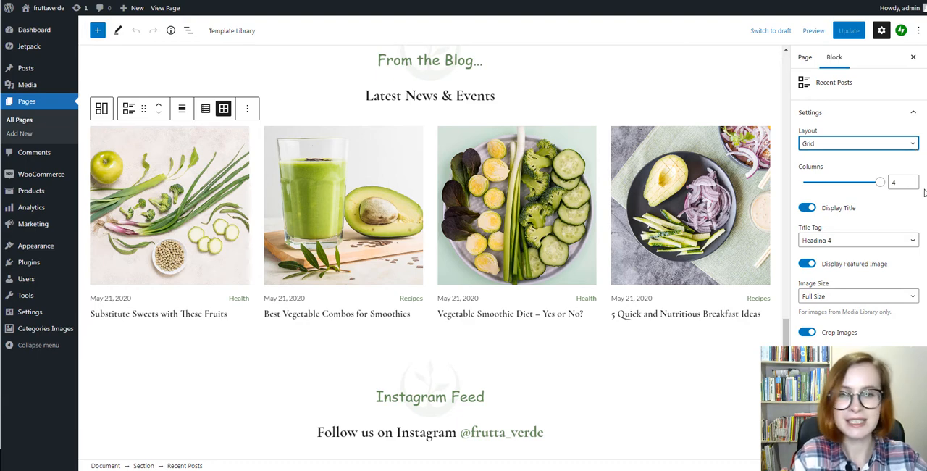
{"action": "scroll", "scroll_direction": "down", "scroll_amount": 3}
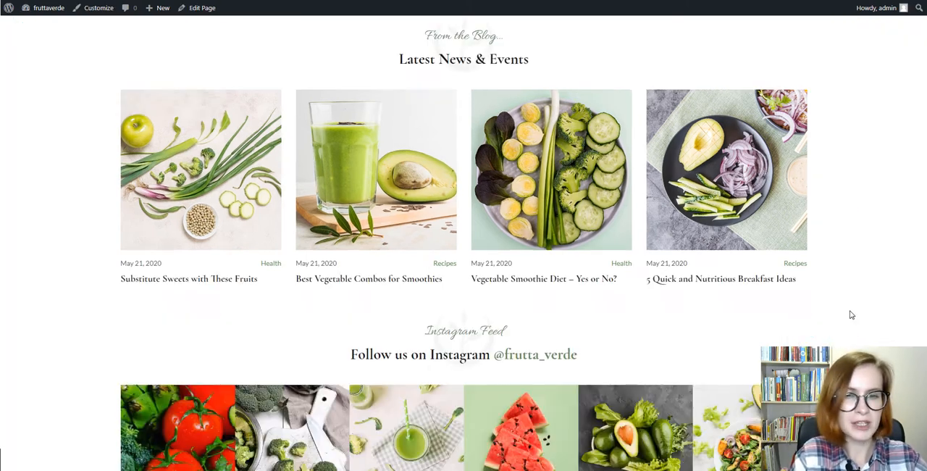
{"action": "scroll", "scroll_direction": "down", "scroll_amount": 3}
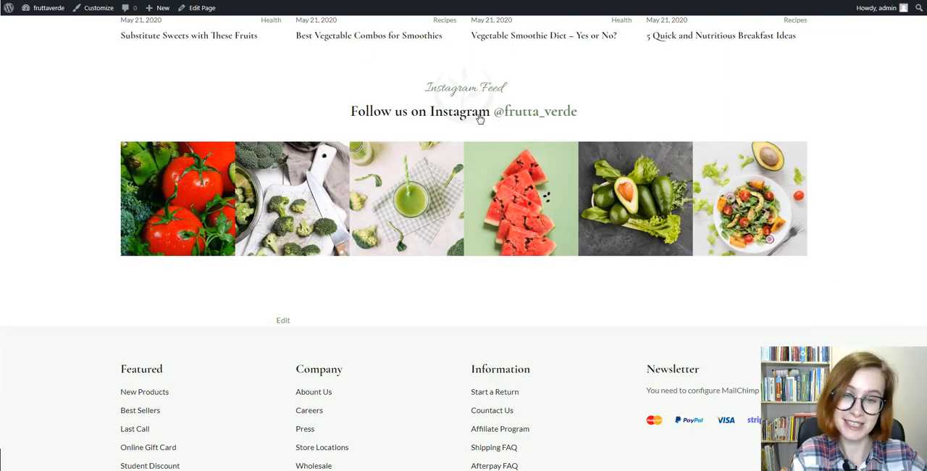
{"action": "left_click", "coordinate": [202, 7]}
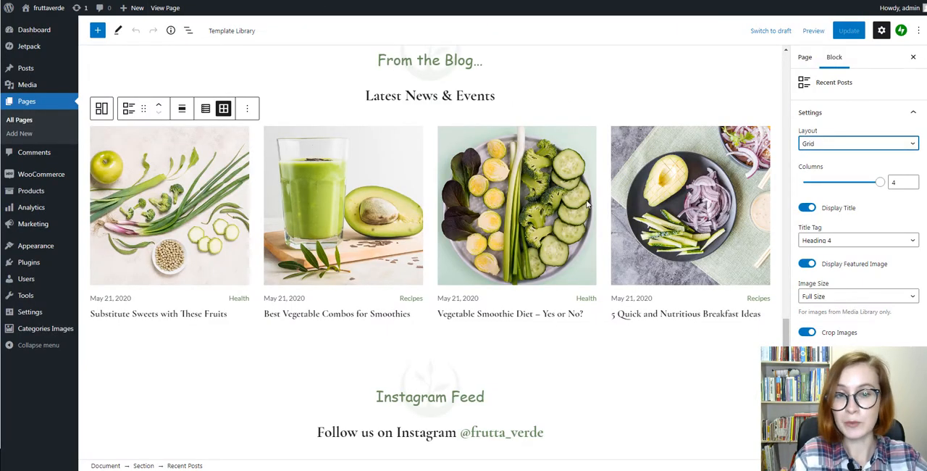
{"action": "scroll", "scroll_direction": "down", "scroll_amount": 3}
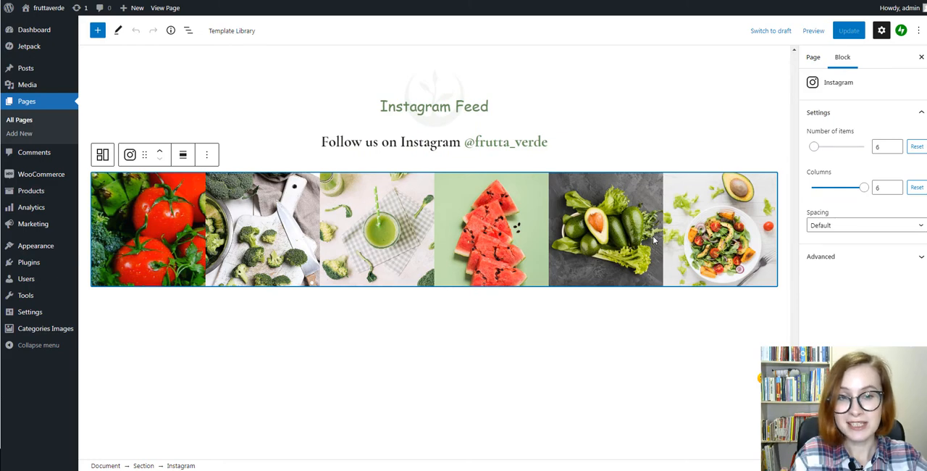
{"action": "mouse_move", "coordinate": [734, 284]}
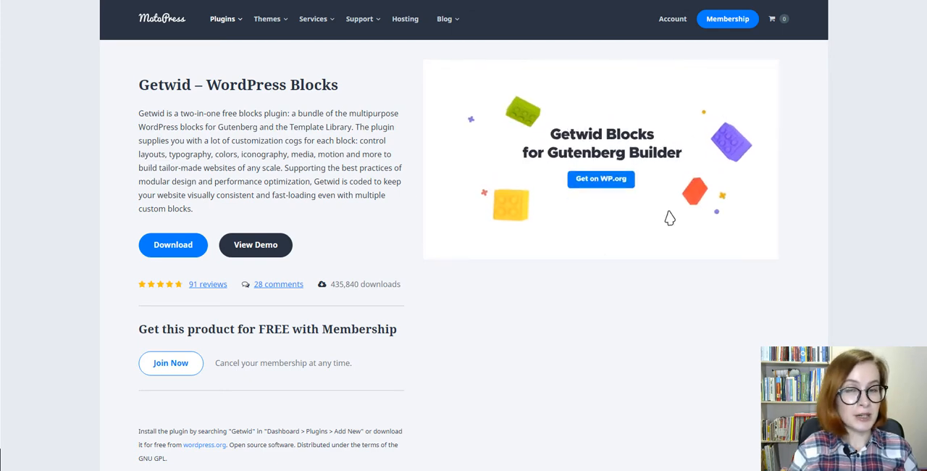
Step: Scroll through the Getwid page's features grid of 40+ Gutenberg blocks
{"action": "scroll", "scroll_direction": "down", "scroll_amount": 3}
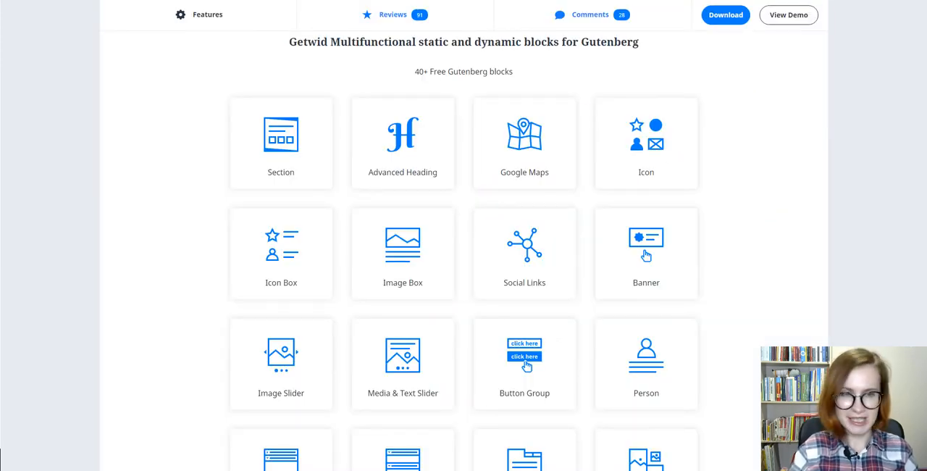
{"action": "scroll", "scroll_direction": "down", "scroll_amount": 3}
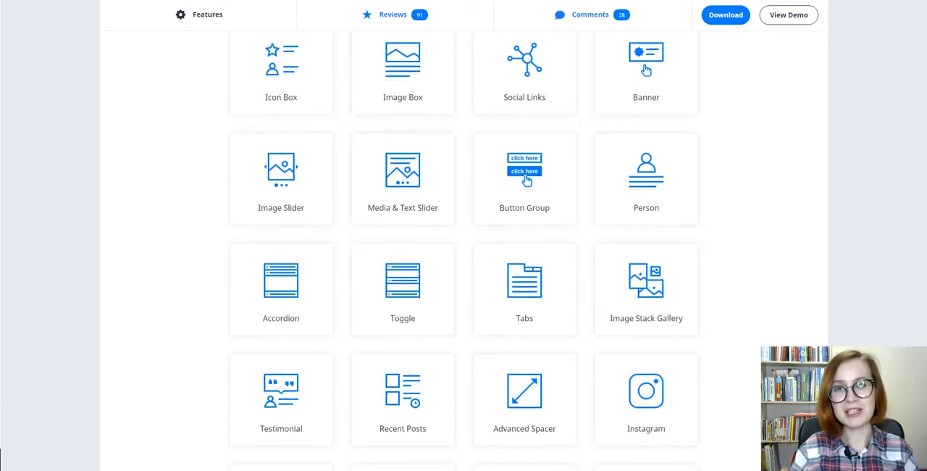
{"action": "scroll", "scroll_direction": "down", "scroll_amount": 3}
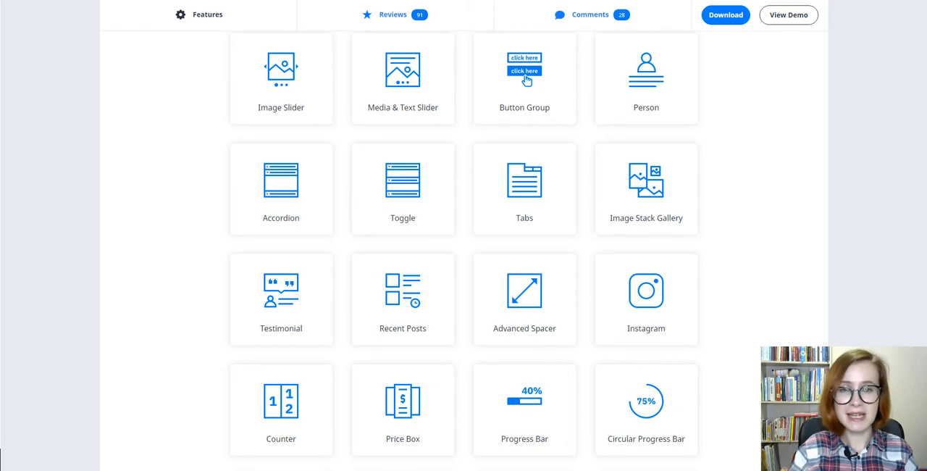
{"action": "scroll", "scroll_direction": "down", "scroll_amount": 3}
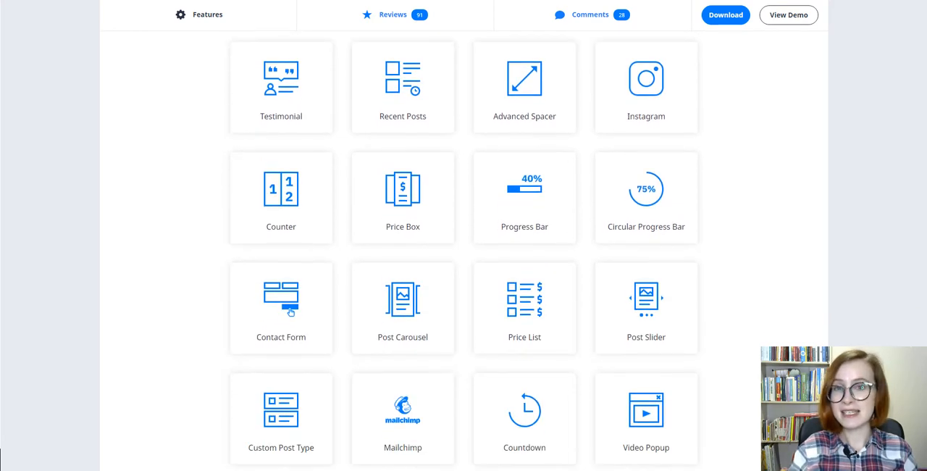
{"action": "scroll", "scroll_direction": "down", "scroll_amount": 3}
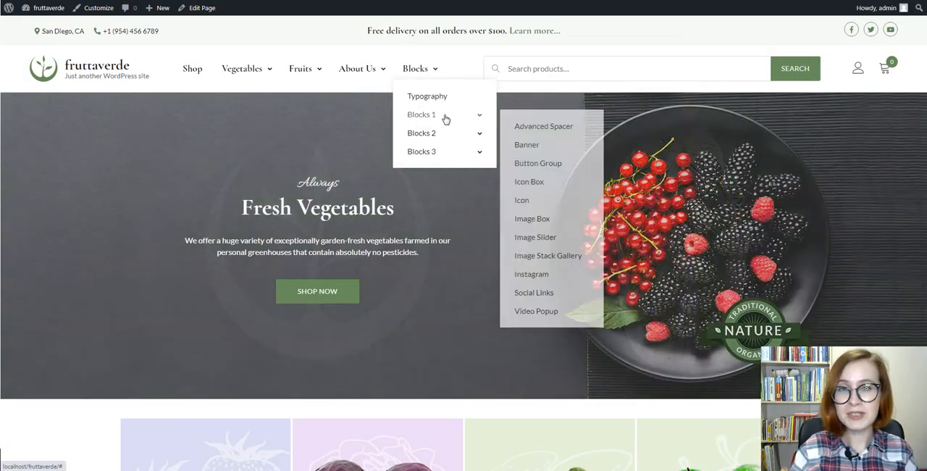
Step: Open the Banner block demo page and scroll through its promo banner examples
{"action": "left_click", "coordinate": [527, 144]}
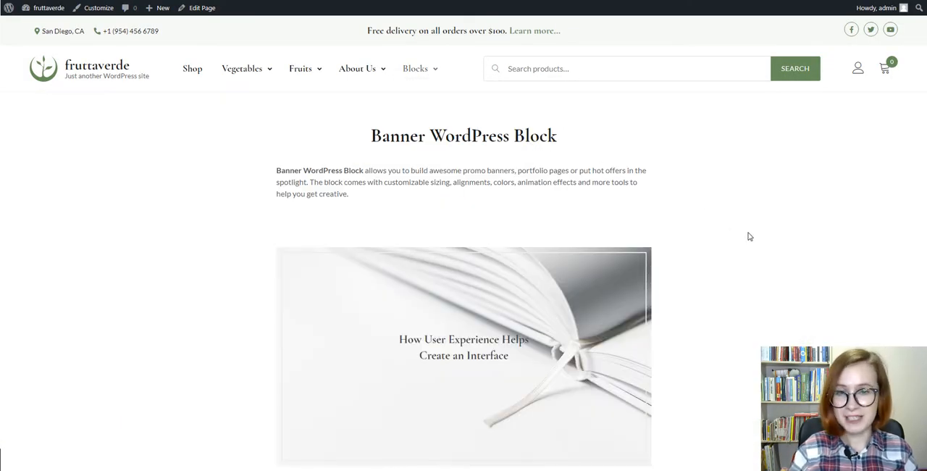
{"action": "scroll", "scroll_direction": "down", "scroll_amount": 3}
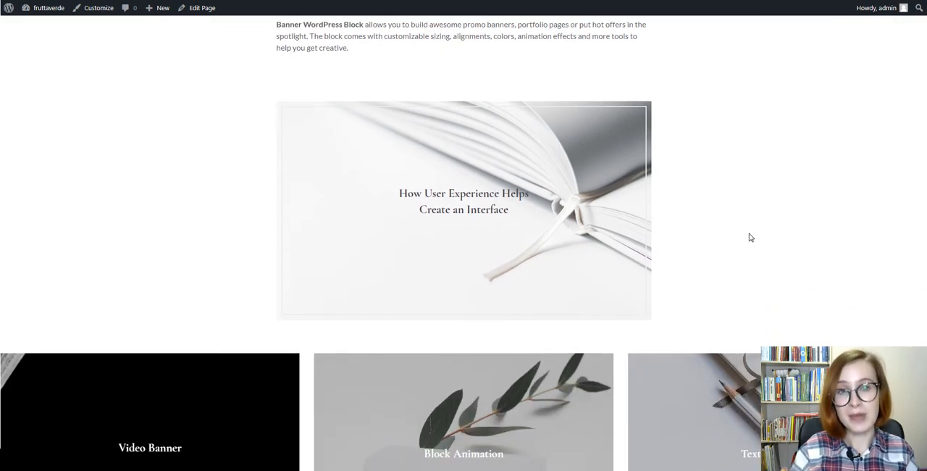
{"action": "scroll", "scroll_direction": "down", "scroll_amount": 3}
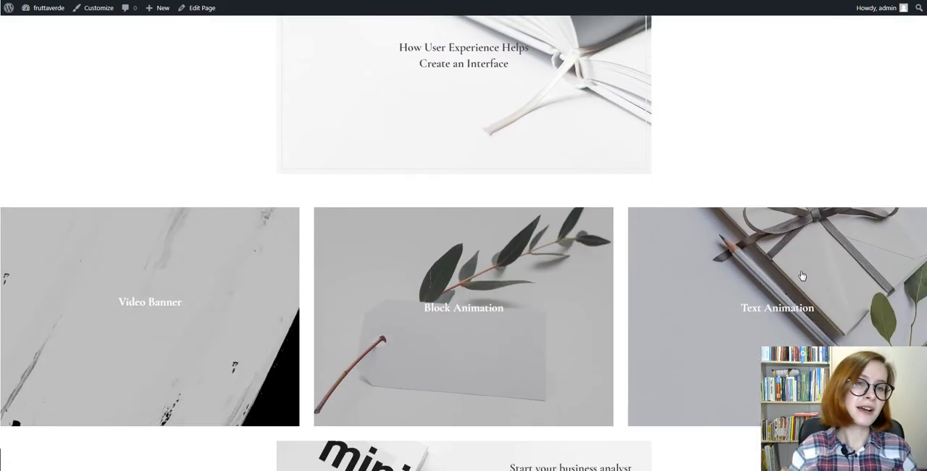
{"action": "scroll", "scroll_direction": "down", "scroll_amount": 3}
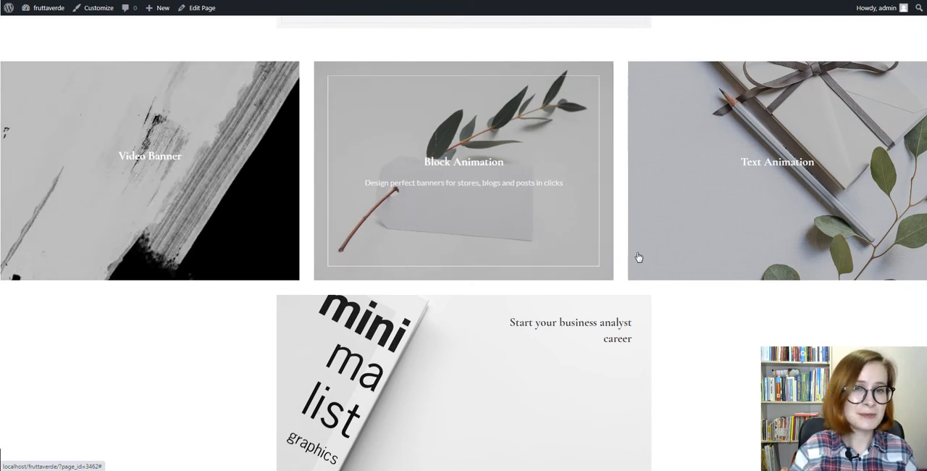
{"action": "scroll", "scroll_direction": "down", "scroll_amount": 3}
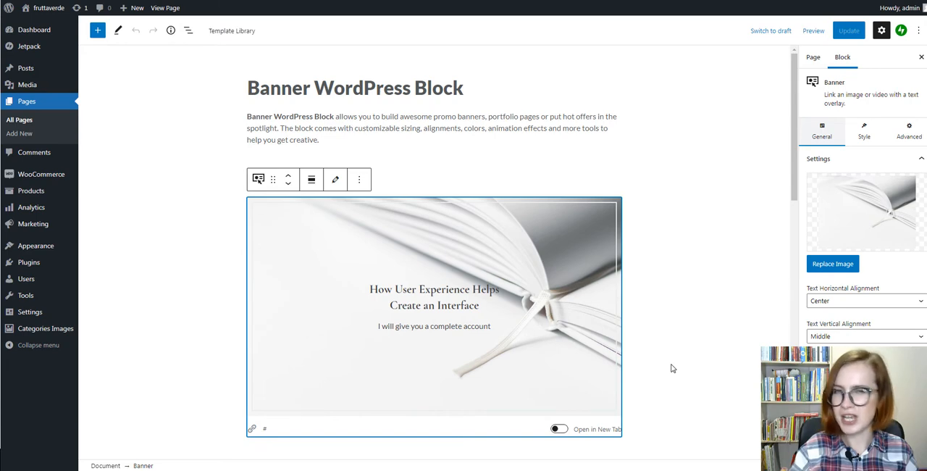
{"action": "scroll", "scroll_direction": "down", "scroll_amount": 3}
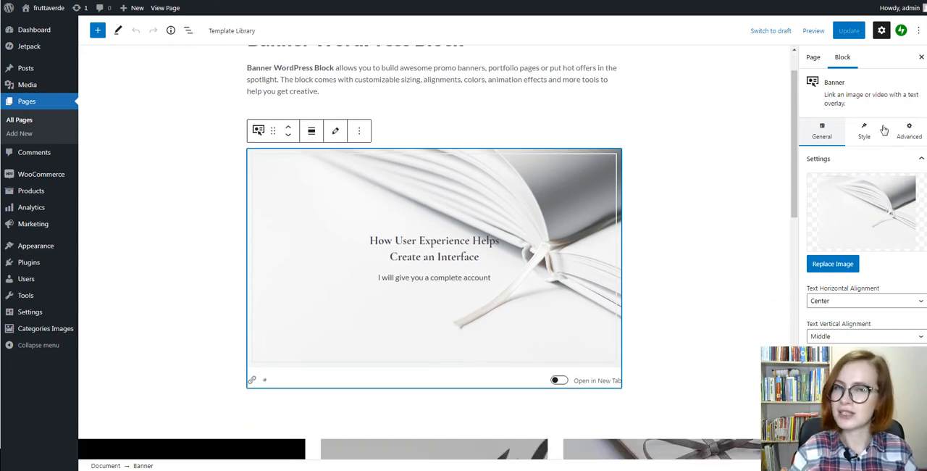
{"action": "left_click", "coordinate": [863, 130]}
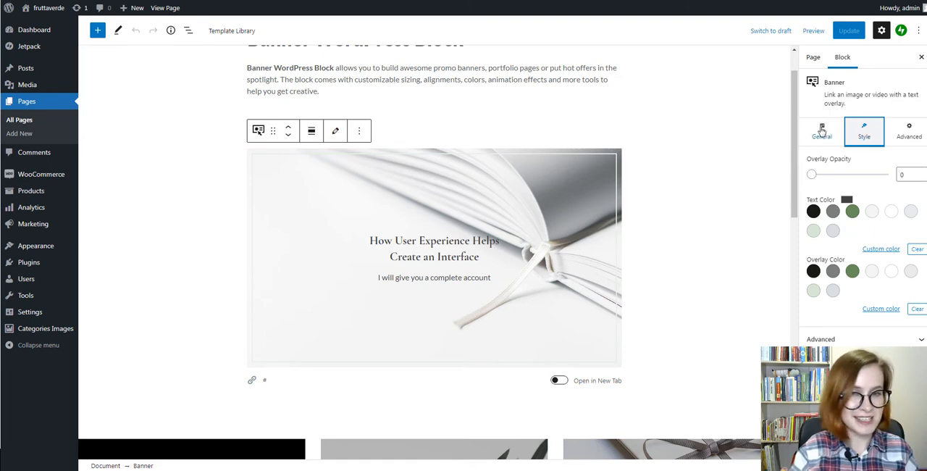
{"action": "left_click", "coordinate": [821, 129]}
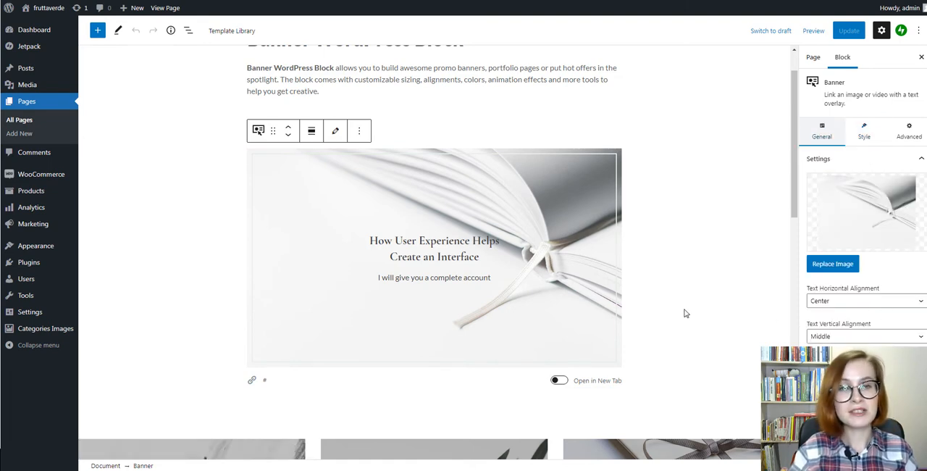
{"action": "scroll", "scroll_direction": "down", "scroll_amount": 3}
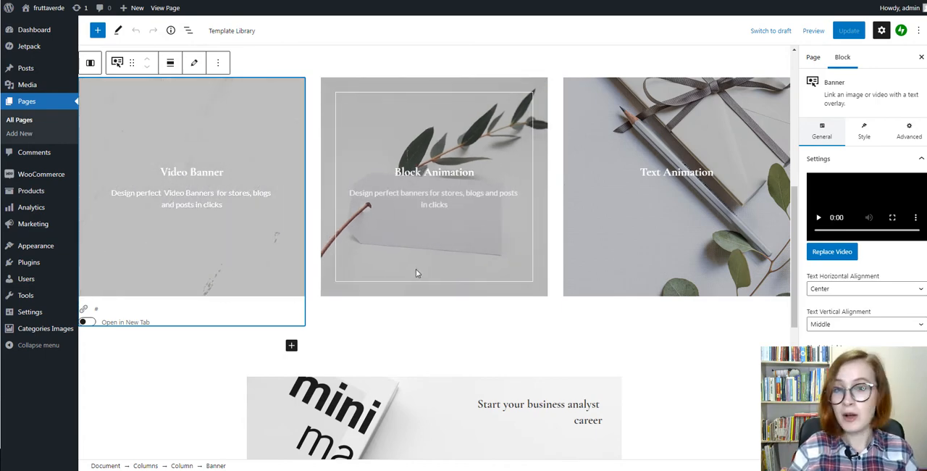
{"action": "left_click", "coordinate": [434, 271]}
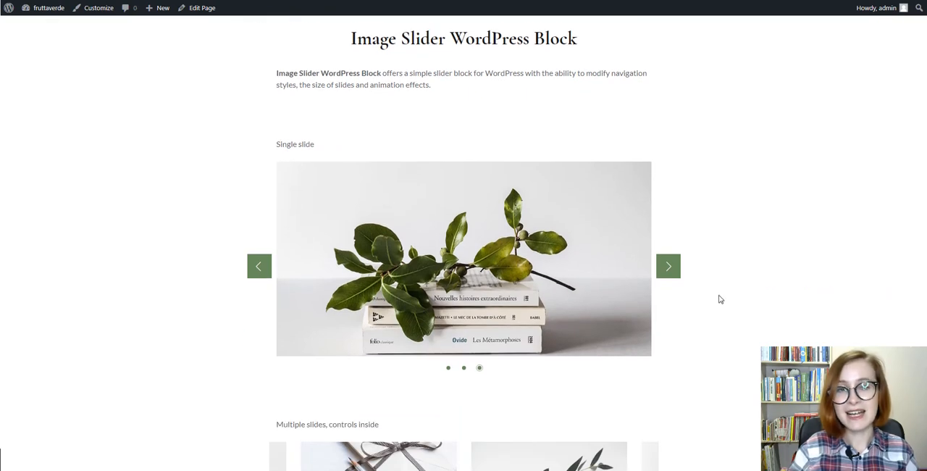
Step: Advance the Image Slider demo's single and multiple-slide carousels, then switch to the editor
{"action": "left_click", "coordinate": [667, 266]}
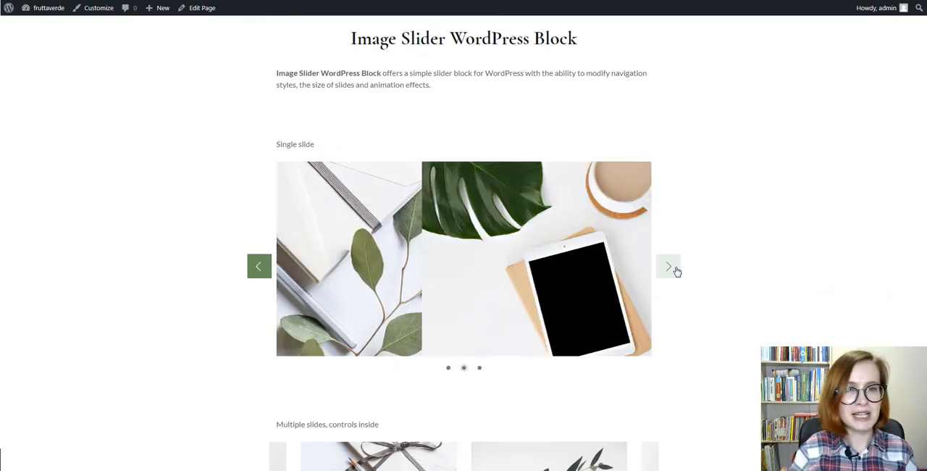
{"action": "scroll", "scroll_direction": "down", "scroll_amount": 3}
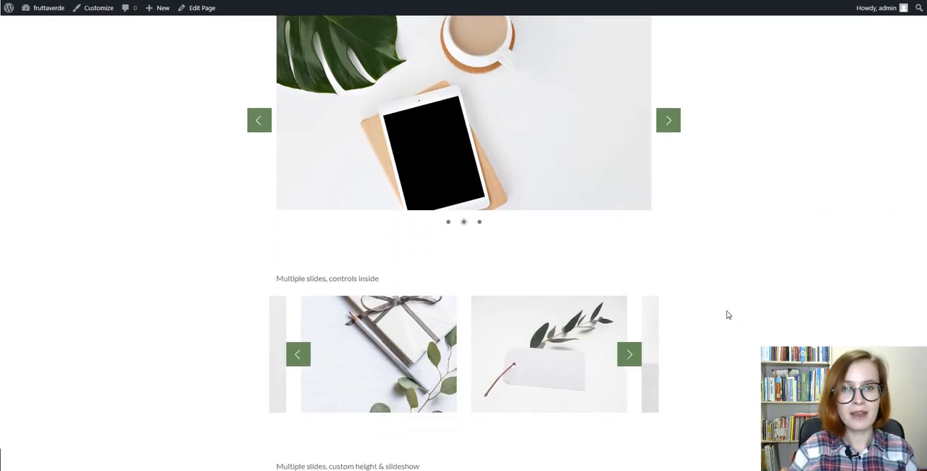
{"action": "scroll", "scroll_direction": "down", "scroll_amount": 3}
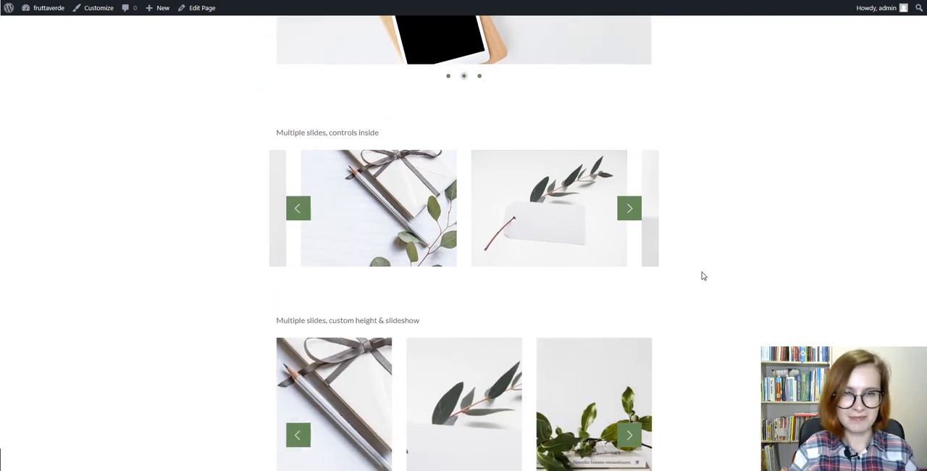
{"action": "left_click", "coordinate": [629, 209]}
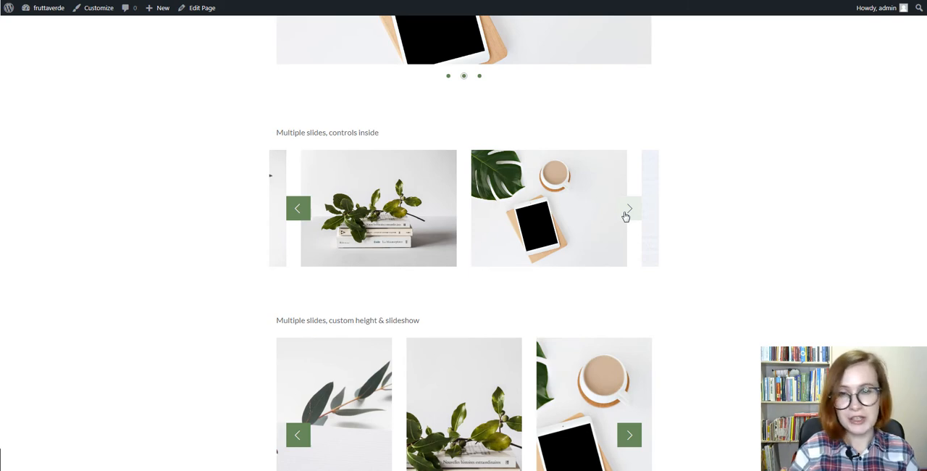
{"action": "scroll", "scroll_direction": "down", "scroll_amount": 3}
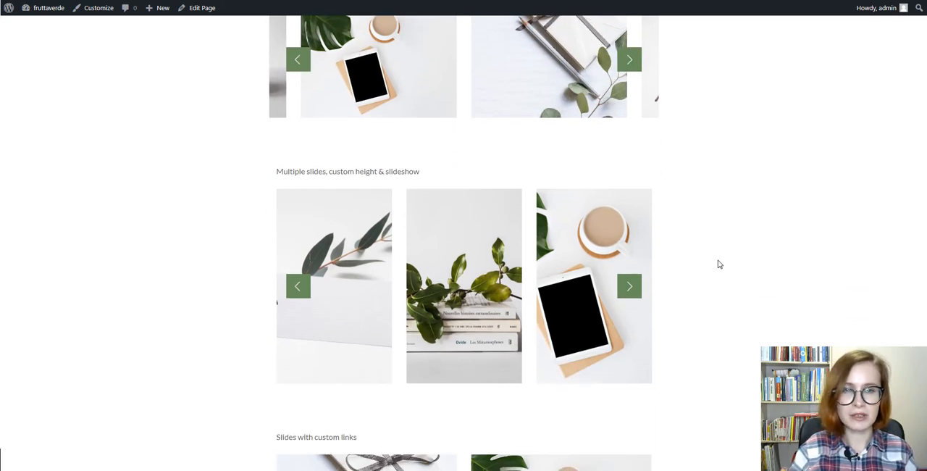
{"action": "scroll", "scroll_direction": "down", "scroll_amount": 3}
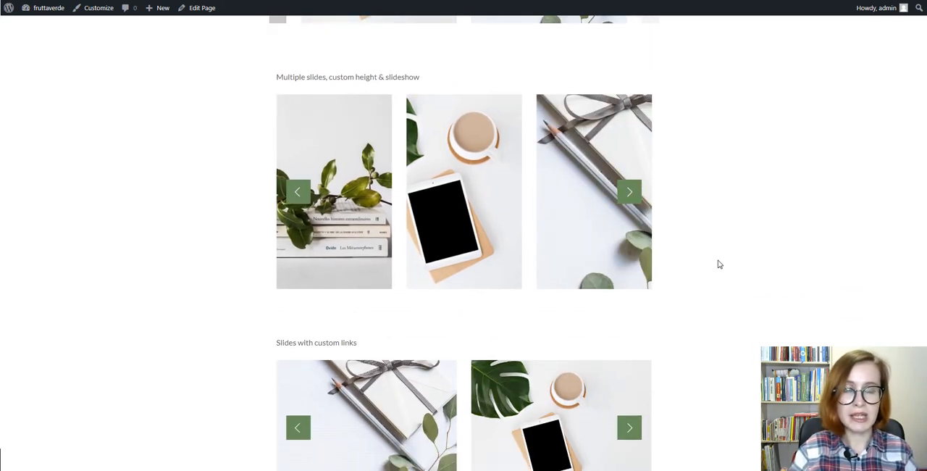
{"action": "left_click", "coordinate": [629, 191]}
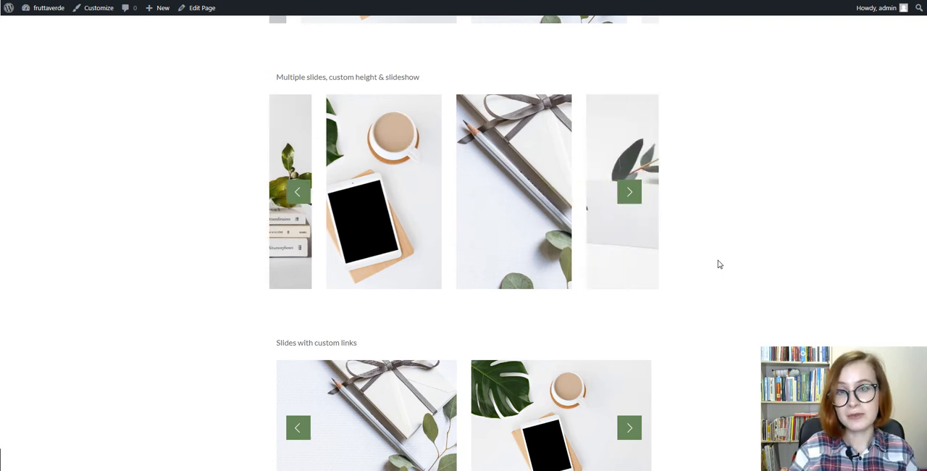
{"action": "scroll", "scroll_direction": "down", "scroll_amount": 3}
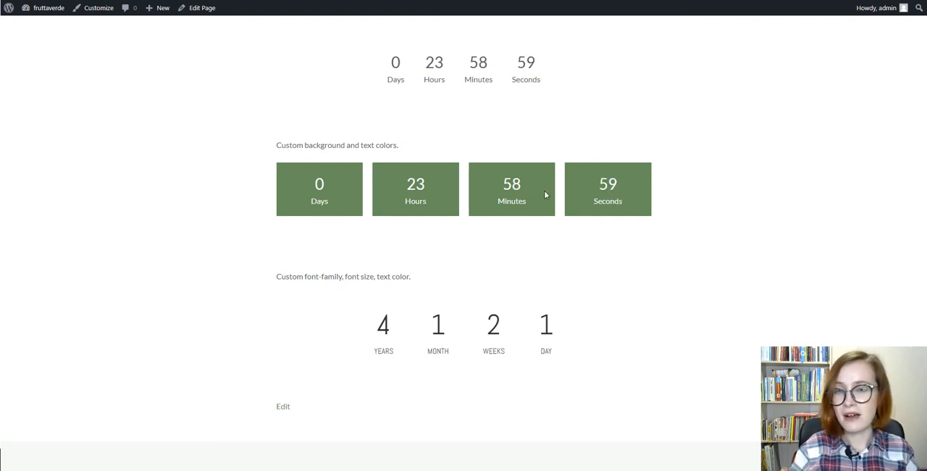
{"action": "left_click", "coordinate": [202, 8]}
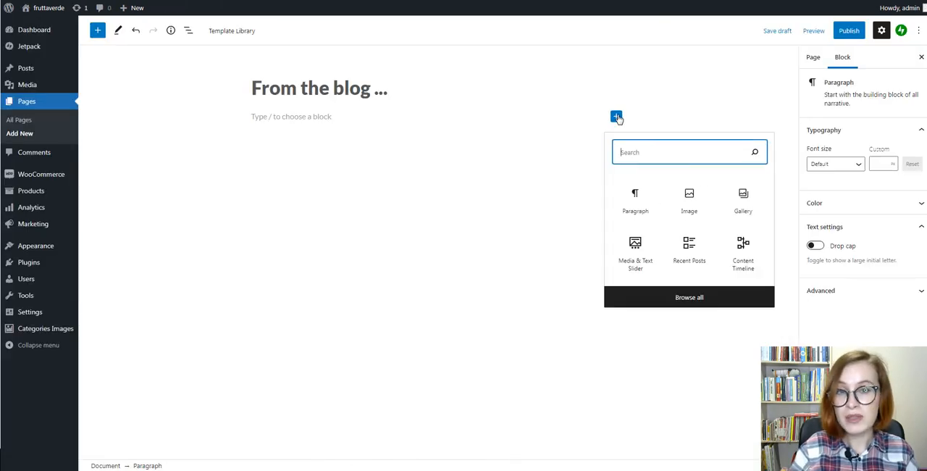
Step: Insert a Recent Posts grid displaying featured images, publish dates and categories
{"action": "left_click", "coordinate": [689, 246]}
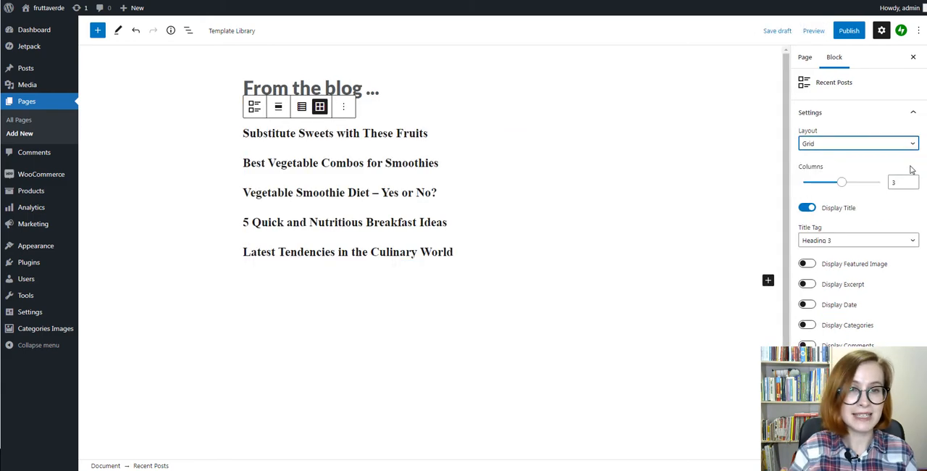
{"action": "left_click", "coordinate": [807, 263]}
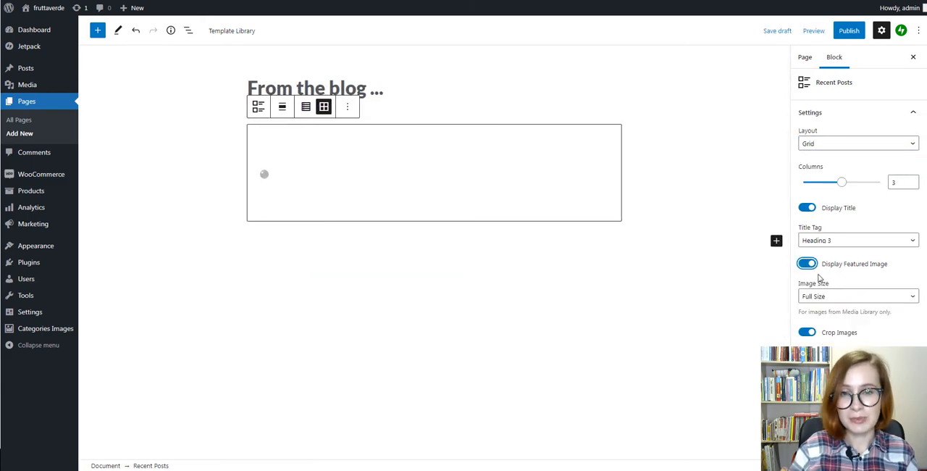
{"action": "scroll", "scroll_direction": "down", "scroll_amount": 3}
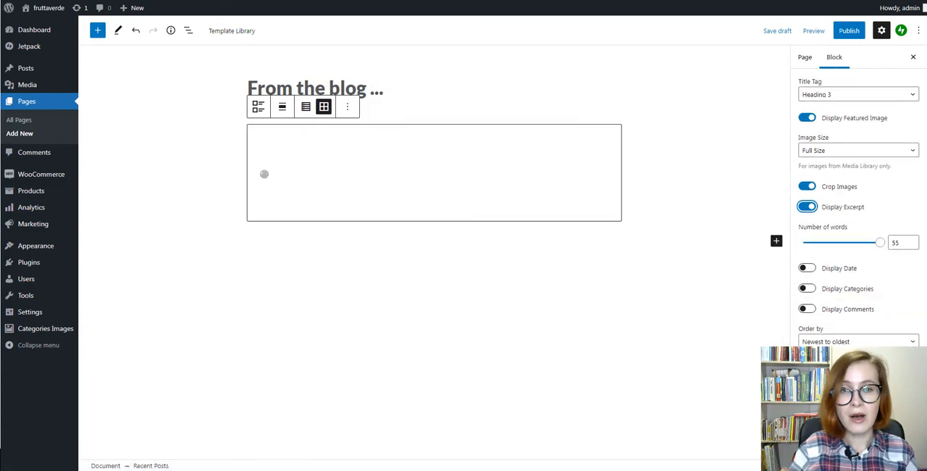
{"action": "left_click", "coordinate": [806, 267]}
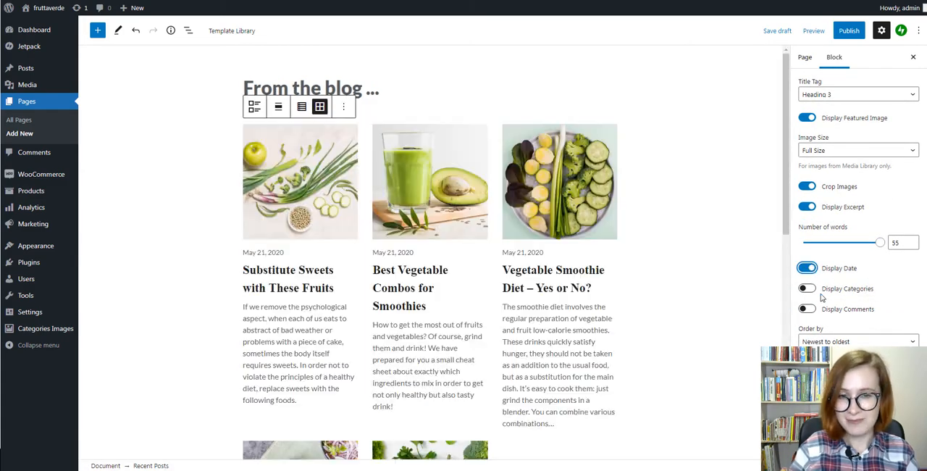
{"action": "left_click", "coordinate": [807, 288]}
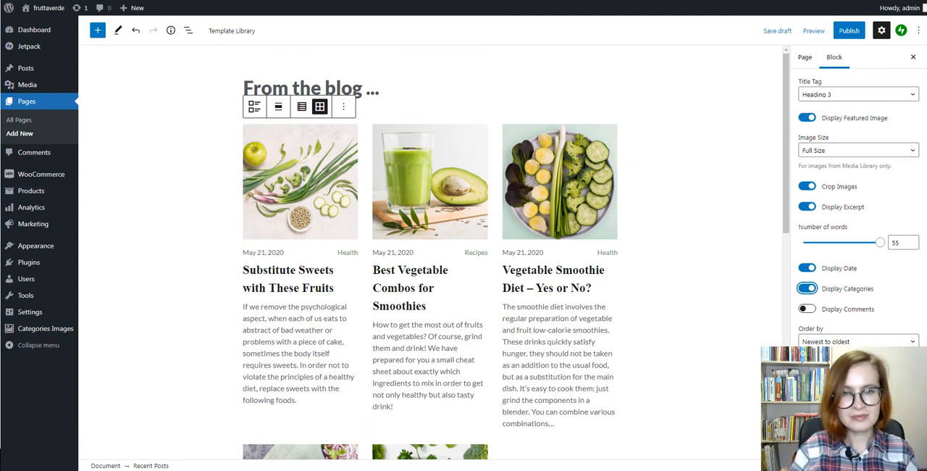
{"action": "left_click", "coordinate": [812, 31]}
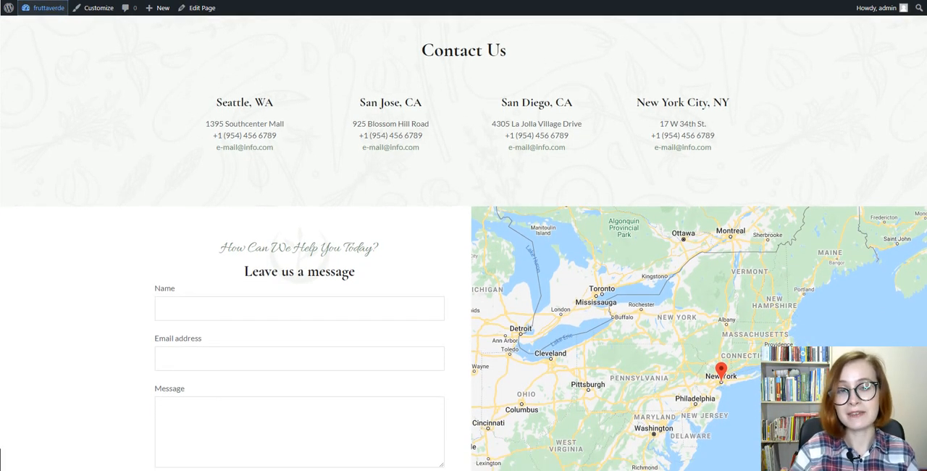
Step: Scroll the Contact Us page, then view its Buttons block in the editor
{"action": "scroll", "scroll_direction": "down", "scroll_amount": 3}
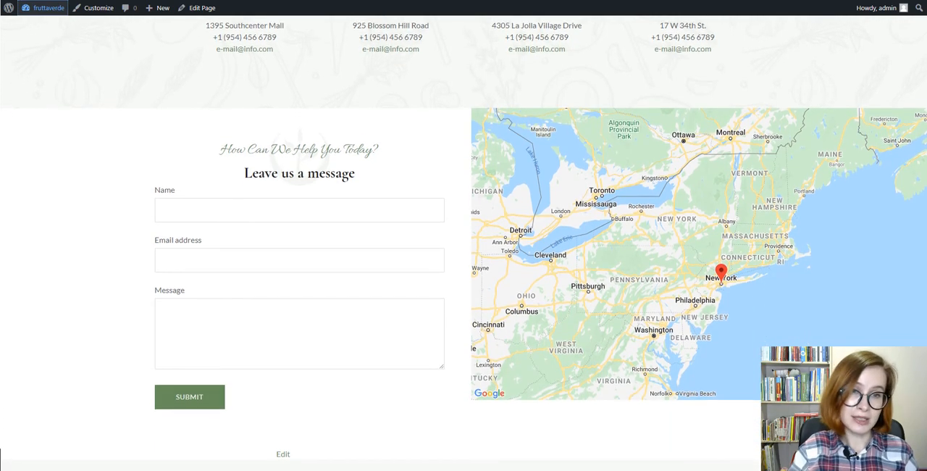
{"action": "scroll", "scroll_direction": "down", "scroll_amount": 3}
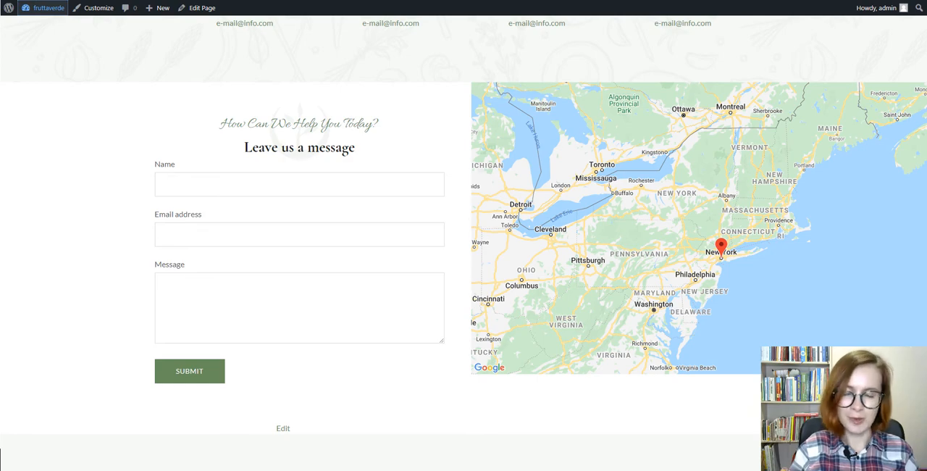
{"action": "left_click", "coordinate": [202, 8]}
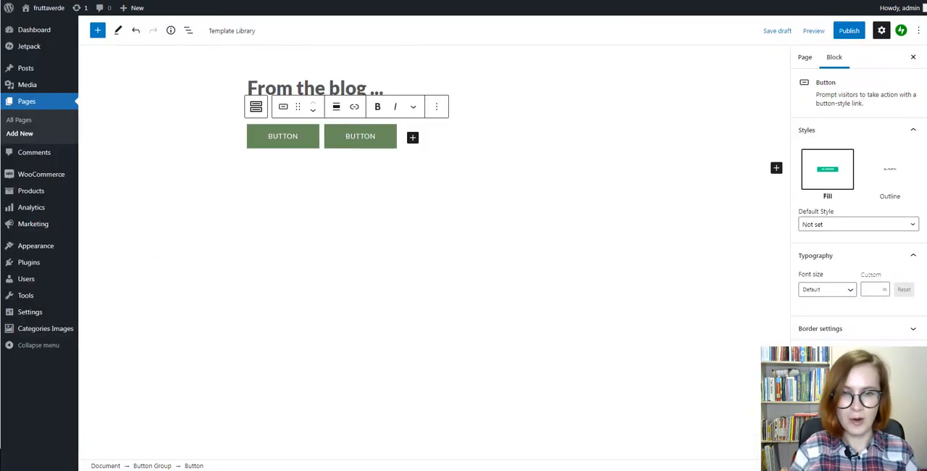
{"action": "scroll", "scroll_direction": "down", "scroll_amount": 3}
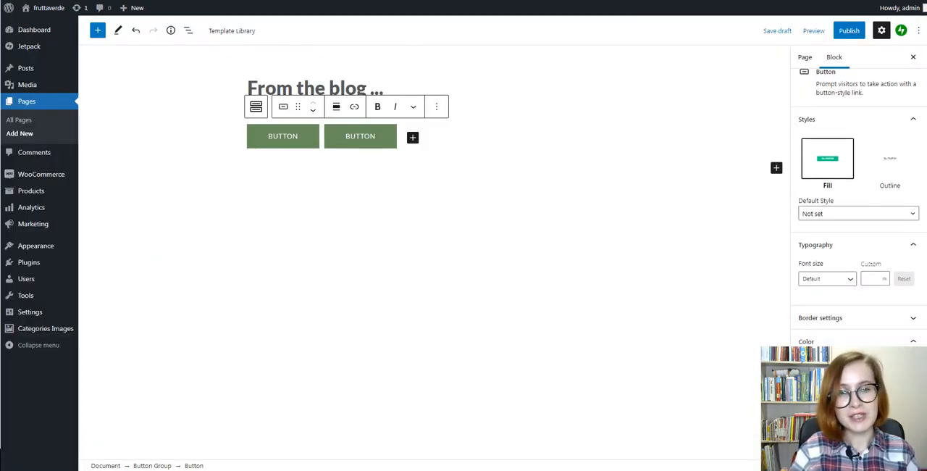
{"action": "scroll", "scroll_direction": "down", "scroll_amount": 3}
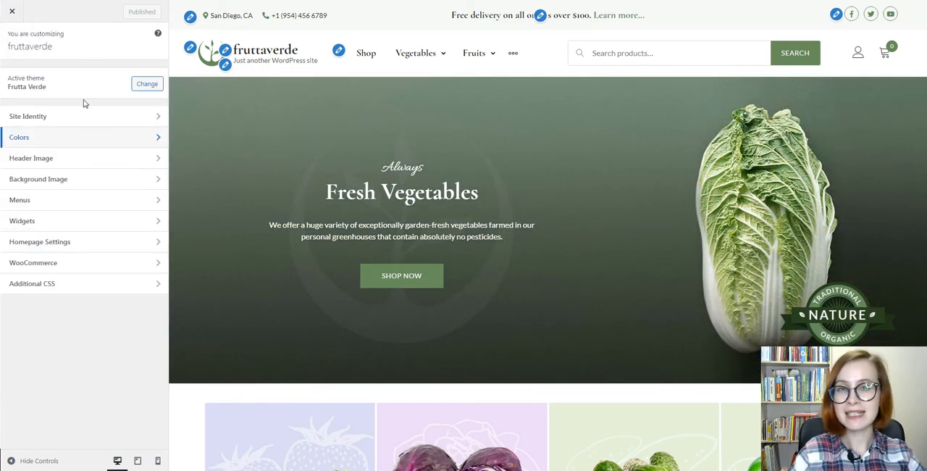
Step: Browse Site Identity and the Primary menu items, then bring up the Widgets panel
{"action": "left_click", "coordinate": [28, 115]}
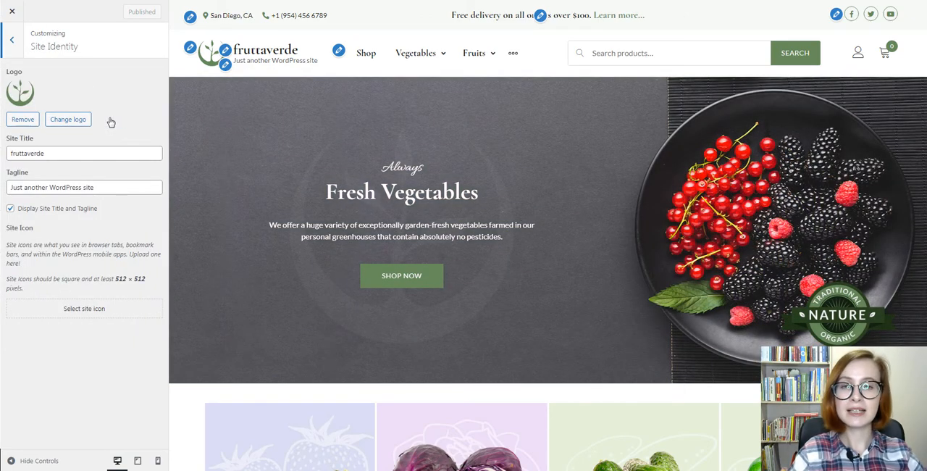
{"action": "left_click", "coordinate": [12, 40]}
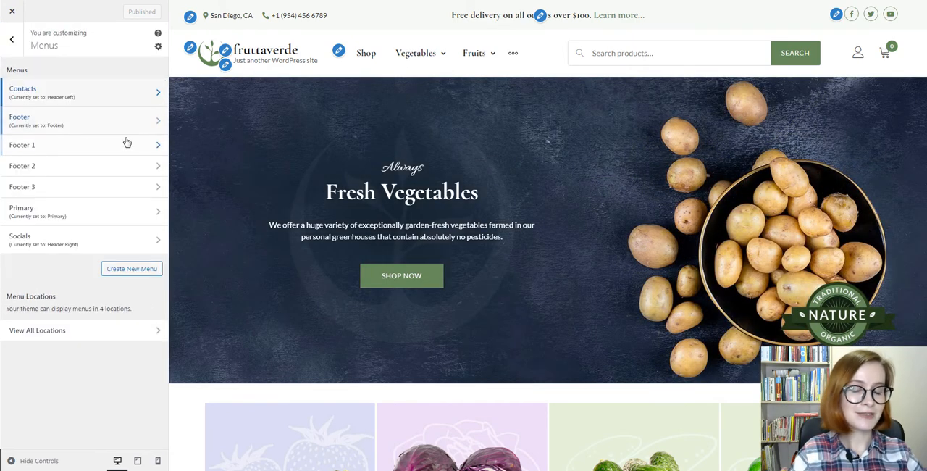
{"action": "left_click", "coordinate": [84, 211]}
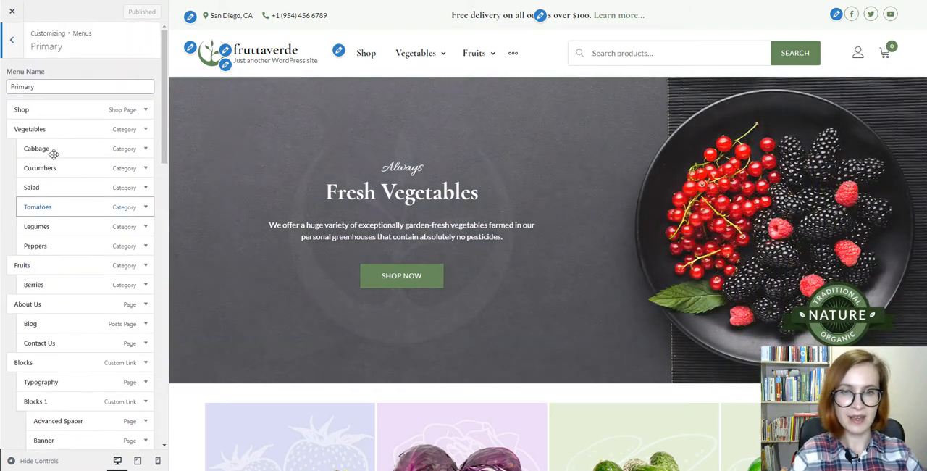
{"action": "left_click", "coordinate": [12, 39]}
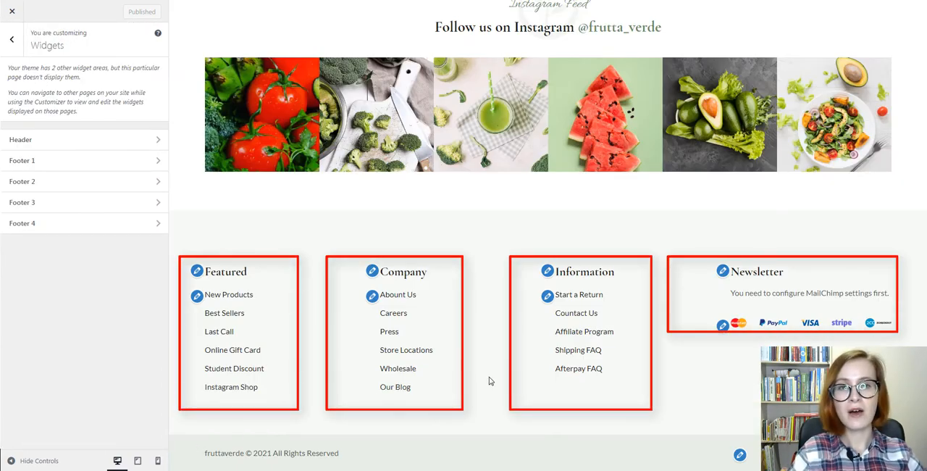
{"action": "mouse_move", "coordinate": [711, 288]}
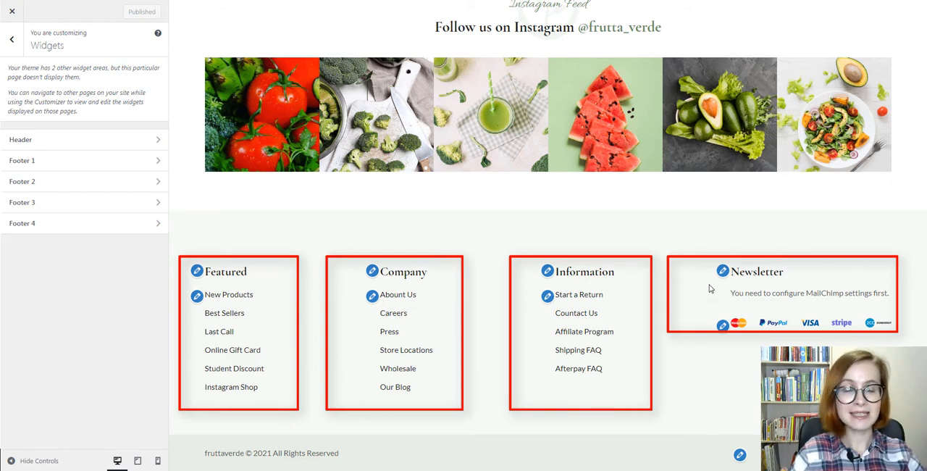
{"action": "mouse_move", "coordinate": [767, 184]}
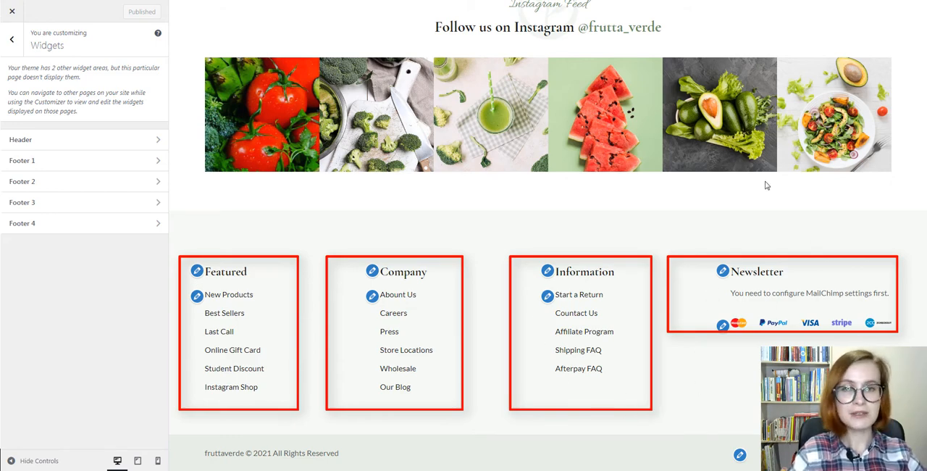
{"action": "left_click", "coordinate": [13, 11]}
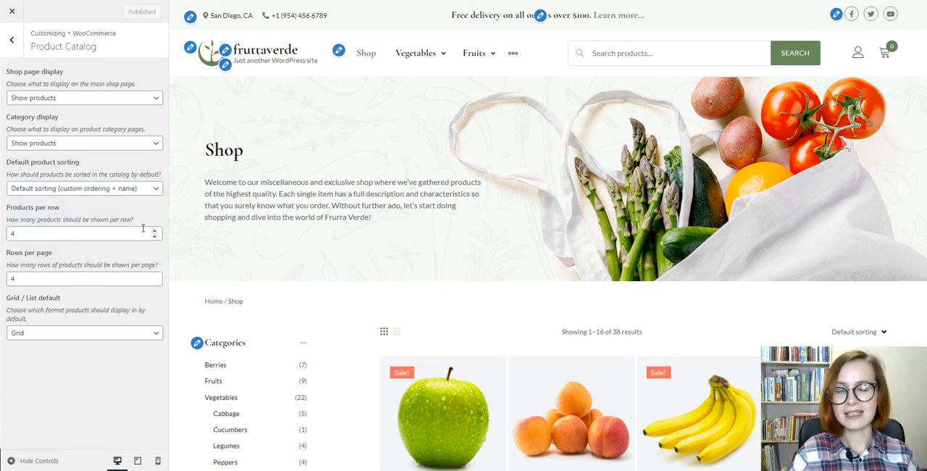
Step: Adjust products per row, then set thumbnail cropping to 1:1 after trying Custom
{"action": "left_click", "coordinate": [155, 237]}
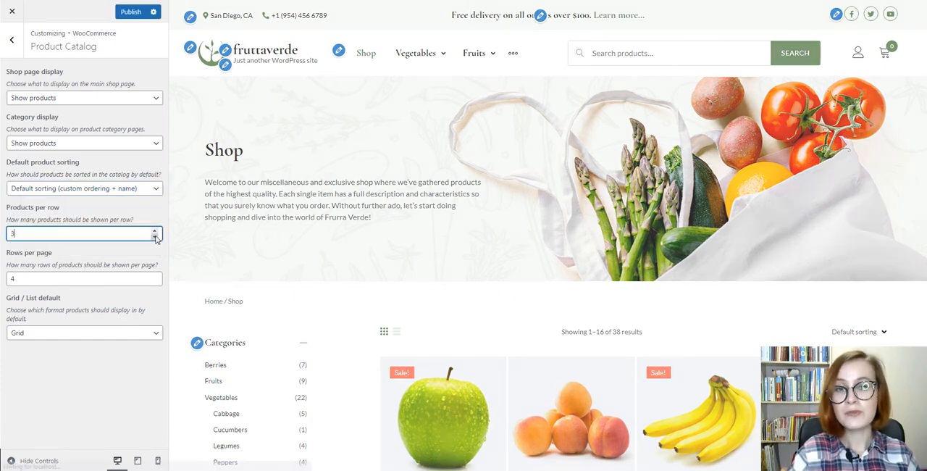
{"action": "left_click", "coordinate": [154, 230]}
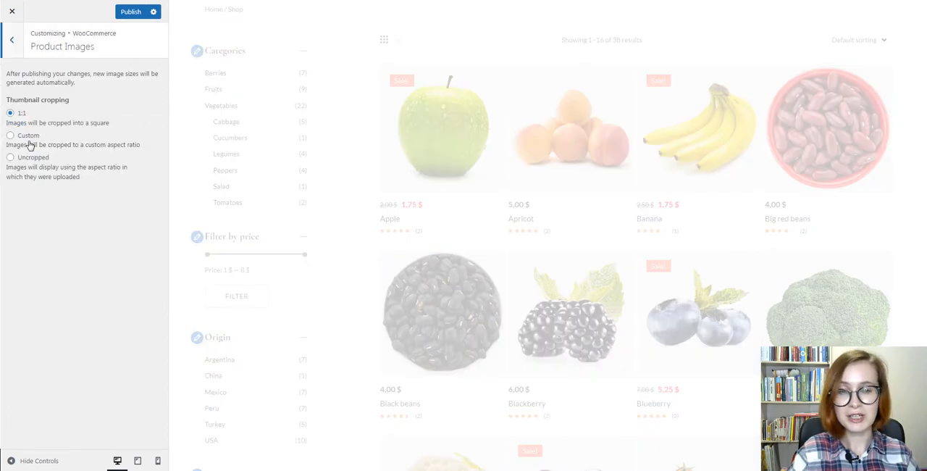
{"action": "left_click", "coordinate": [11, 135]}
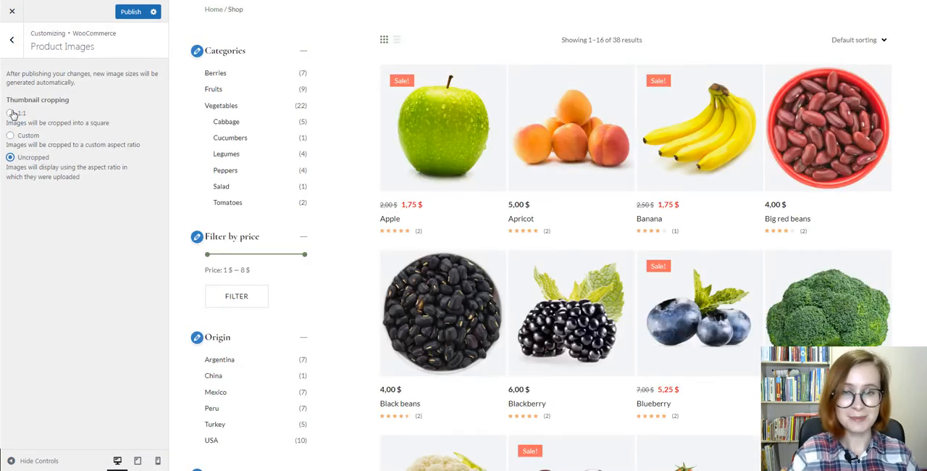
{"action": "left_click", "coordinate": [10, 113]}
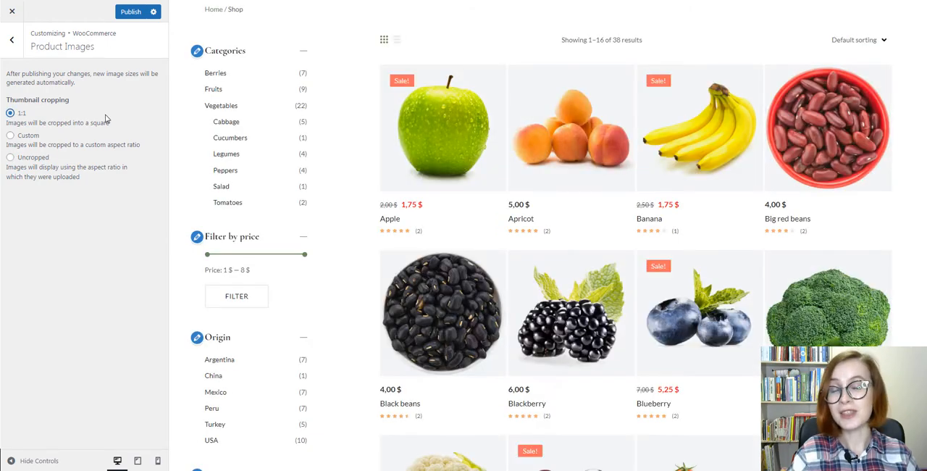
{"action": "left_click", "coordinate": [12, 40]}
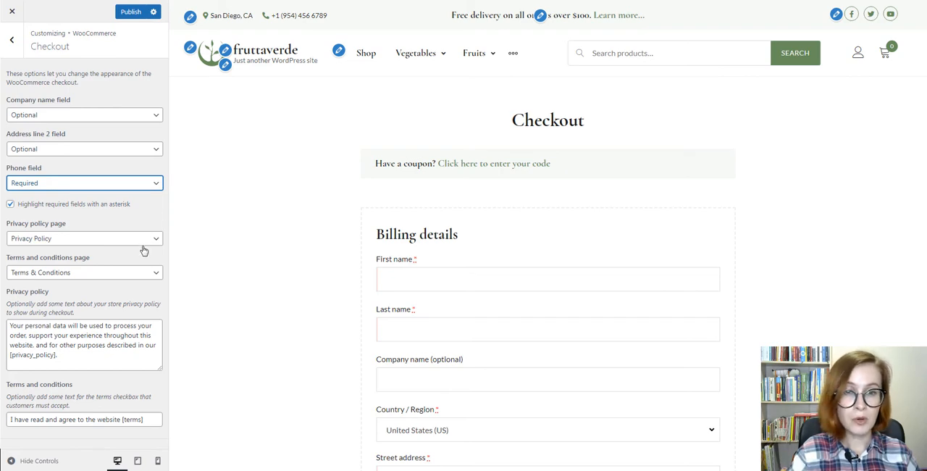
{"action": "mouse_move", "coordinate": [152, 286]}
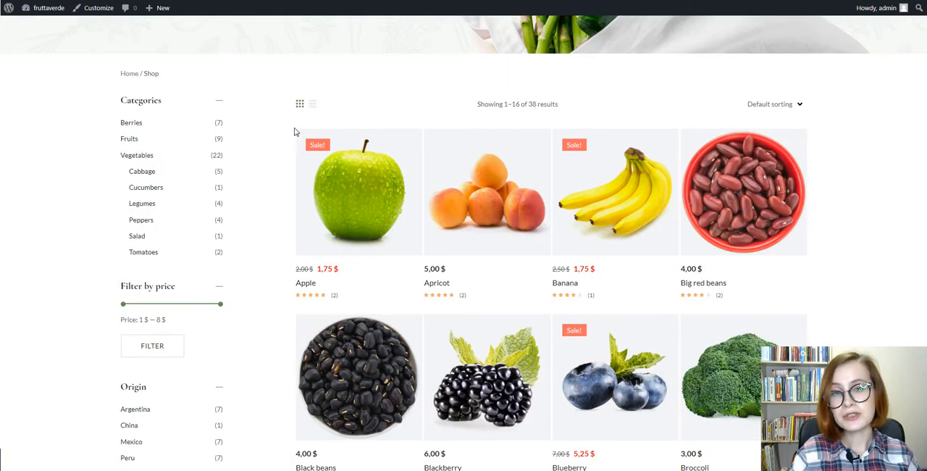
Step: Toggle the Shop page between grid and list views, finishing on list view
{"action": "scroll", "scroll_direction": "down", "scroll_amount": 3}
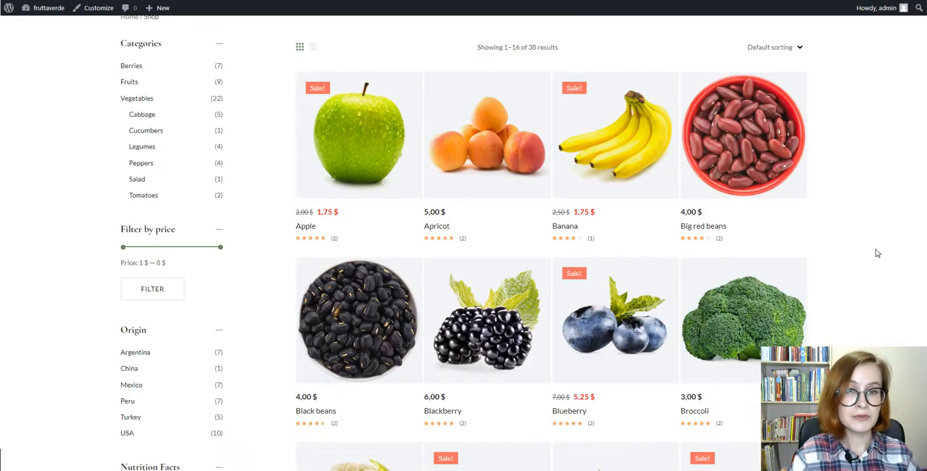
{"action": "scroll", "scroll_direction": "up", "scroll_amount": 3}
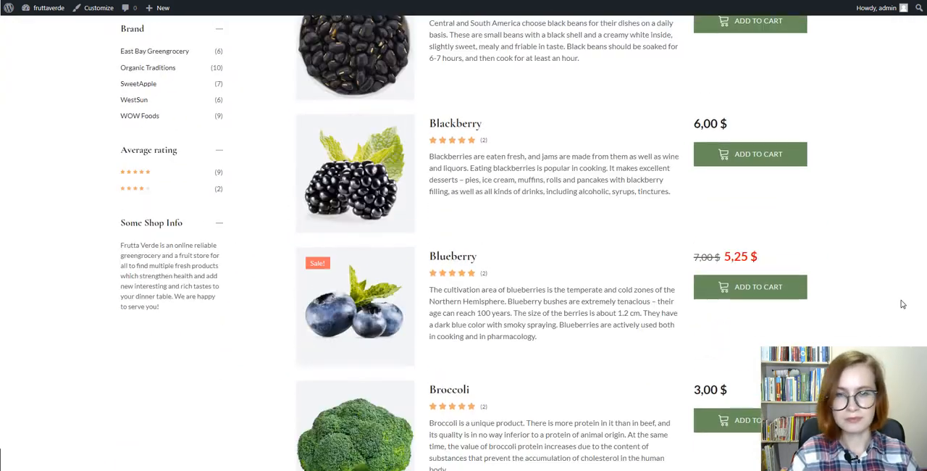
{"action": "scroll", "scroll_direction": "up", "scroll_amount": 3}
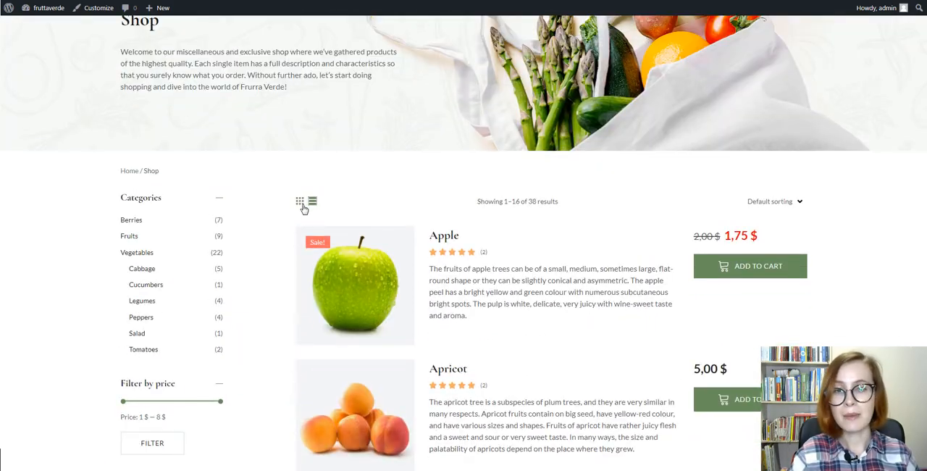
{"action": "left_click", "coordinate": [312, 201]}
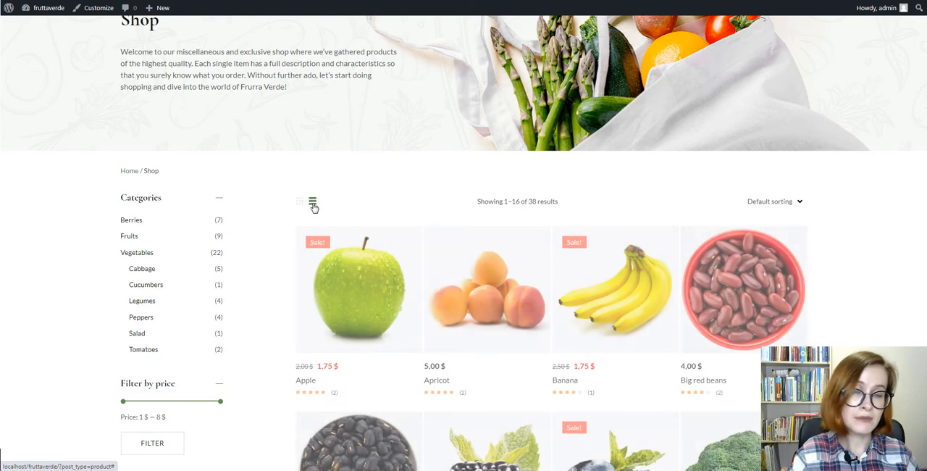
{"action": "left_click", "coordinate": [312, 202]}
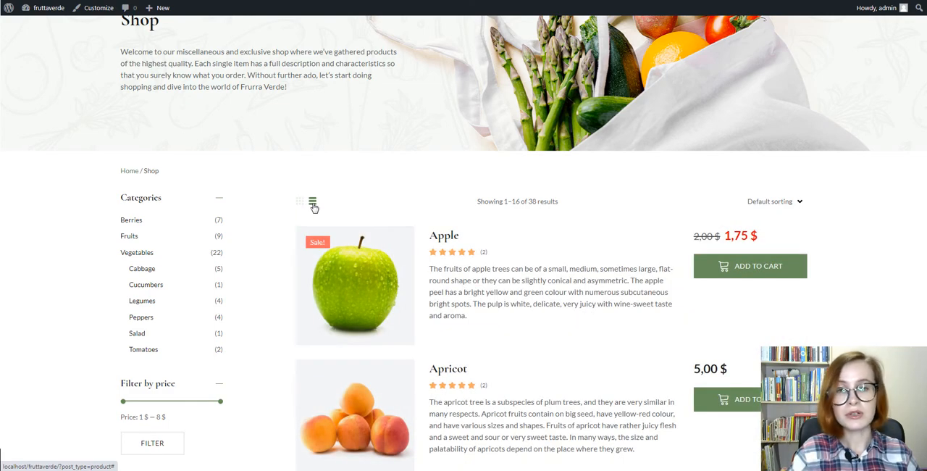
{"action": "left_click", "coordinate": [300, 202]}
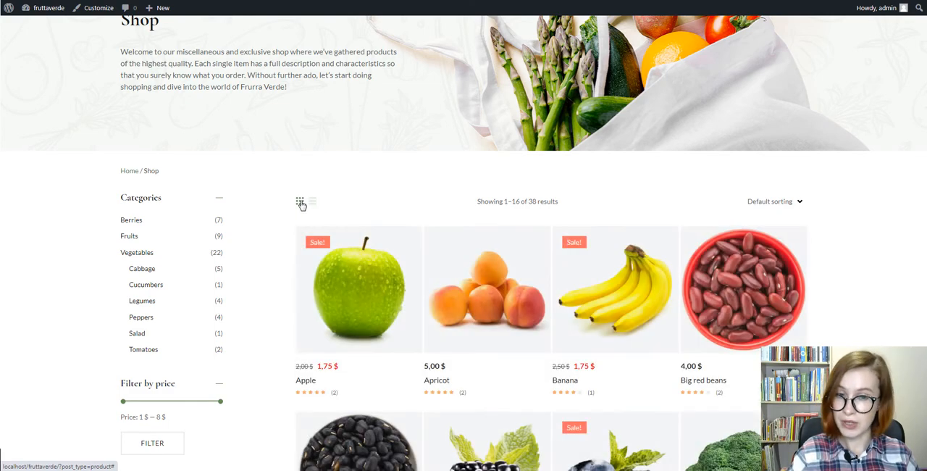
{"action": "left_click", "coordinate": [311, 205]}
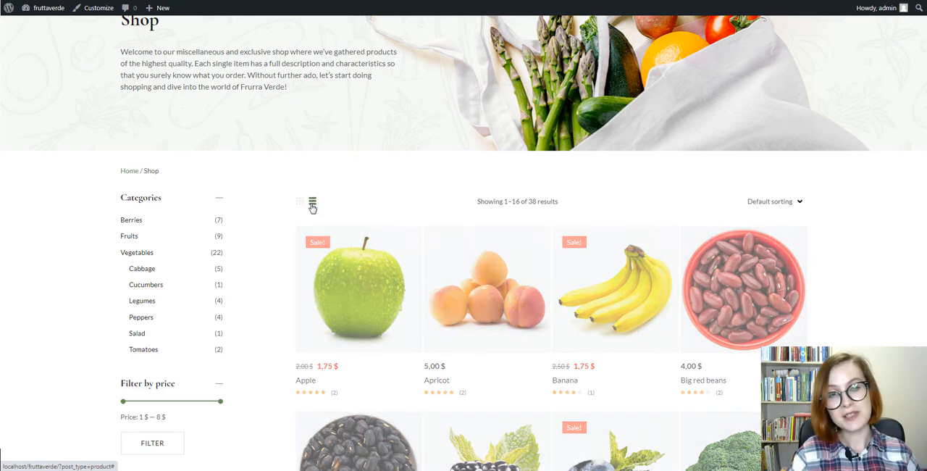
{"action": "left_click", "coordinate": [312, 204]}
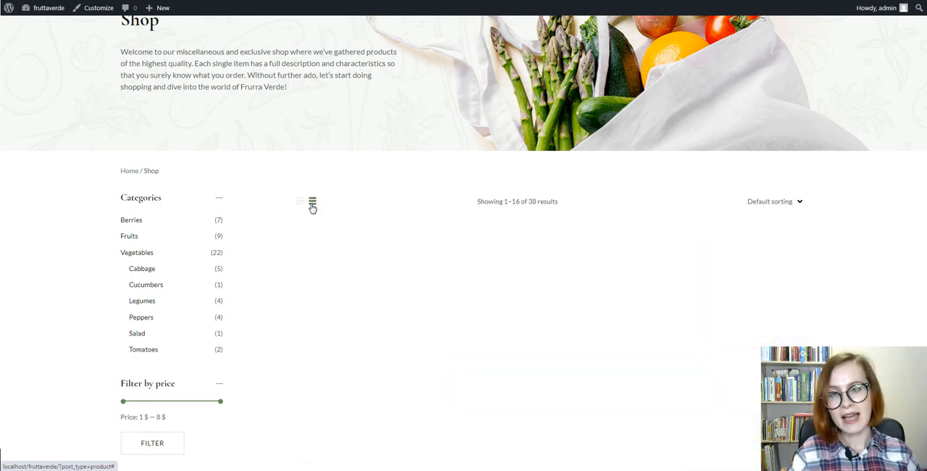
{"action": "left_click", "coordinate": [312, 203]}
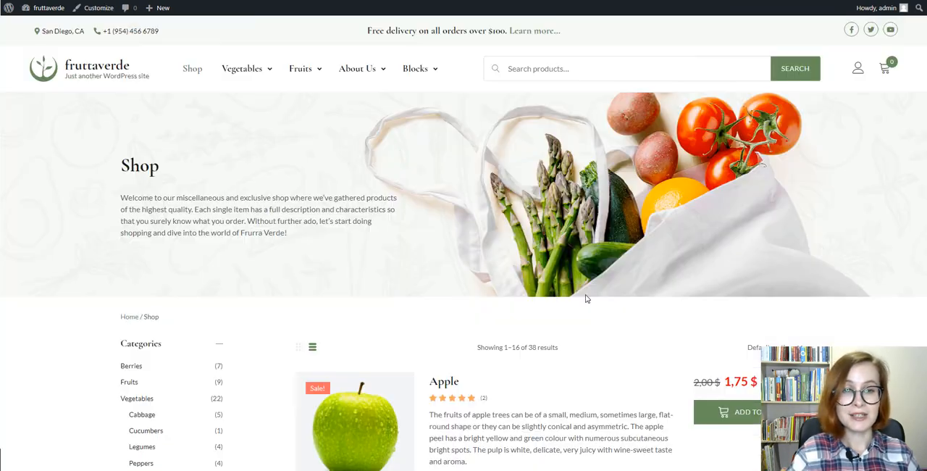
Step: Open the Tomatoes category under Vegetables in the site's main menu
{"action": "left_click", "coordinate": [142, 415]}
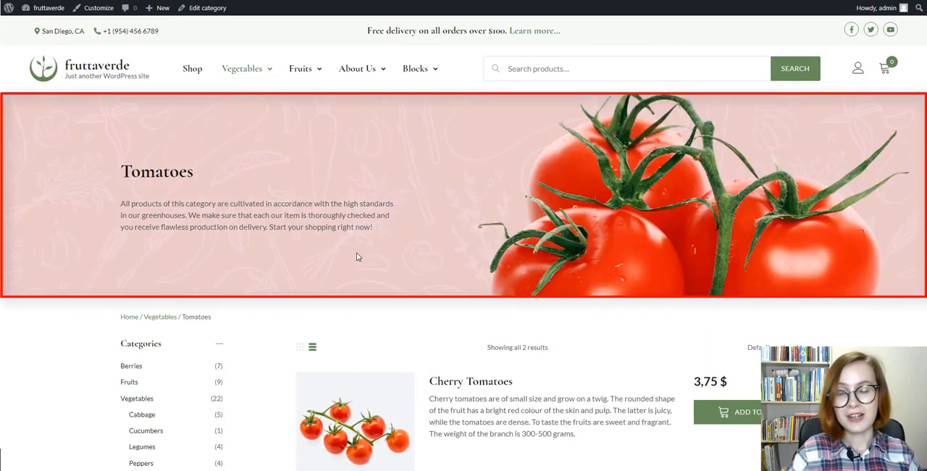
{"action": "left_click", "coordinate": [131, 365]}
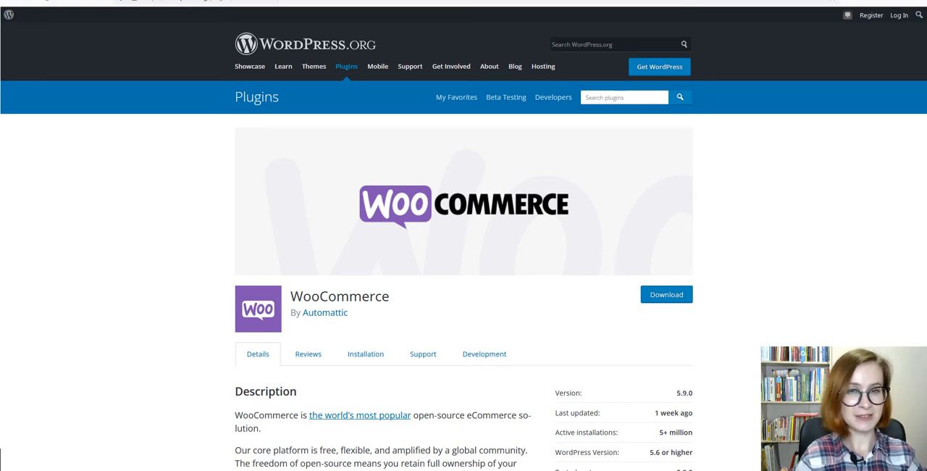
{"action": "scroll", "scroll_direction": "down", "scroll_amount": 3}
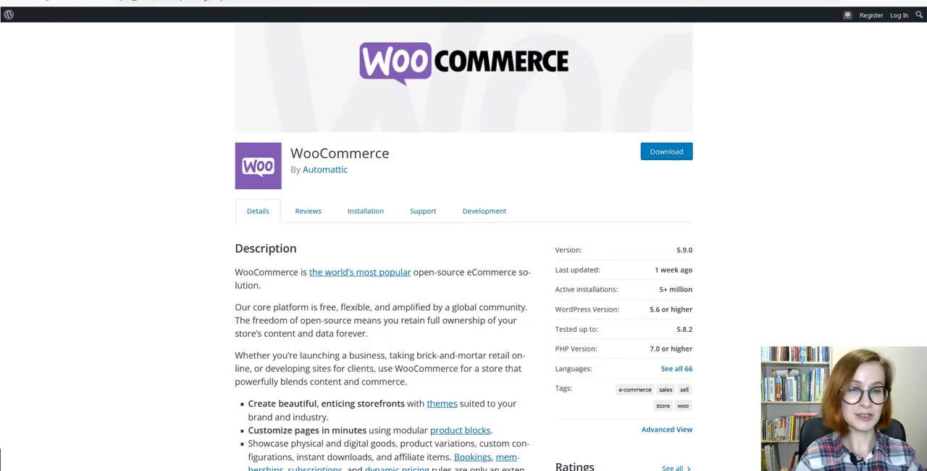
{"action": "scroll", "scroll_direction": "down", "scroll_amount": 3}
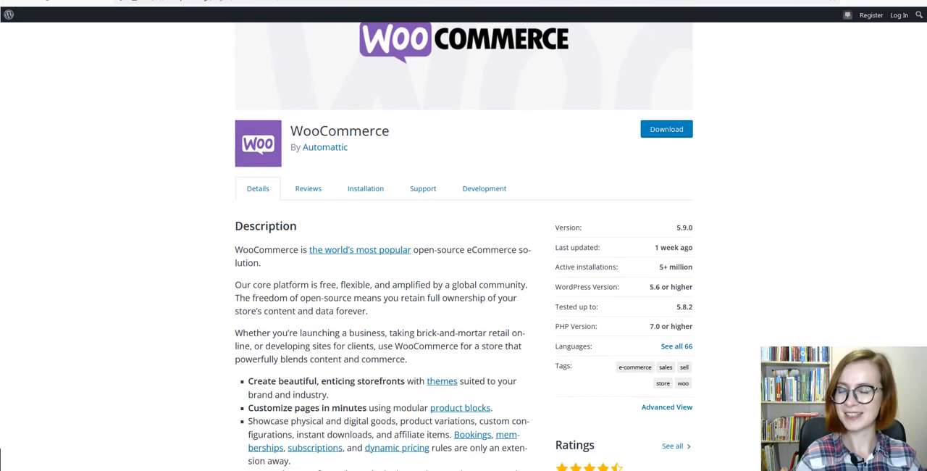
{"action": "scroll", "scroll_direction": "down", "scroll_amount": 3}
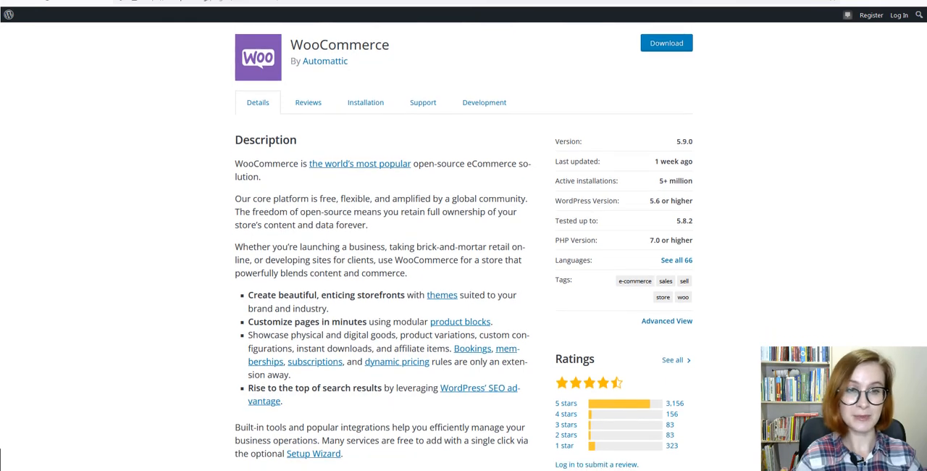
{"action": "scroll", "scroll_direction": "down", "scroll_amount": 3}
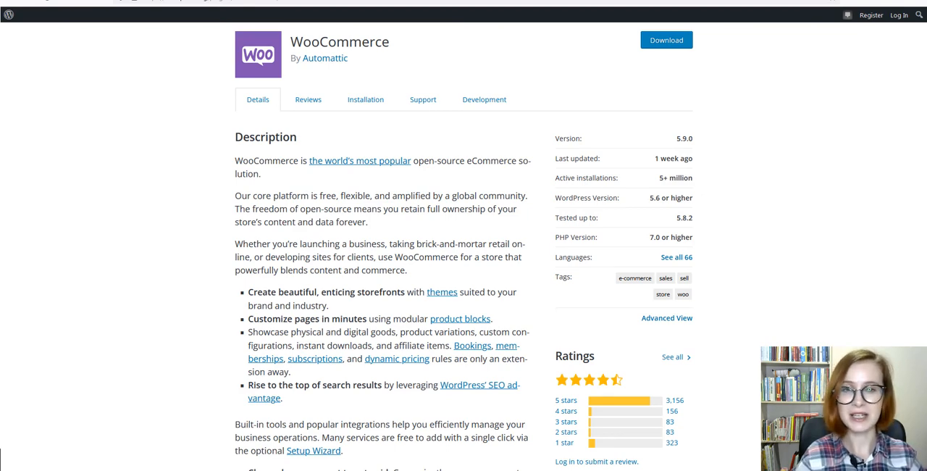
{"action": "scroll", "scroll_direction": "down", "scroll_amount": 3}
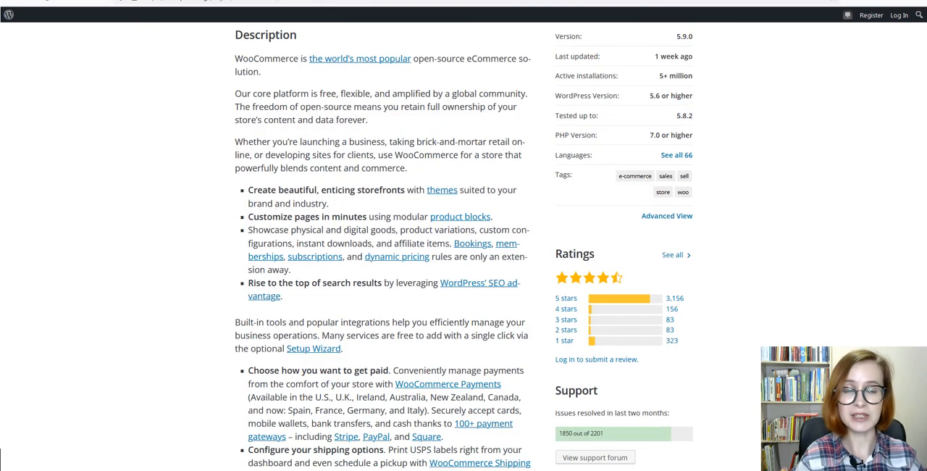
{"action": "scroll", "scroll_direction": "down", "scroll_amount": 3}
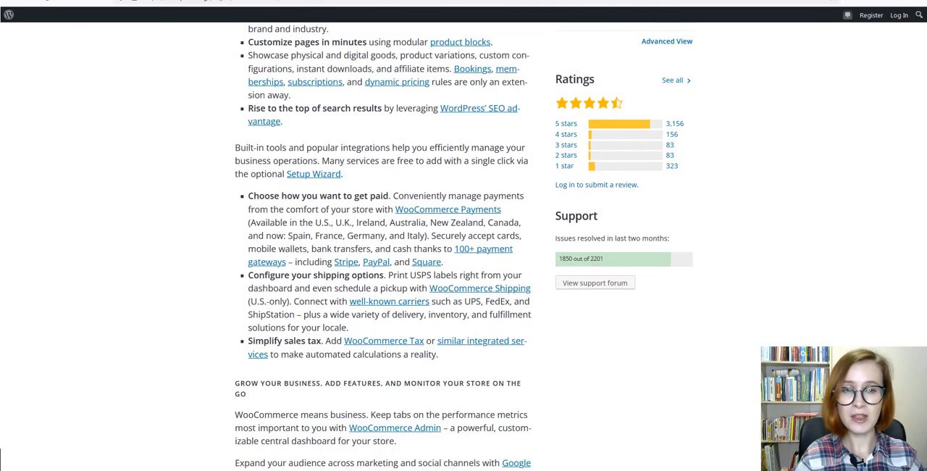
{"action": "scroll", "scroll_direction": "down", "scroll_amount": 3}
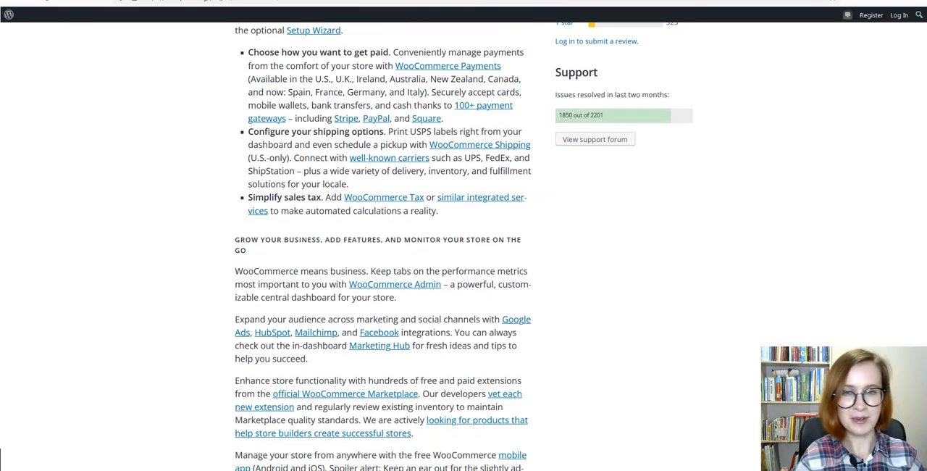
{"action": "scroll", "scroll_direction": "up", "scroll_amount": 3}
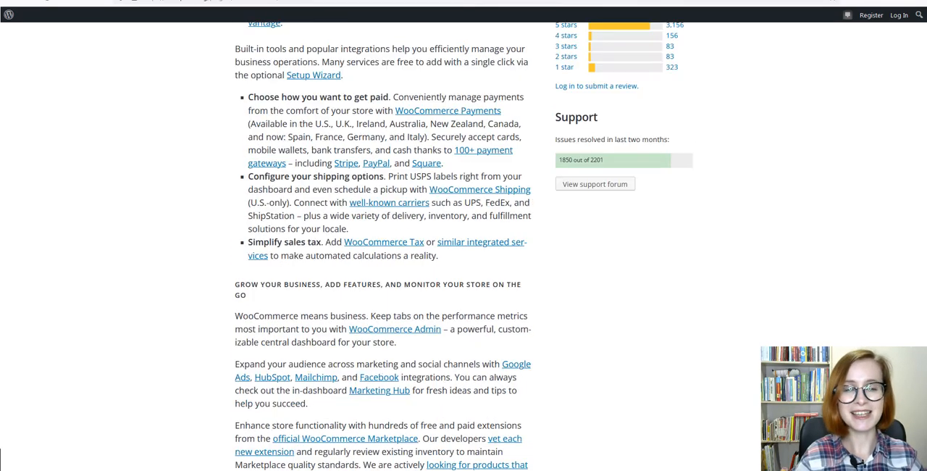
{"action": "scroll", "scroll_direction": "up", "scroll_amount": 3}
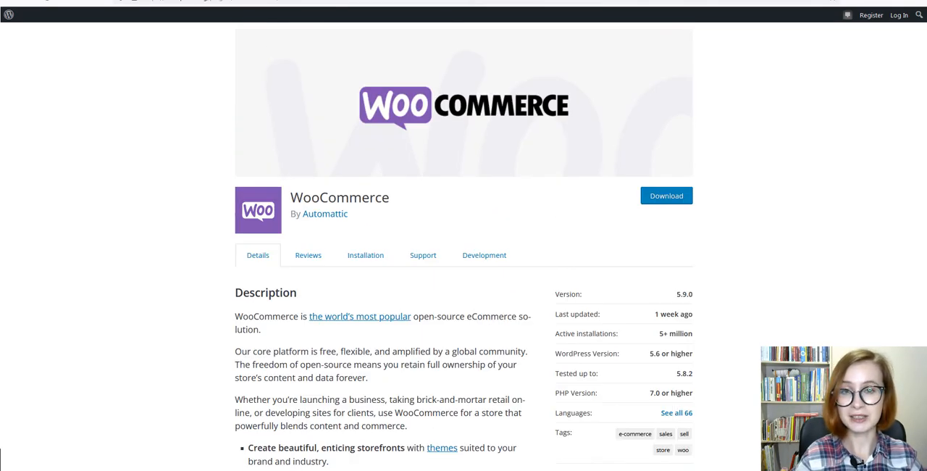
{"action": "scroll", "scroll_direction": "up", "scroll_amount": 3}
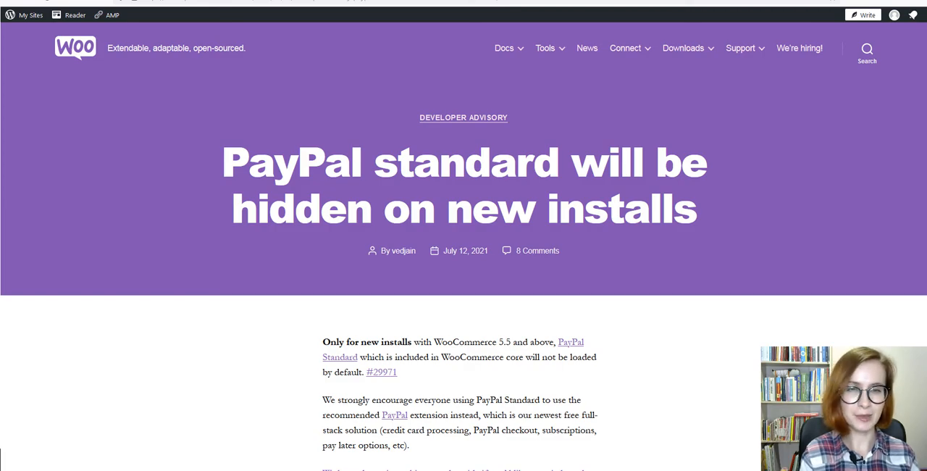
{"action": "scroll", "scroll_direction": "down", "scroll_amount": 3}
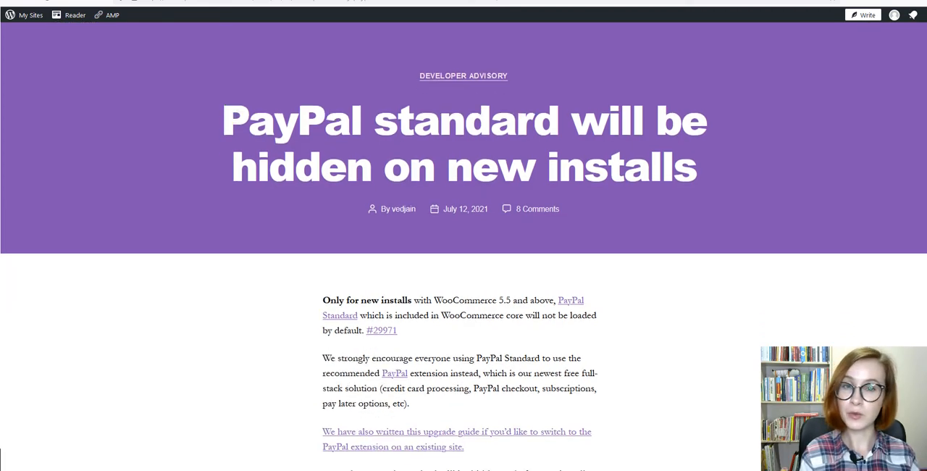
{"action": "scroll", "scroll_direction": "down", "scroll_amount": 3}
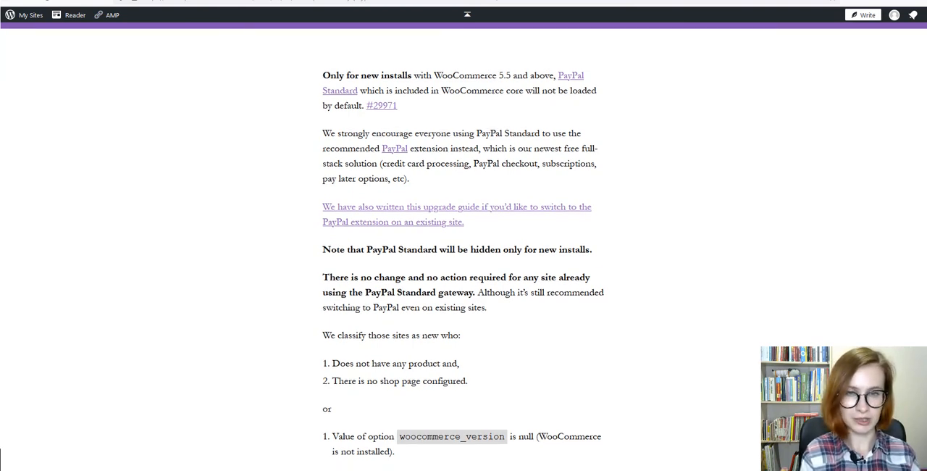
{"action": "scroll", "scroll_direction": "down", "scroll_amount": 3}
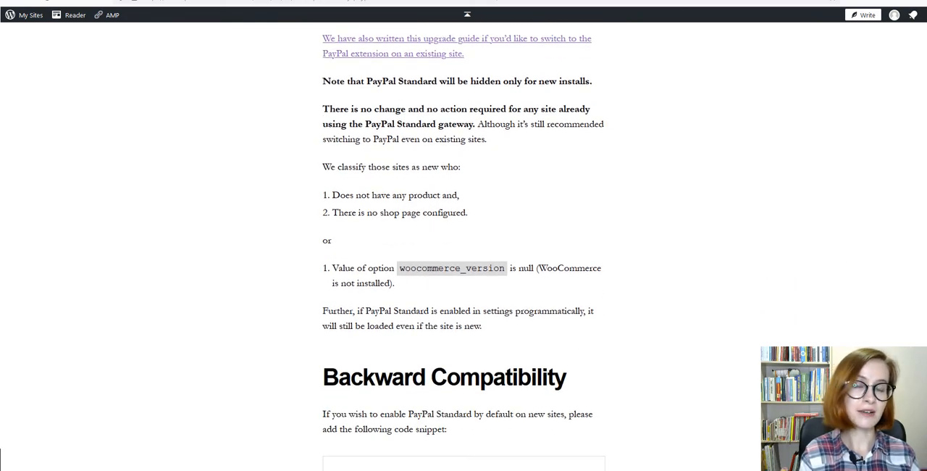
{"action": "scroll", "scroll_direction": "down", "scroll_amount": 3}
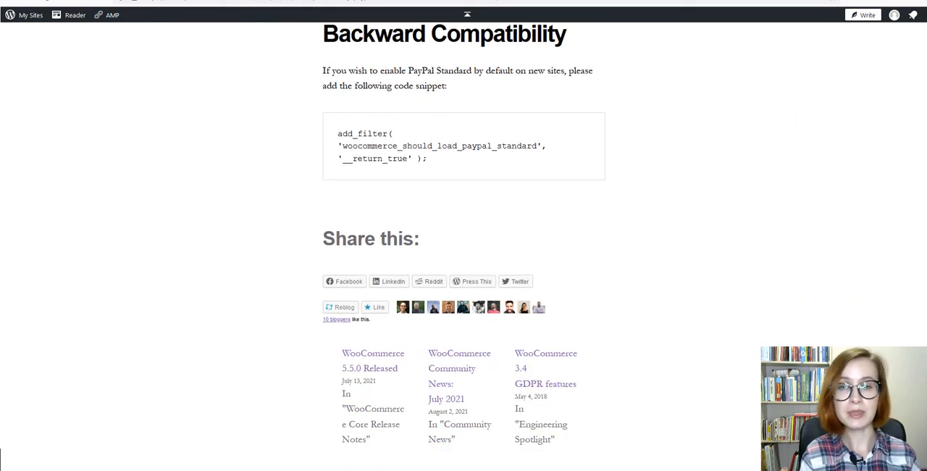
{"action": "scroll", "scroll_direction": "up", "scroll_amount": 3}
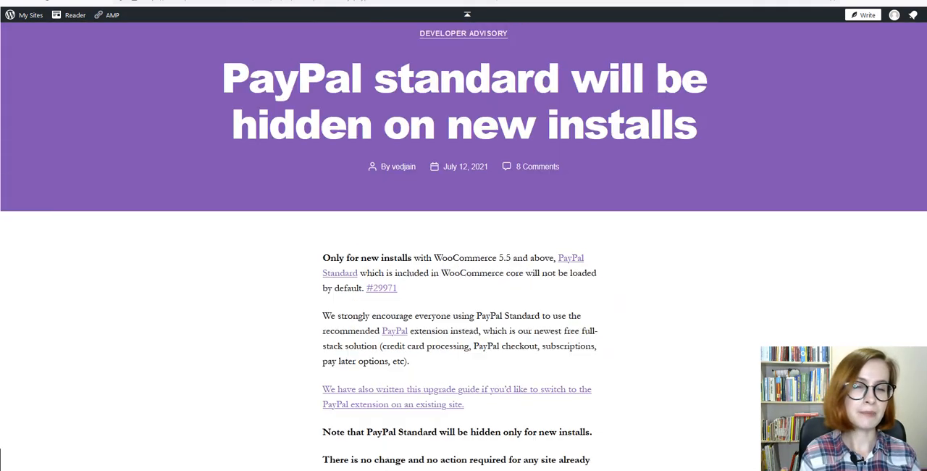
{"action": "scroll", "scroll_direction": "up", "scroll_amount": 3}
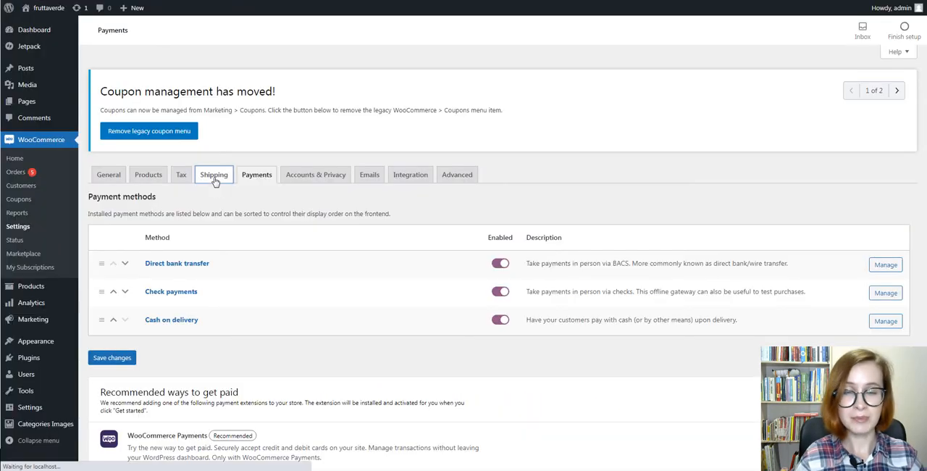
Step: Open WooCommerce shipping settings and edit the New York shipping zone
{"action": "left_click", "coordinate": [213, 174]}
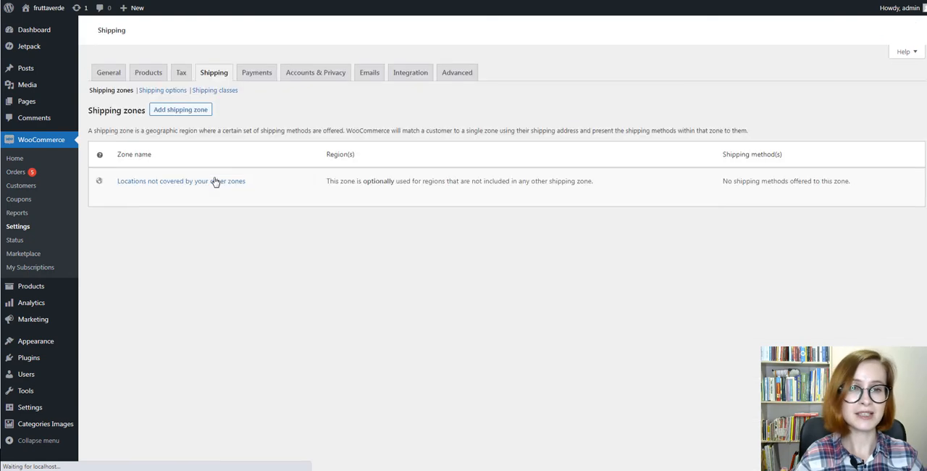
{"action": "mouse_move", "coordinate": [886, 270]}
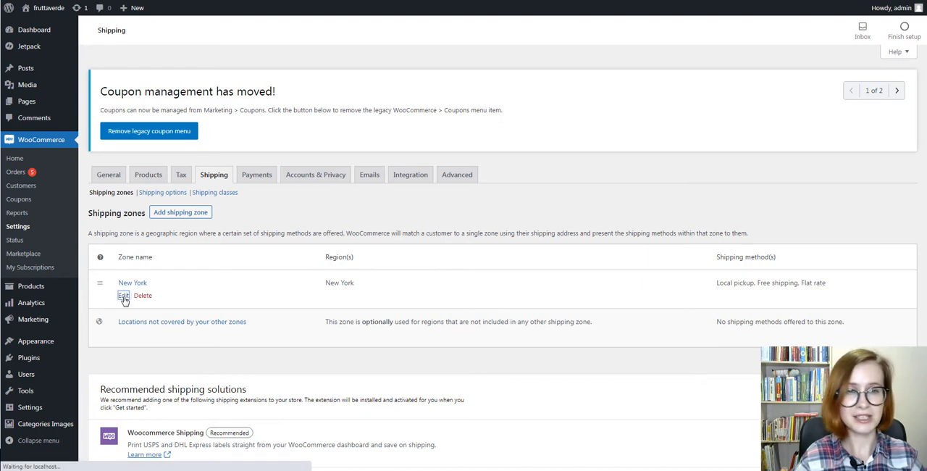
{"action": "left_click", "coordinate": [123, 296]}
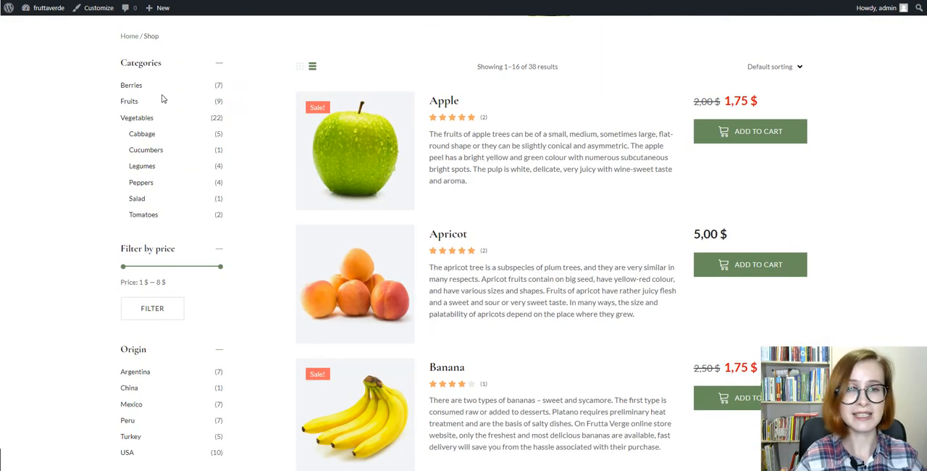
Step: Filter the shop to Berries and add Currant and Grape to the cart
{"action": "left_click", "coordinate": [131, 84]}
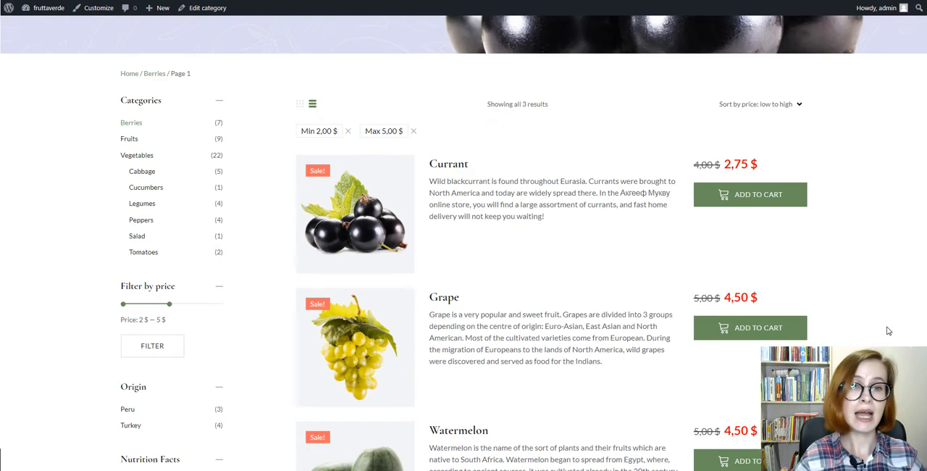
{"action": "scroll", "scroll_direction": "up", "scroll_amount": 3}
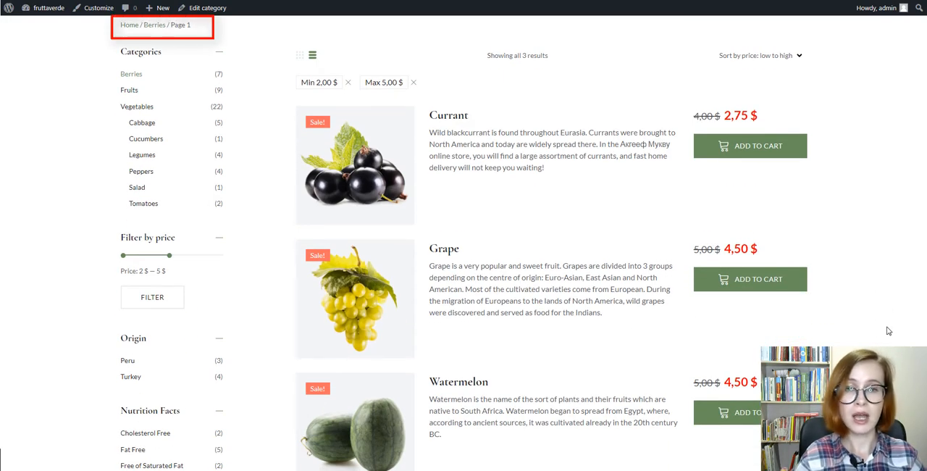
{"action": "scroll", "scroll_direction": "up", "scroll_amount": 3}
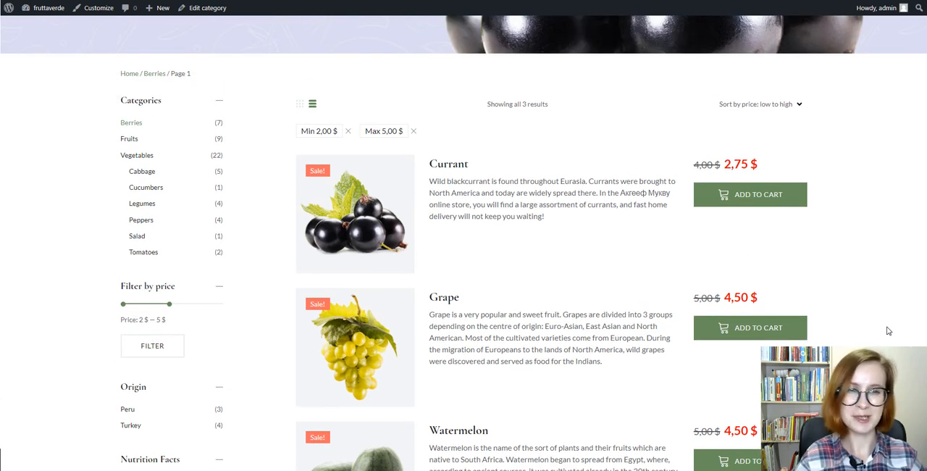
{"action": "mouse_move", "coordinate": [749, 195]}
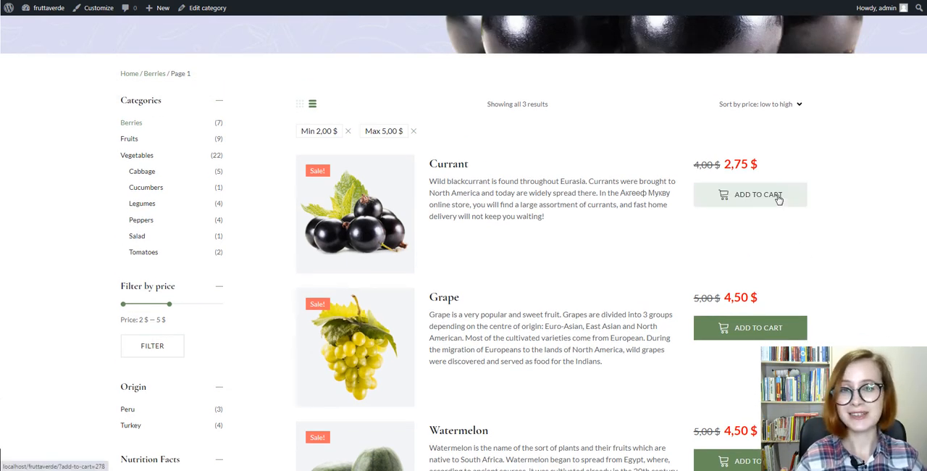
{"action": "left_click", "coordinate": [750, 194]}
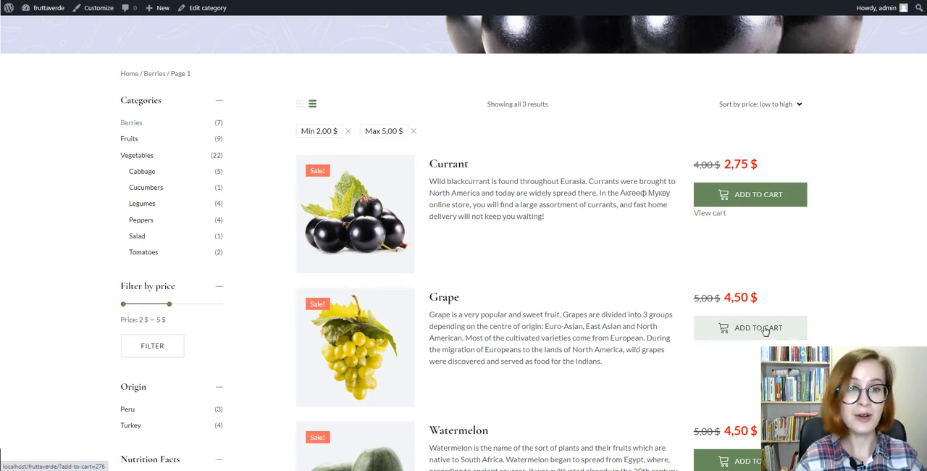
{"action": "left_click", "coordinate": [758, 328]}
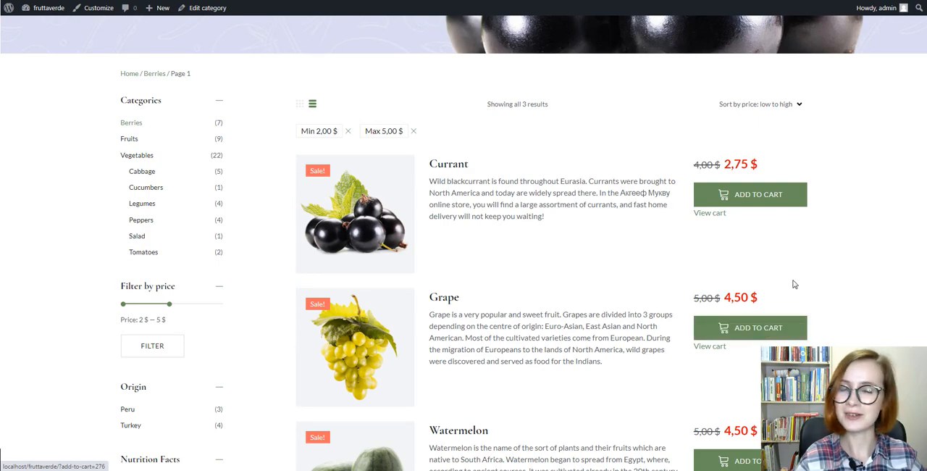
{"action": "scroll", "scroll_direction": "up", "scroll_amount": 3}
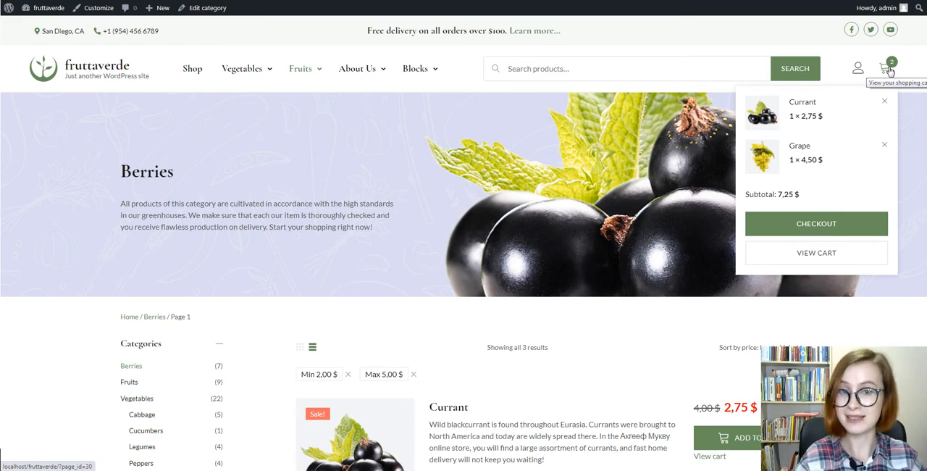
Step: Check the mini-cart total of 7,25 $, then open the Fruits category
{"action": "scroll", "scroll_direction": "down", "scroll_amount": 3}
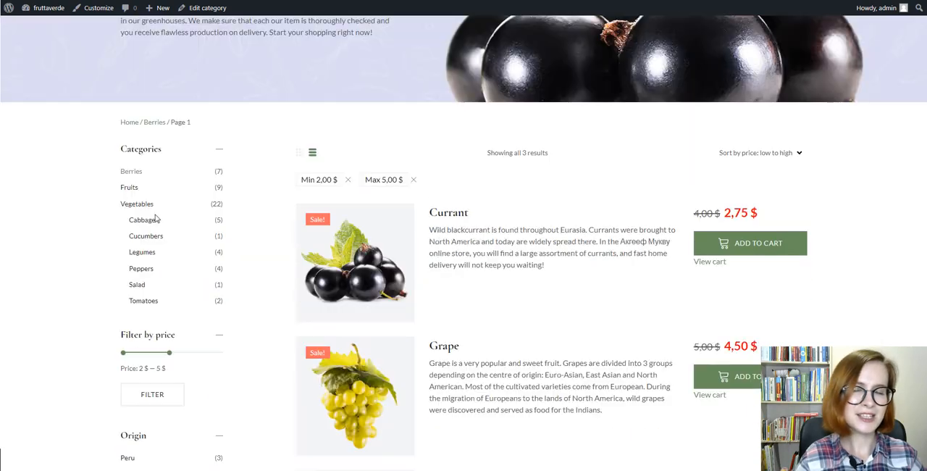
{"action": "left_click", "coordinate": [129, 187]}
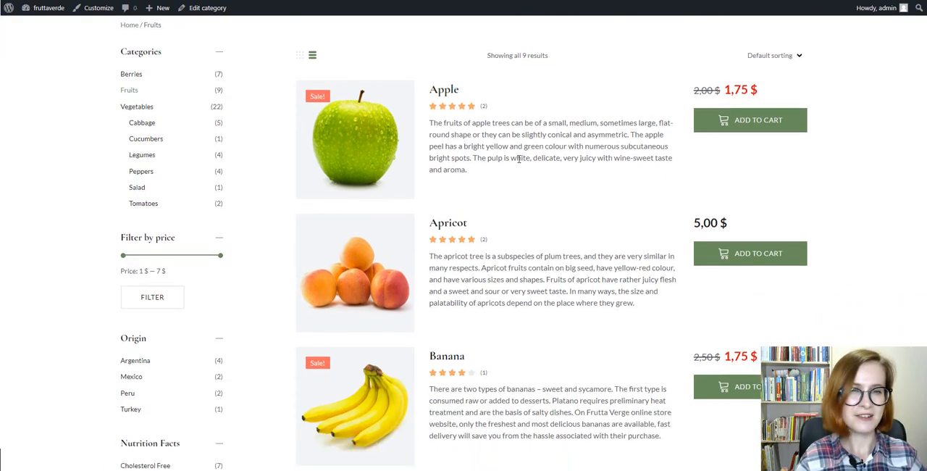
Step: Open the Apple product page and read its customer reviews
{"action": "left_click", "coordinate": [444, 89]}
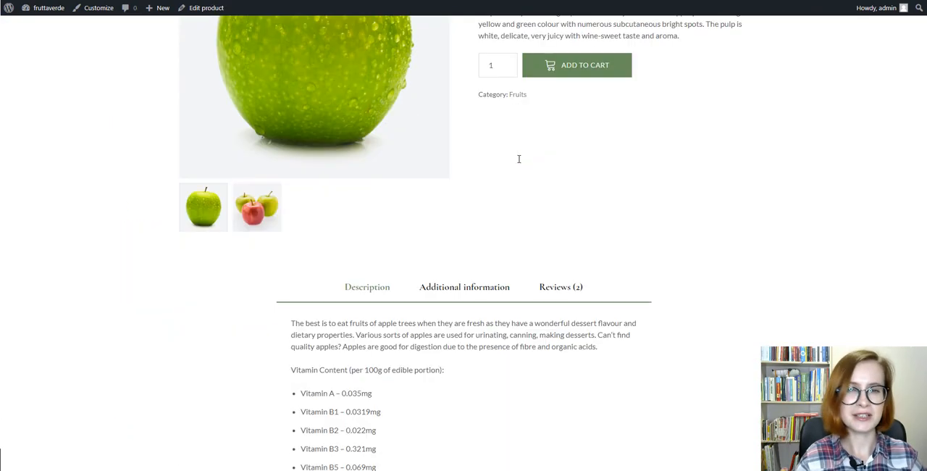
{"action": "left_click", "coordinate": [561, 286]}
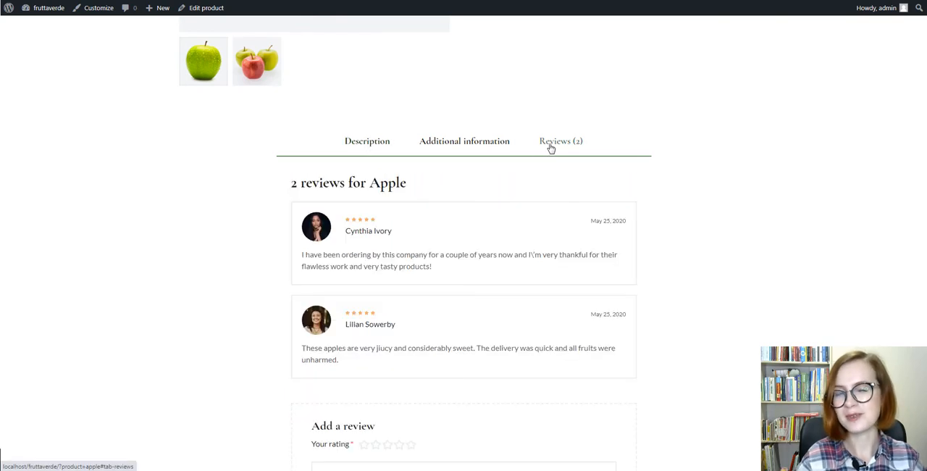
{"action": "scroll", "scroll_direction": "down", "scroll_amount": 3}
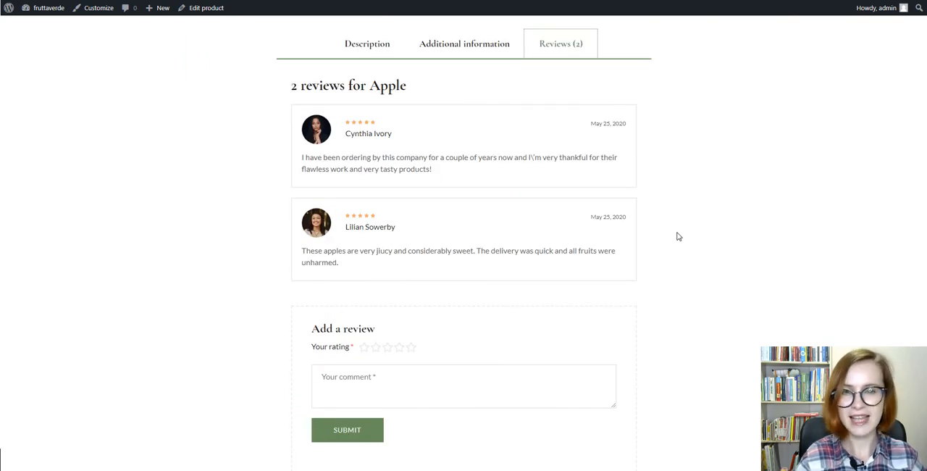
{"action": "scroll", "scroll_direction": "up", "scroll_amount": 3}
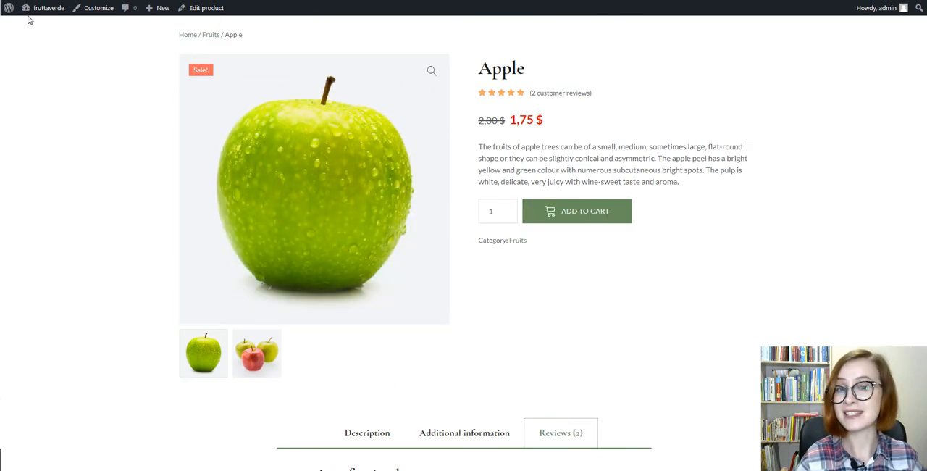
Step: Return to Fruits and view the Apricot product's two reviews
{"action": "left_click", "coordinate": [210, 34]}
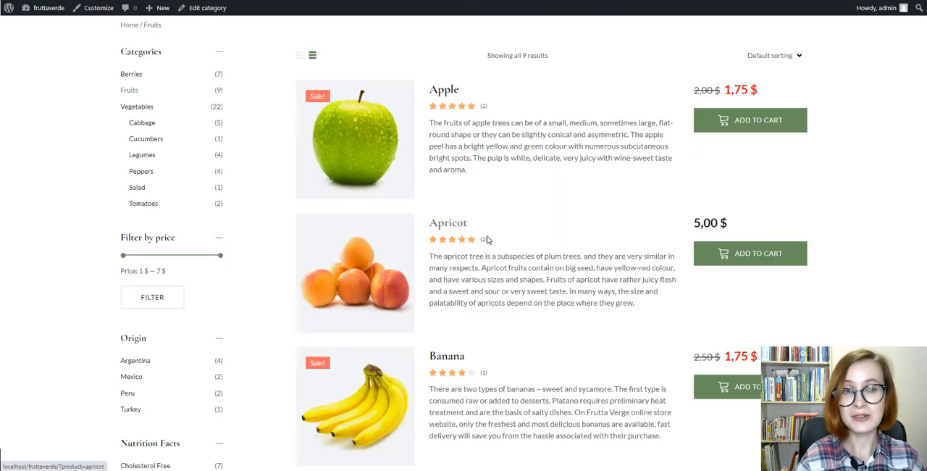
{"action": "left_click", "coordinate": [448, 223]}
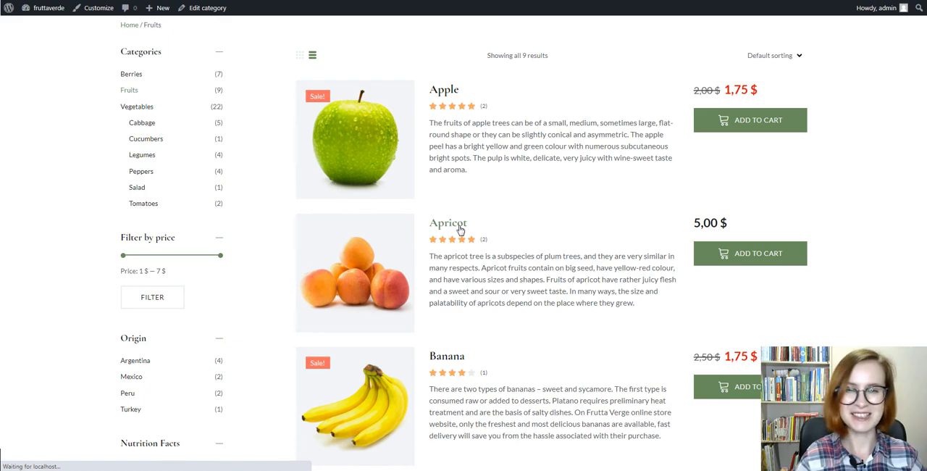
{"action": "left_click", "coordinate": [449, 223]}
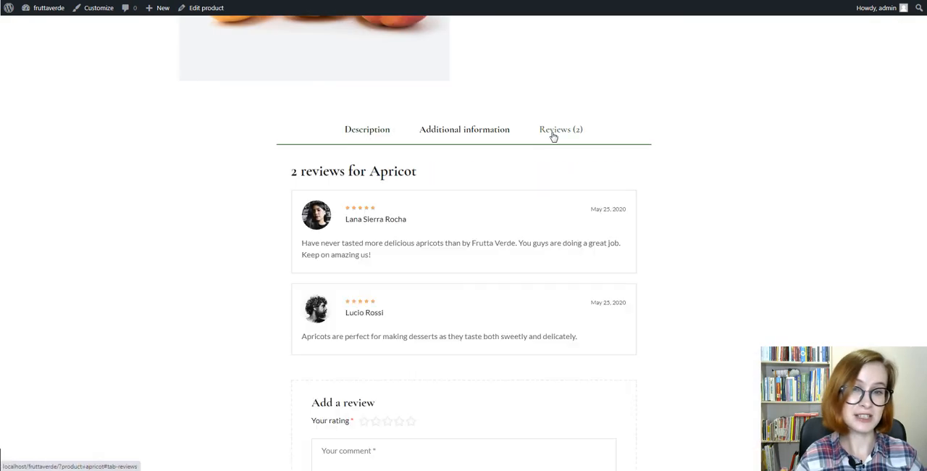
{"action": "scroll", "scroll_direction": "down", "scroll_amount": 3}
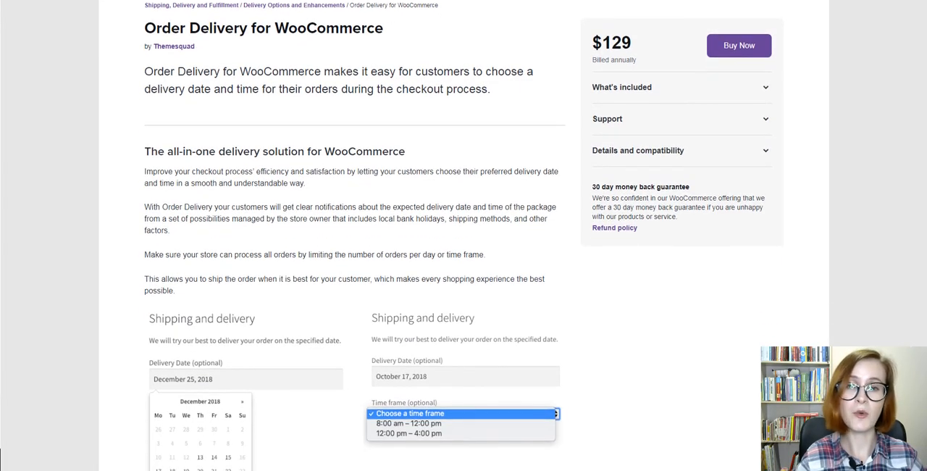
Step: Scroll the Order Delivery for WooCommerce page down to How to Get Started
{"action": "scroll", "scroll_direction": "down", "scroll_amount": 3}
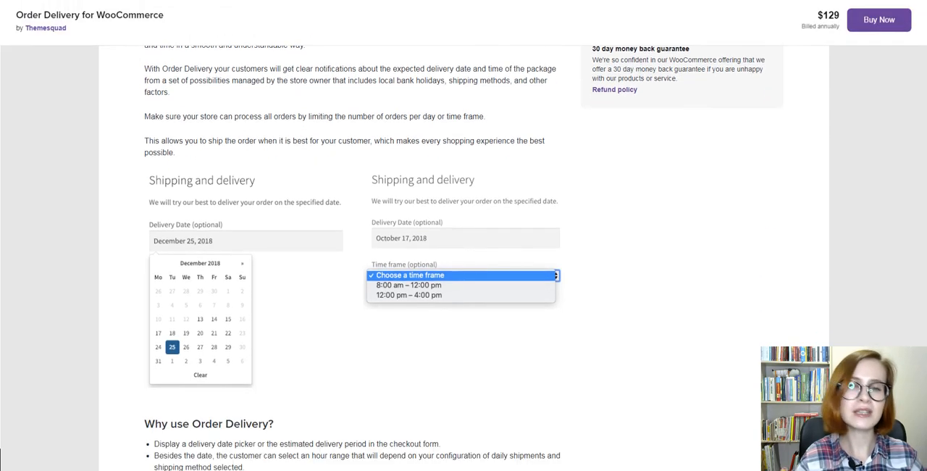
{"action": "scroll", "scroll_direction": "down", "scroll_amount": 3}
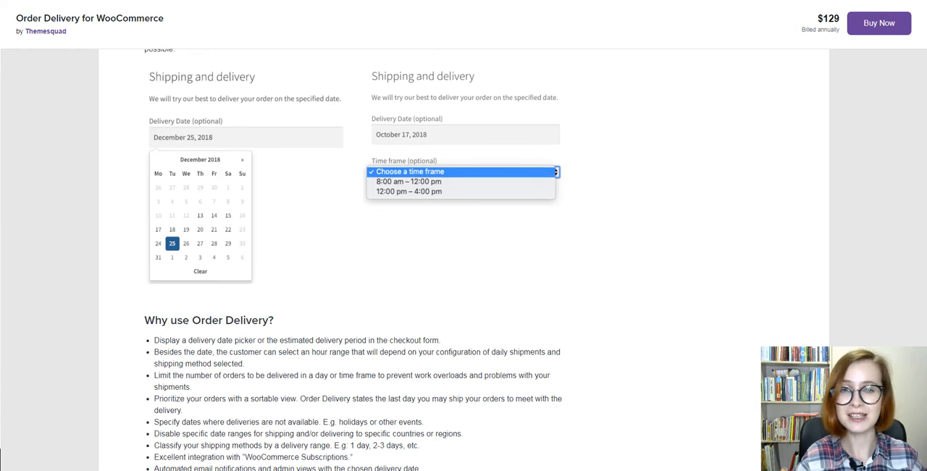
{"action": "scroll", "scroll_direction": "up", "scroll_amount": 3}
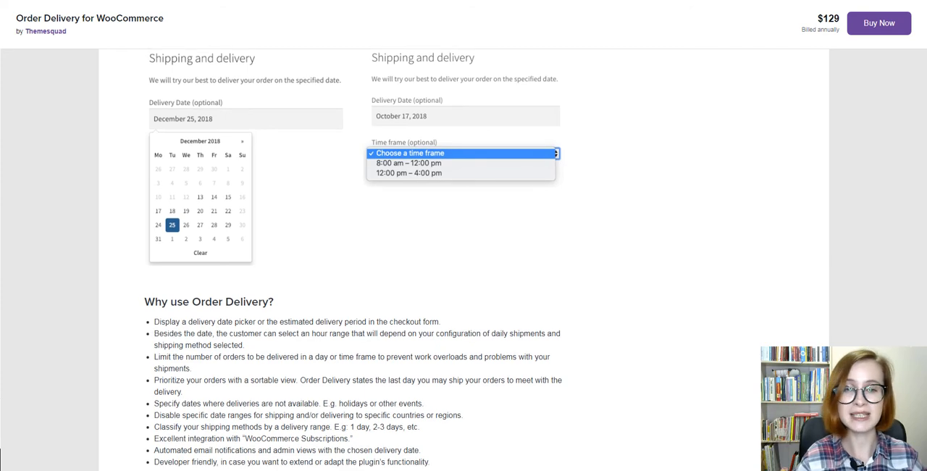
{"action": "scroll", "scroll_direction": "down", "scroll_amount": 3}
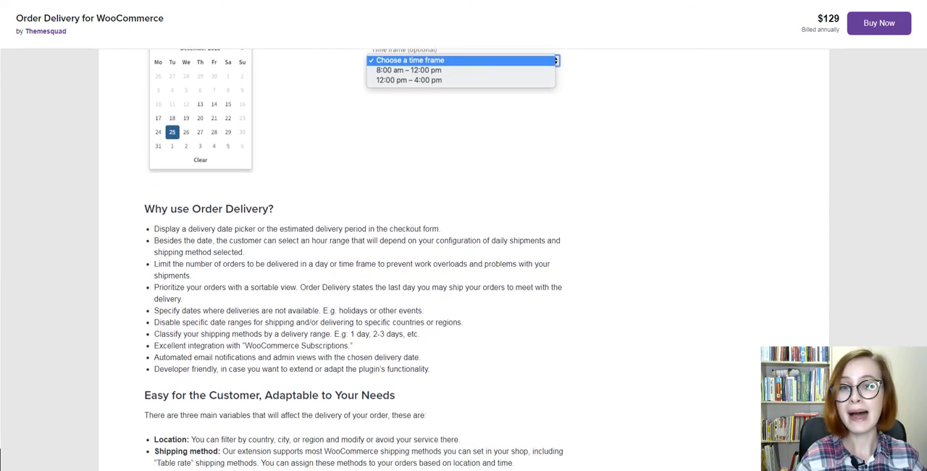
{"action": "scroll", "scroll_direction": "down", "scroll_amount": 3}
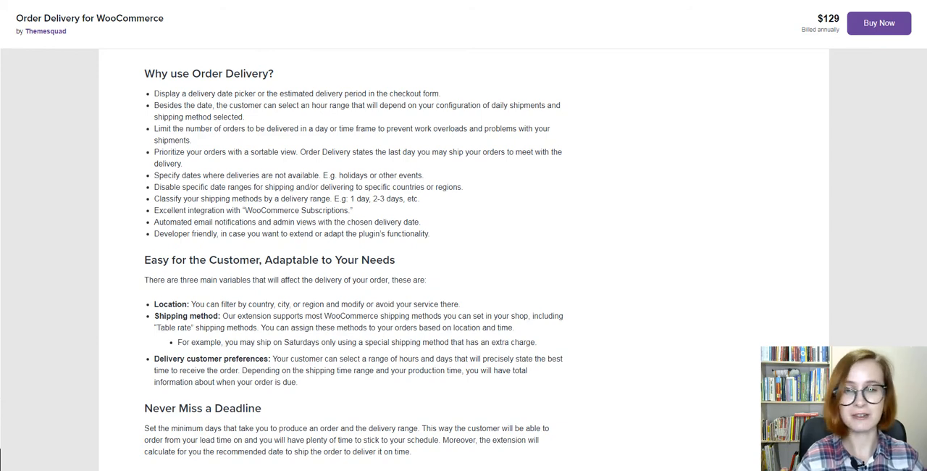
{"action": "scroll", "scroll_direction": "down", "scroll_amount": 3}
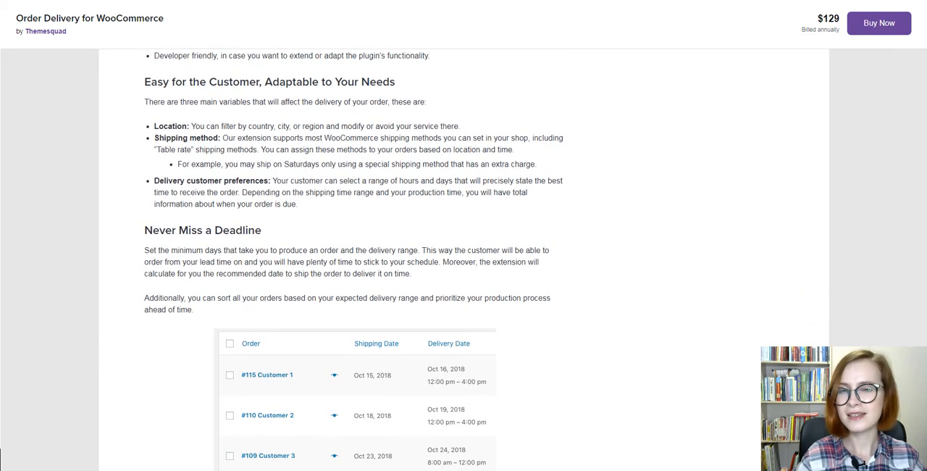
{"action": "scroll", "scroll_direction": "down", "scroll_amount": 3}
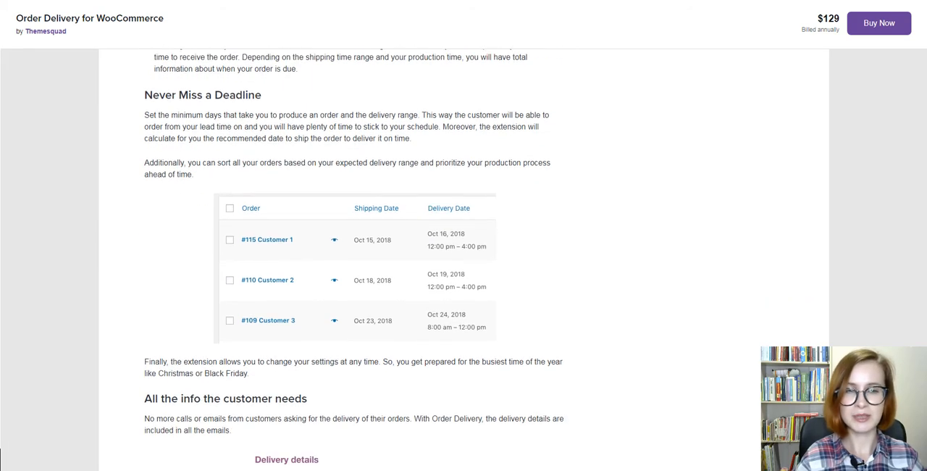
{"action": "scroll", "scroll_direction": "down", "scroll_amount": 3}
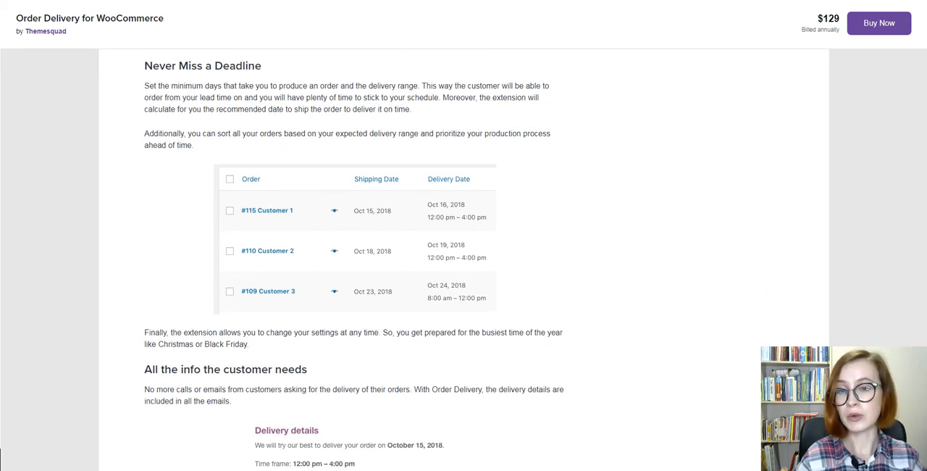
{"action": "scroll", "scroll_direction": "down", "scroll_amount": 3}
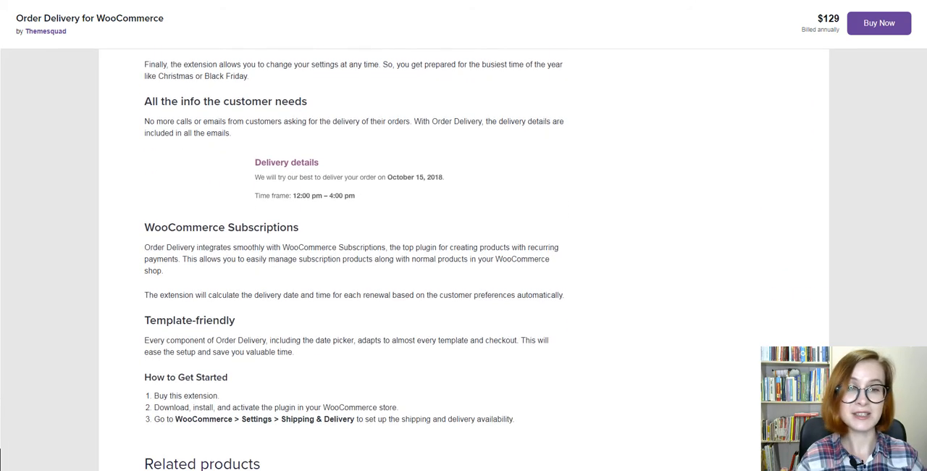
{"action": "scroll", "scroll_direction": "down", "scroll_amount": 3}
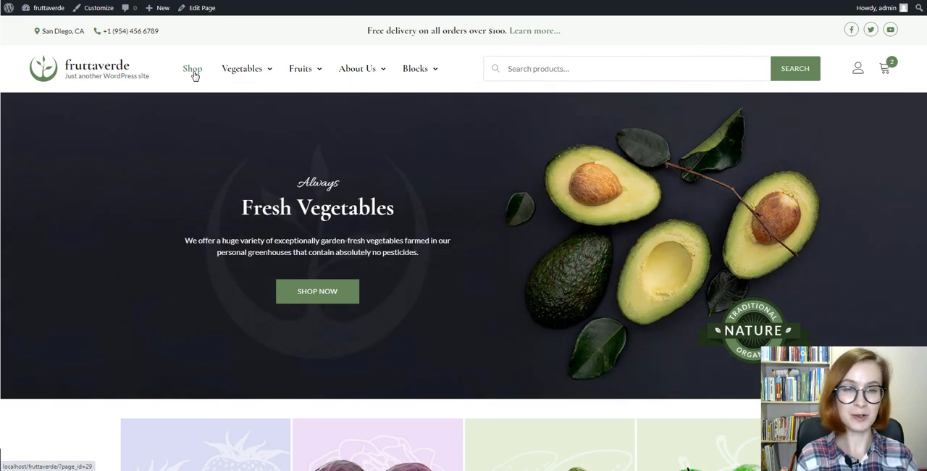
Step: Open the Shop page from the header, then the Apple product page
{"action": "left_click", "coordinate": [192, 68]}
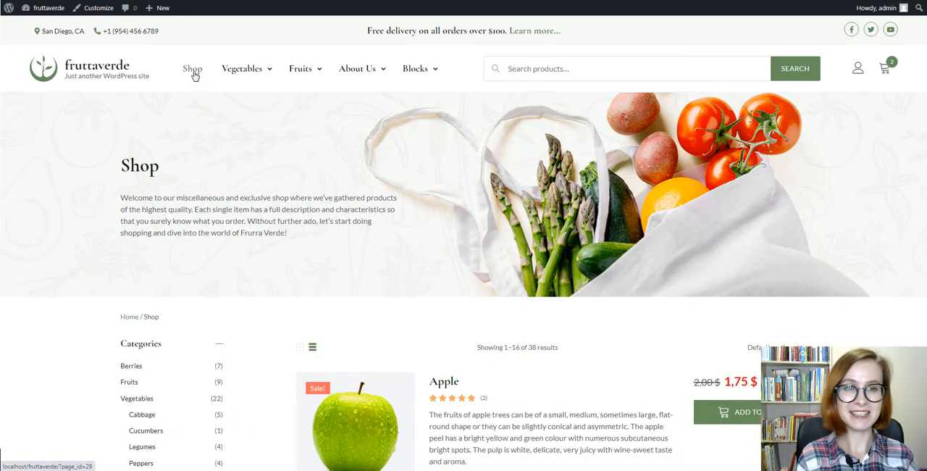
{"action": "mouse_move", "coordinate": [851, 219]}
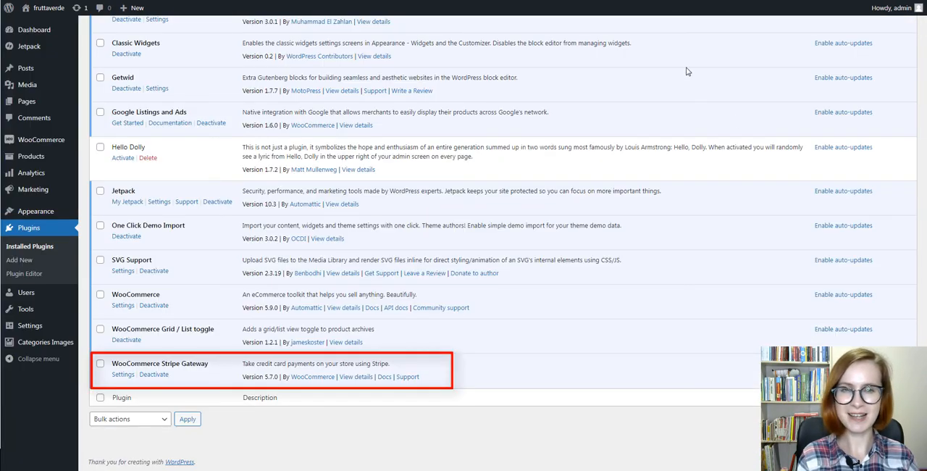
{"action": "left_click", "coordinate": [122, 376]}
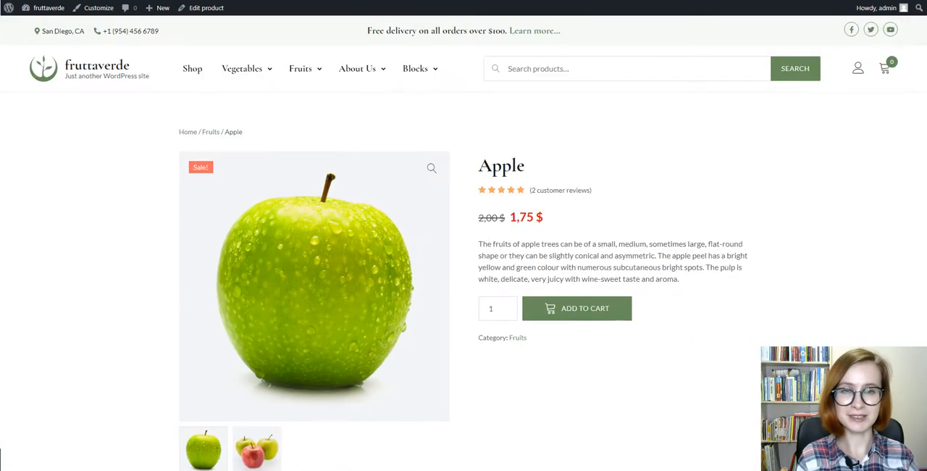
Step: Look over the Apple product's Additional information and Reviews tabs
{"action": "scroll", "scroll_direction": "down", "scroll_amount": 3}
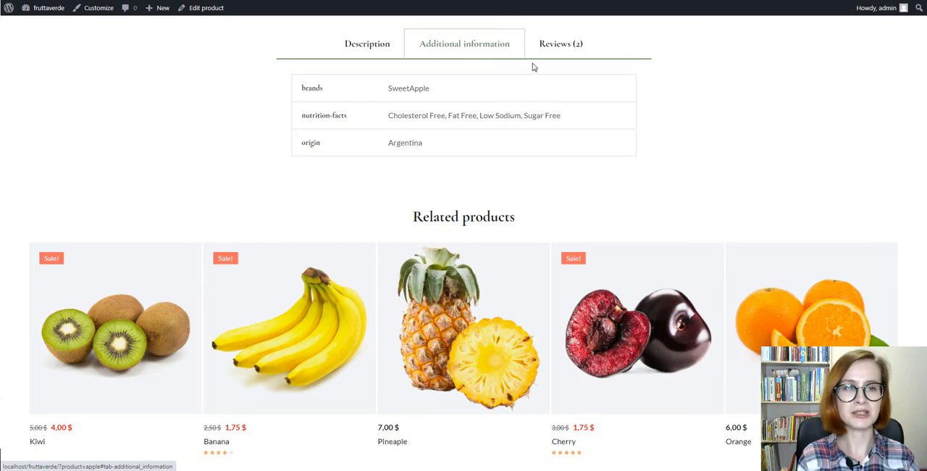
{"action": "left_click", "coordinate": [561, 44]}
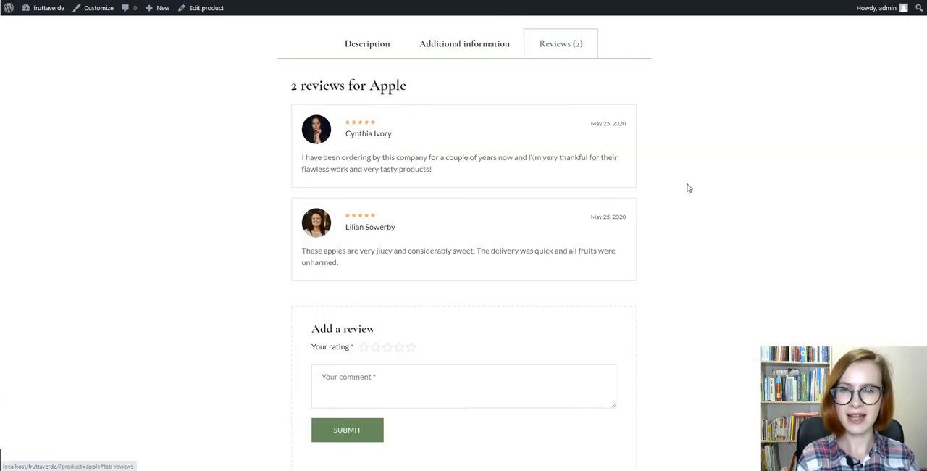
{"action": "scroll", "scroll_direction": "up", "scroll_amount": 3}
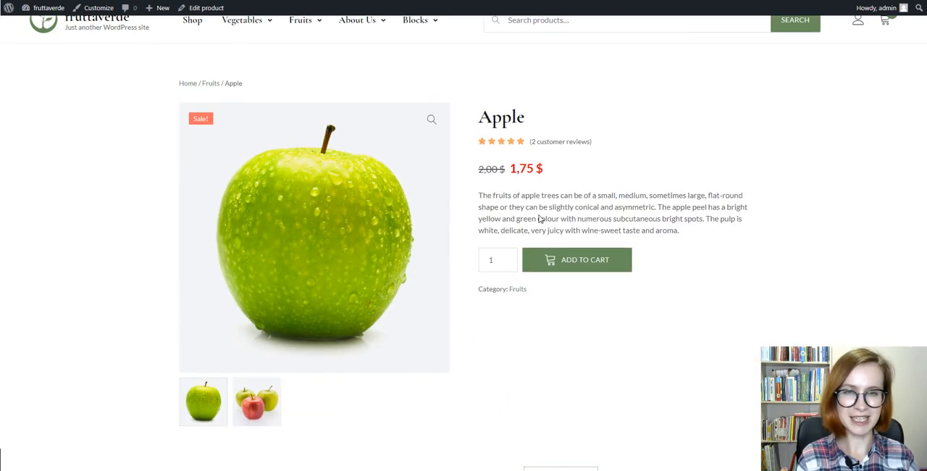
Step: Set the Apple quantity to 2 and add them to the cart
{"action": "left_click", "coordinate": [508, 255]}
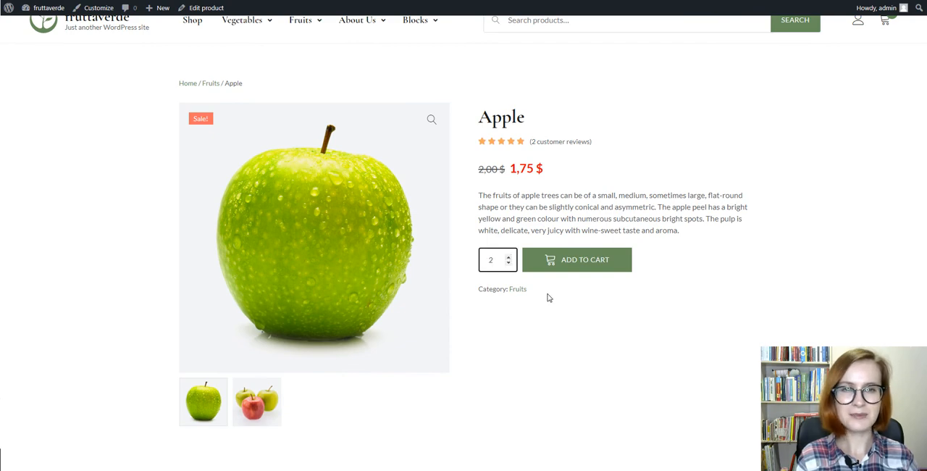
{"action": "left_click", "coordinate": [576, 259]}
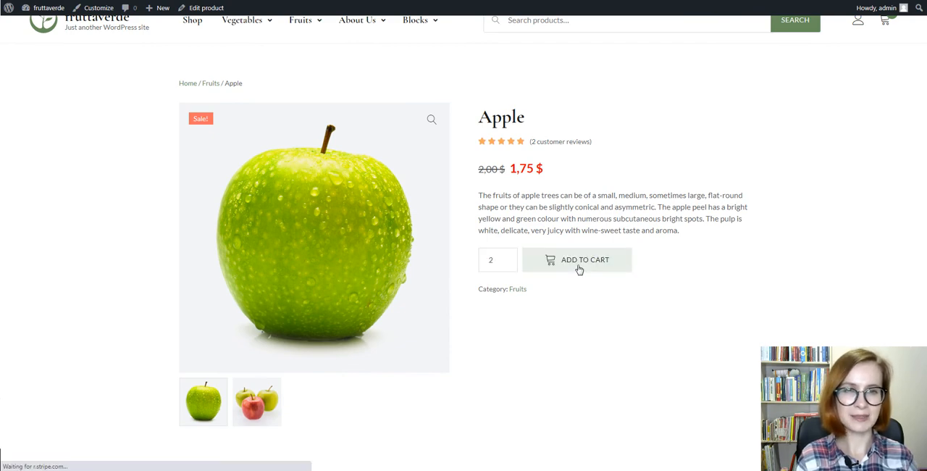
{"action": "left_click", "coordinate": [577, 259]}
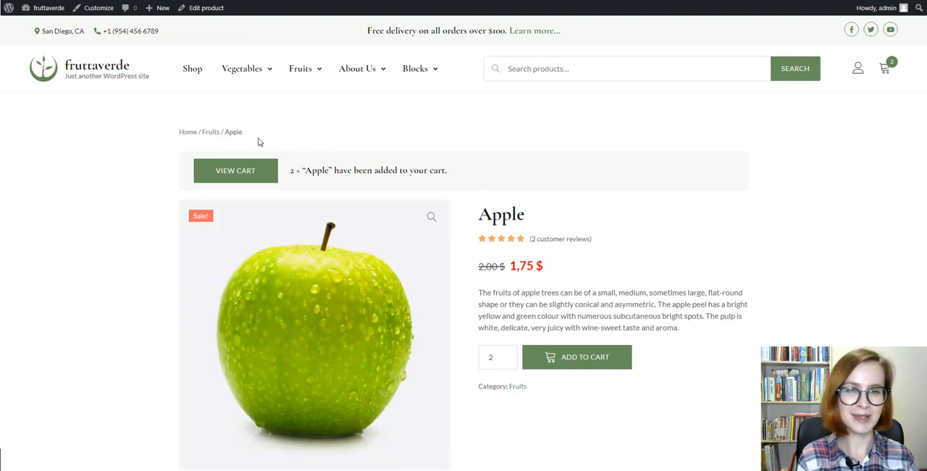
Step: Browse the Fruits category listing from the breadcrumb
{"action": "left_click", "coordinate": [211, 131]}
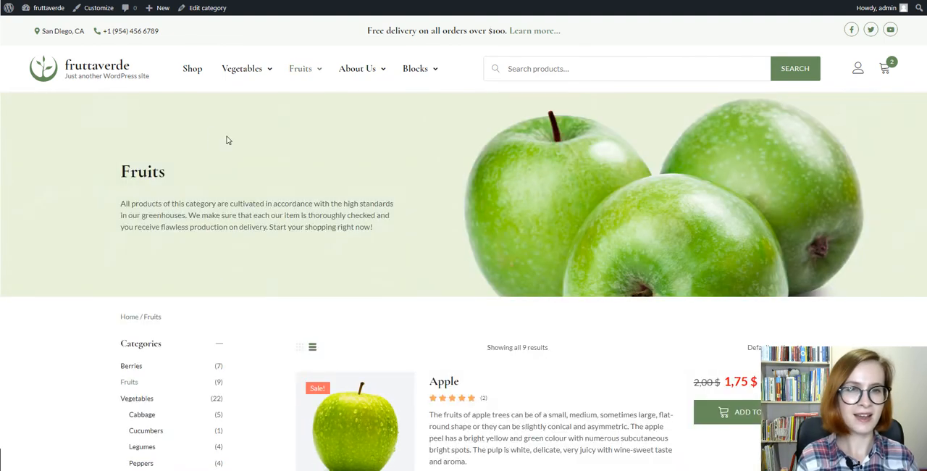
{"action": "scroll", "scroll_direction": "down", "scroll_amount": 3}
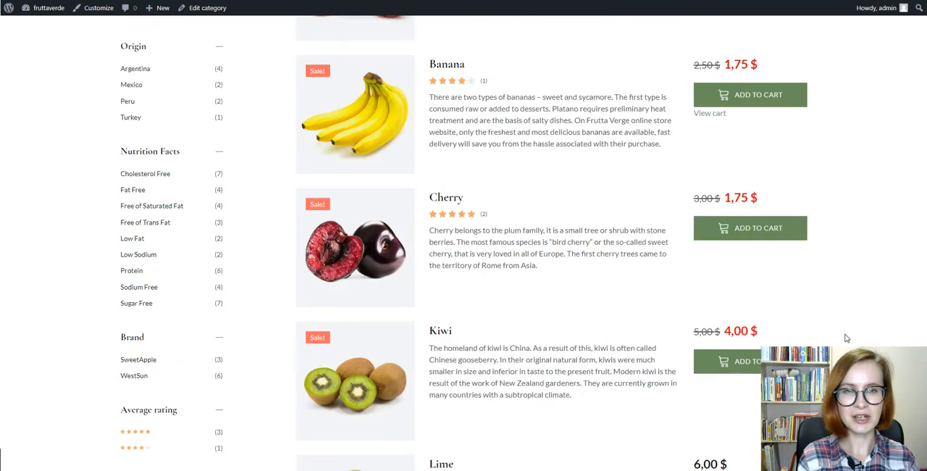
{"action": "scroll", "scroll_direction": "down", "scroll_amount": 3}
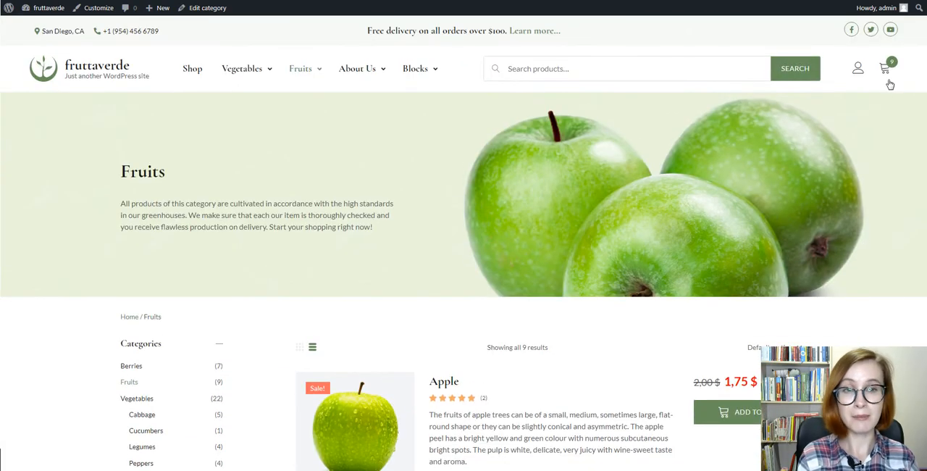
Step: Review the mini-cart's fruit items and 35,00 $ subtotal, then go to the cart page
{"action": "left_click", "coordinate": [885, 68]}
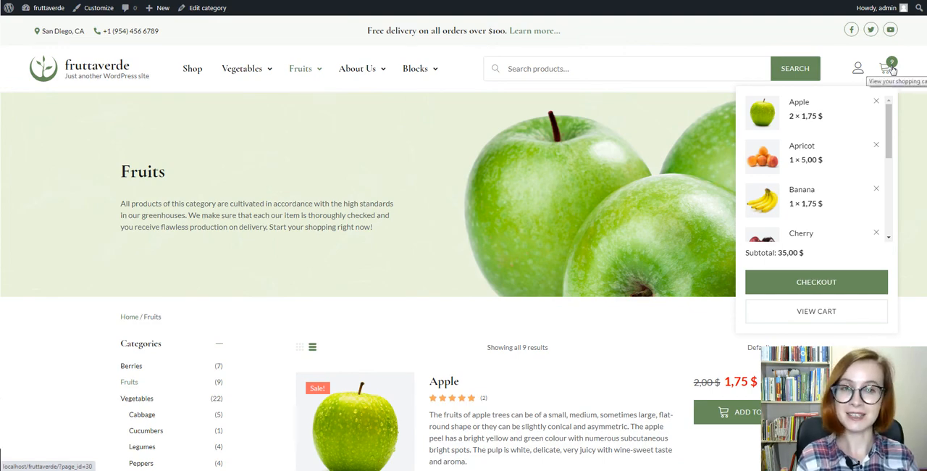
{"action": "mouse_move", "coordinate": [889, 116]}
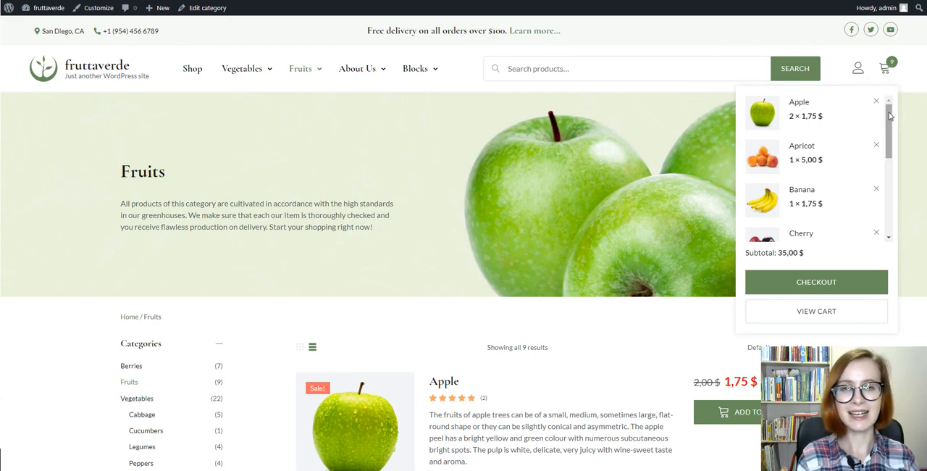
{"action": "scroll", "scroll_direction": "down", "scroll_amount": 3}
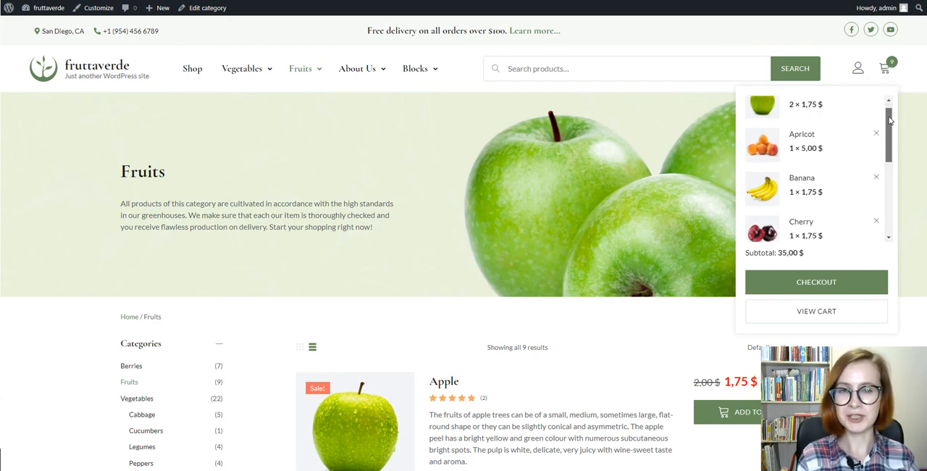
{"action": "scroll", "scroll_direction": "down", "scroll_amount": 3}
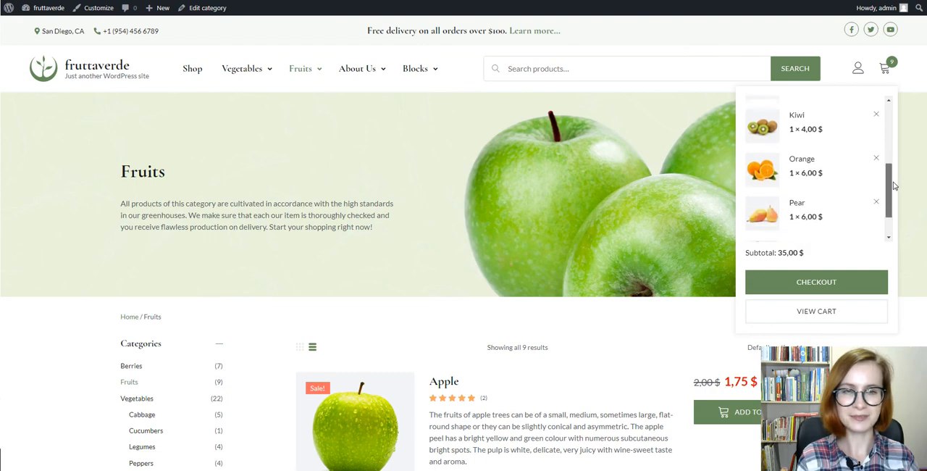
{"action": "scroll", "scroll_direction": "up", "scroll_amount": 3}
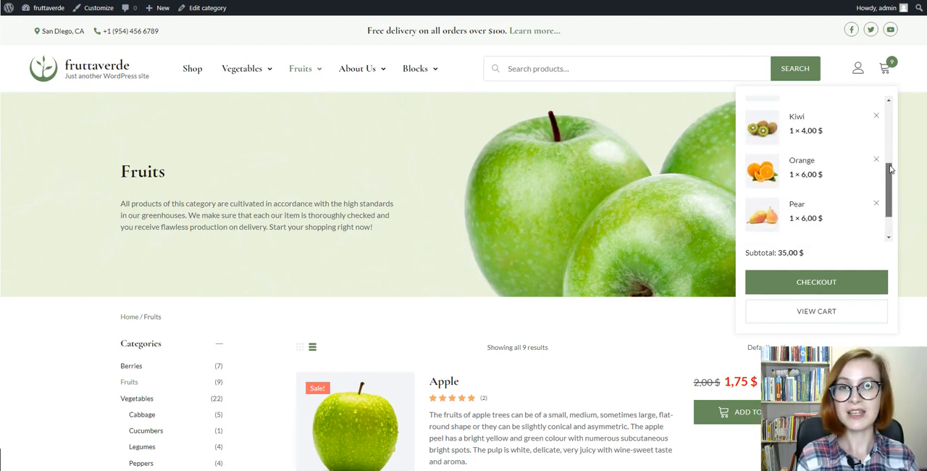
{"action": "scroll", "scroll_direction": "up", "scroll_amount": 3}
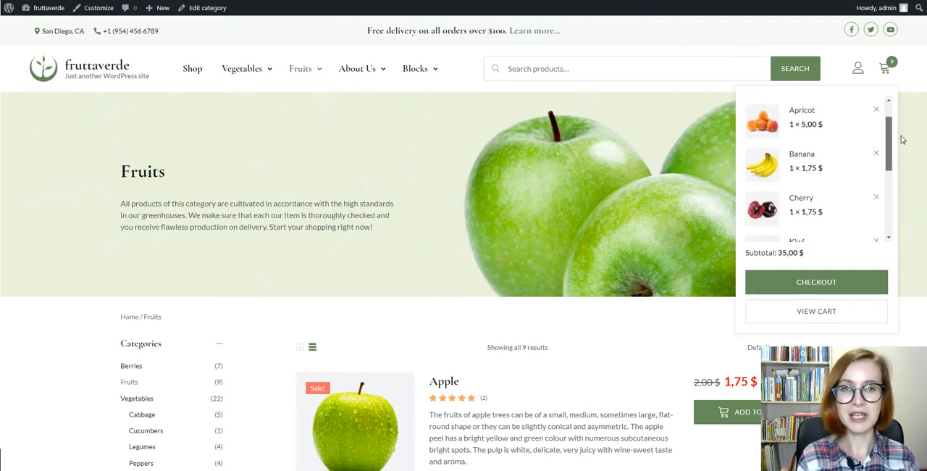
{"action": "scroll", "scroll_direction": "down", "scroll_amount": 3}
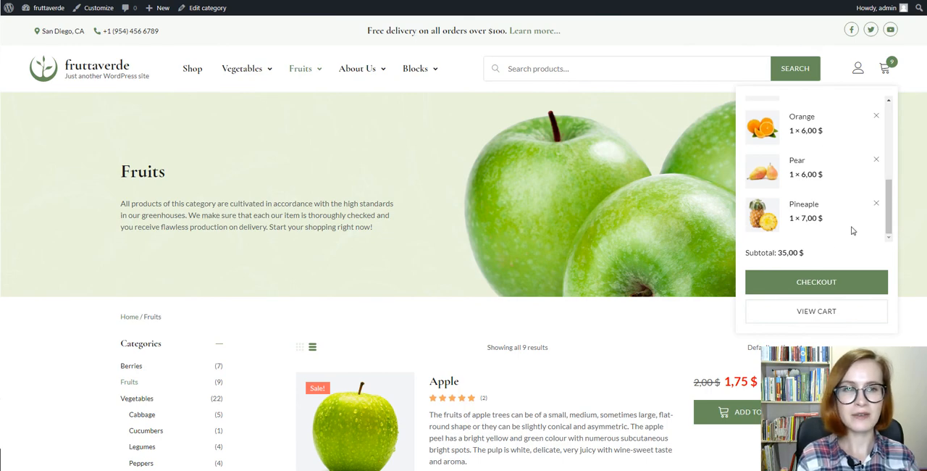
{"action": "left_click", "coordinate": [816, 311]}
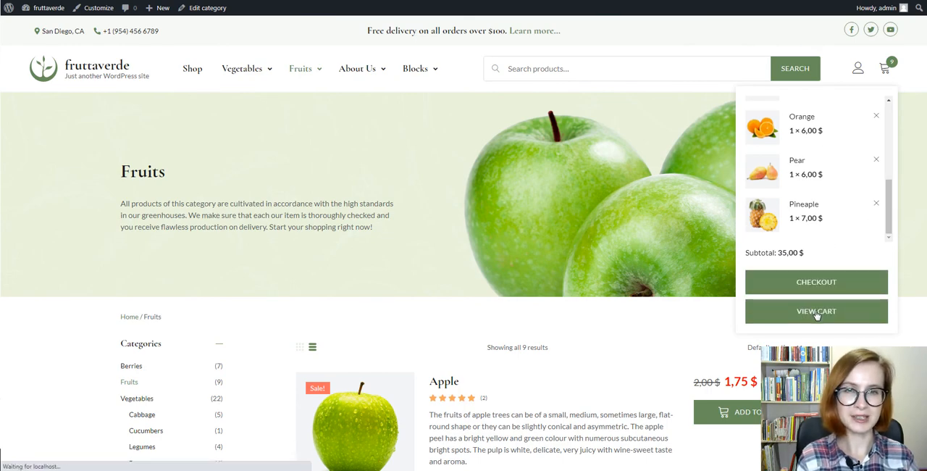
Step: Remove Cherry from the cart
{"action": "left_click", "coordinate": [816, 311]}
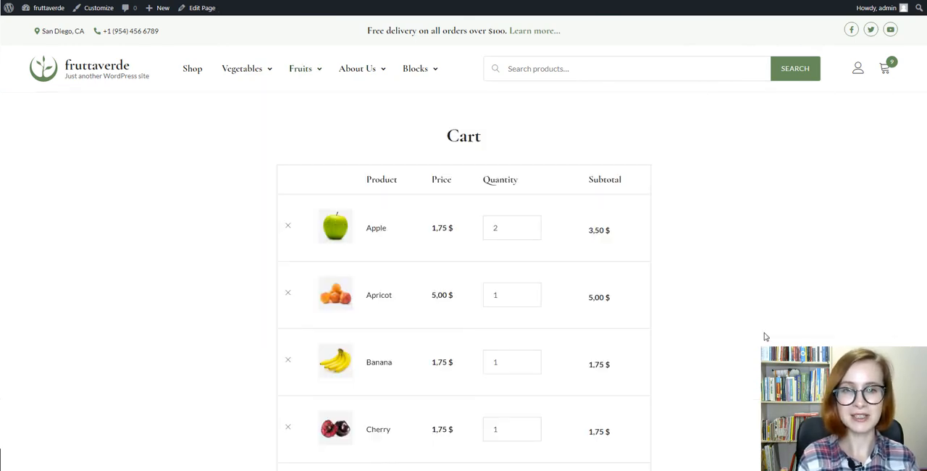
{"action": "scroll", "scroll_direction": "down", "scroll_amount": 3}
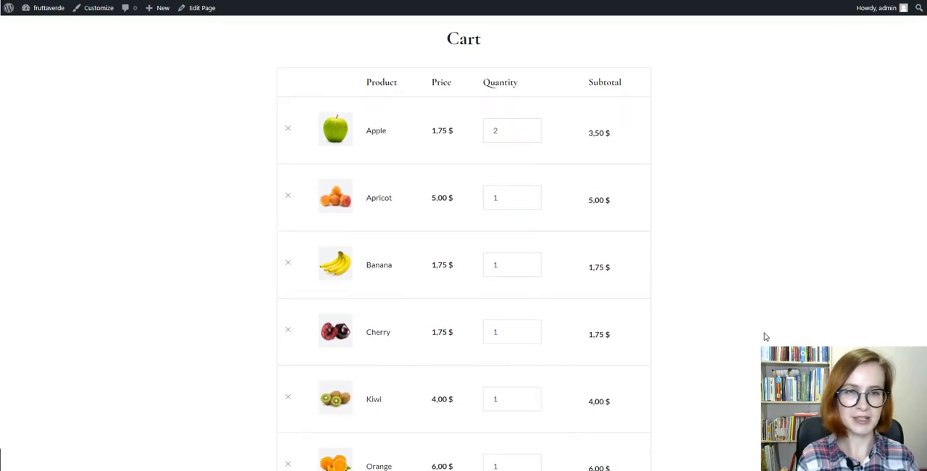
{"action": "scroll", "scroll_direction": "down", "scroll_amount": 3}
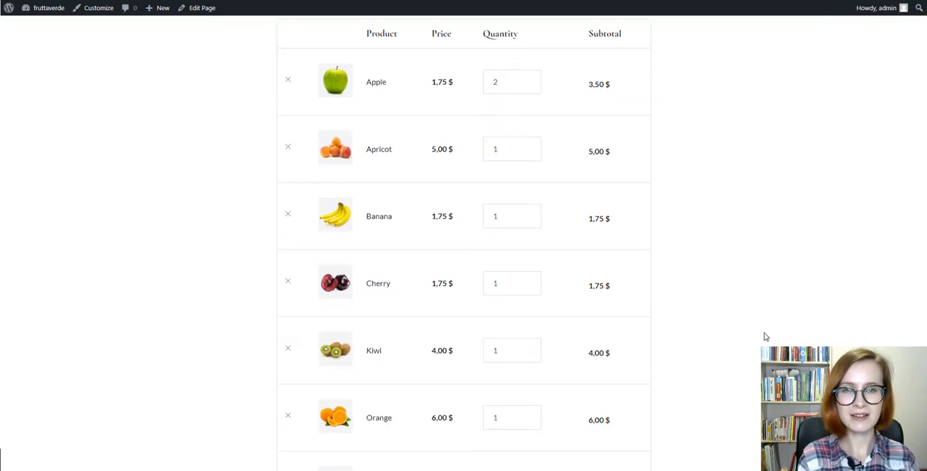
{"action": "scroll", "scroll_direction": "down", "scroll_amount": 3}
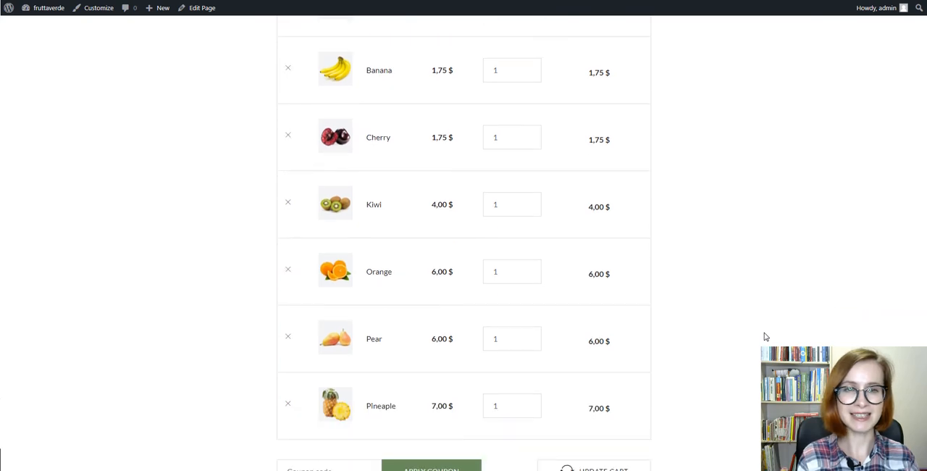
{"action": "scroll", "scroll_direction": "down", "scroll_amount": 3}
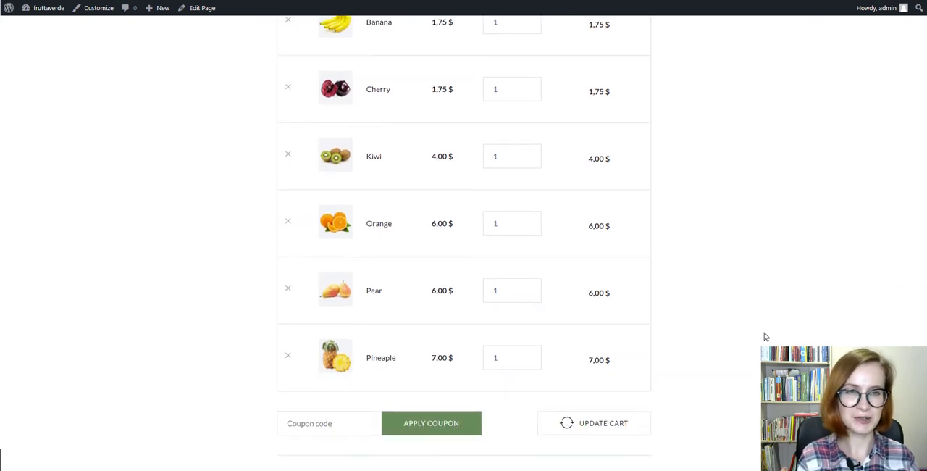
{"action": "scroll", "scroll_direction": "up", "scroll_amount": 3}
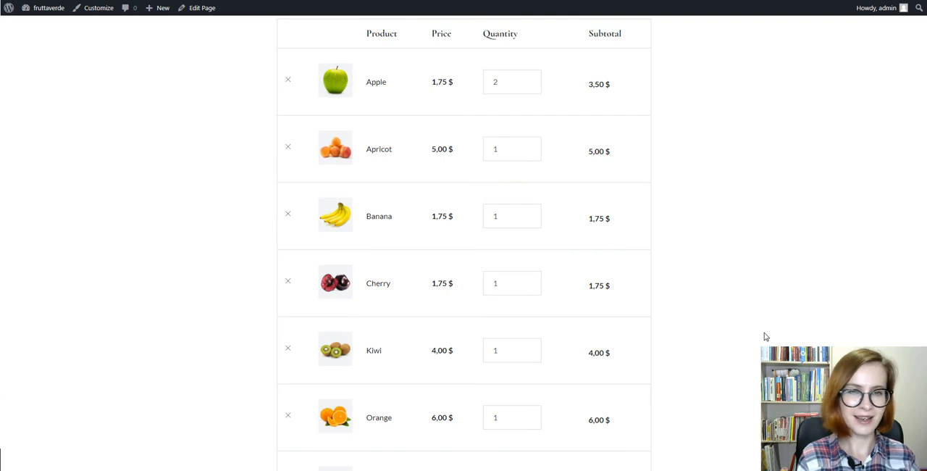
{"action": "mouse_move", "coordinate": [457, 322]}
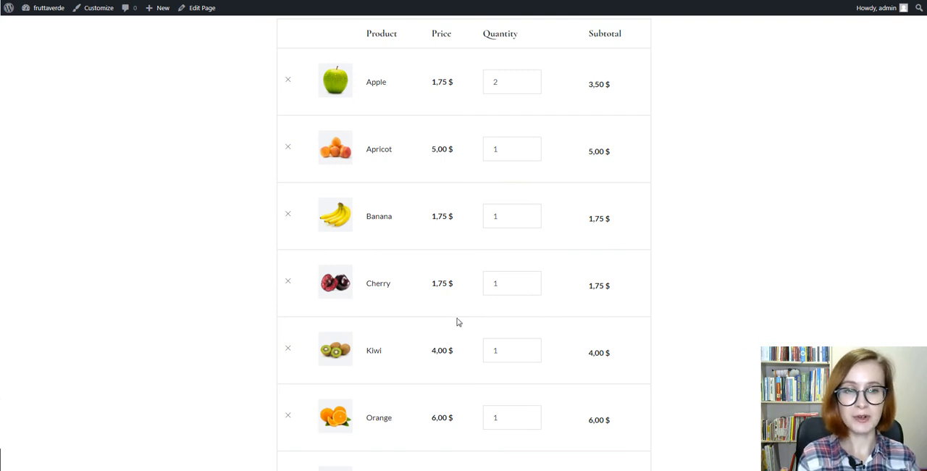
{"action": "mouse_move", "coordinate": [288, 284]}
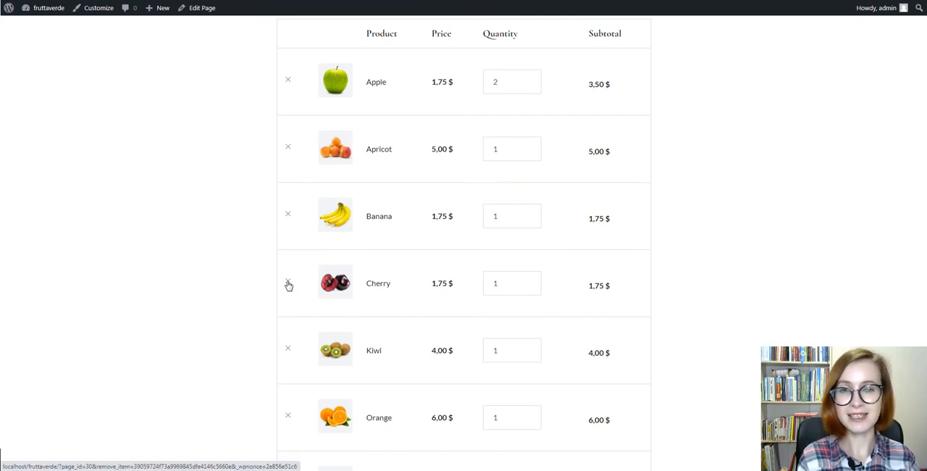
{"action": "left_click", "coordinate": [288, 283]}
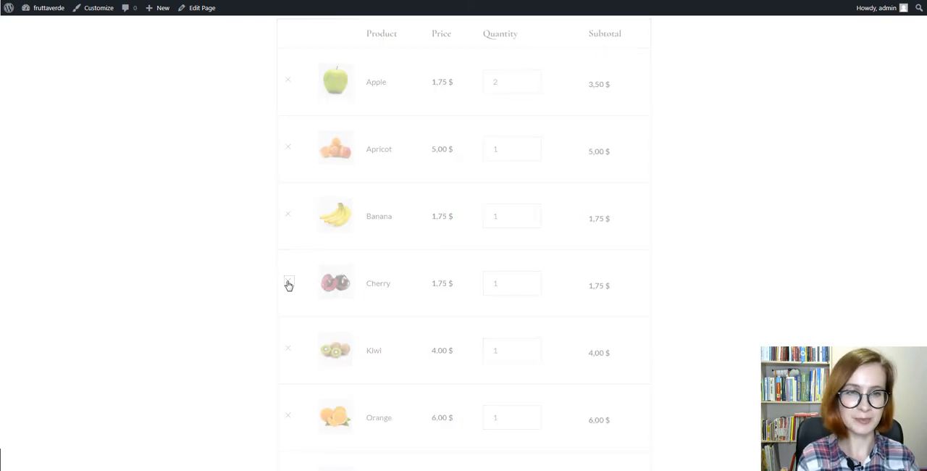
{"action": "left_click", "coordinate": [287, 283]}
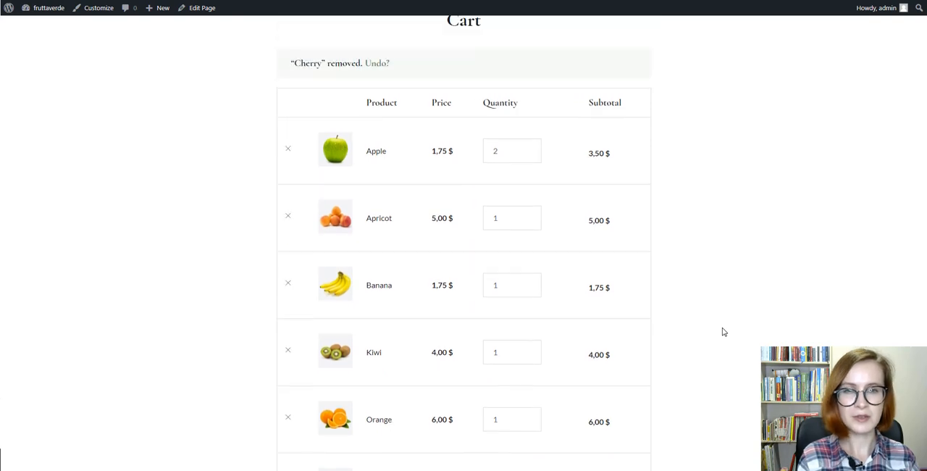
Step: Raise Orange and Pear to 2 each and update the cart
{"action": "scroll", "scroll_direction": "down", "scroll_amount": 3}
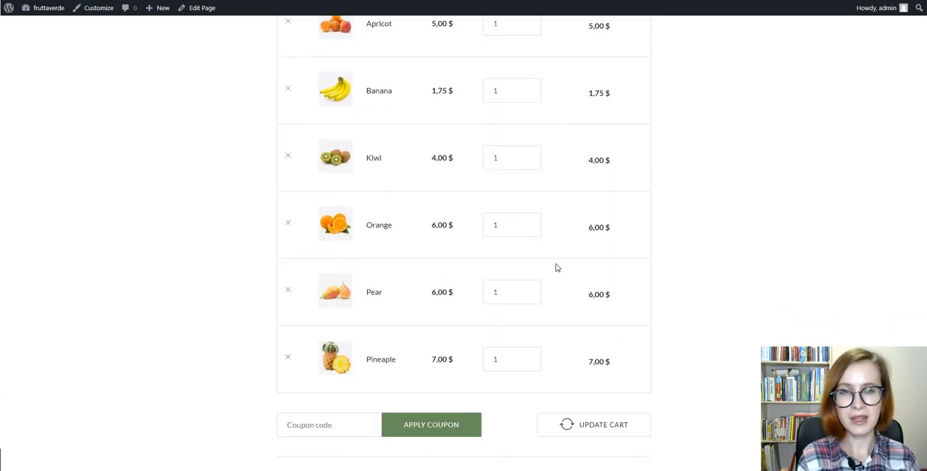
{"action": "mouse_move", "coordinate": [529, 225]}
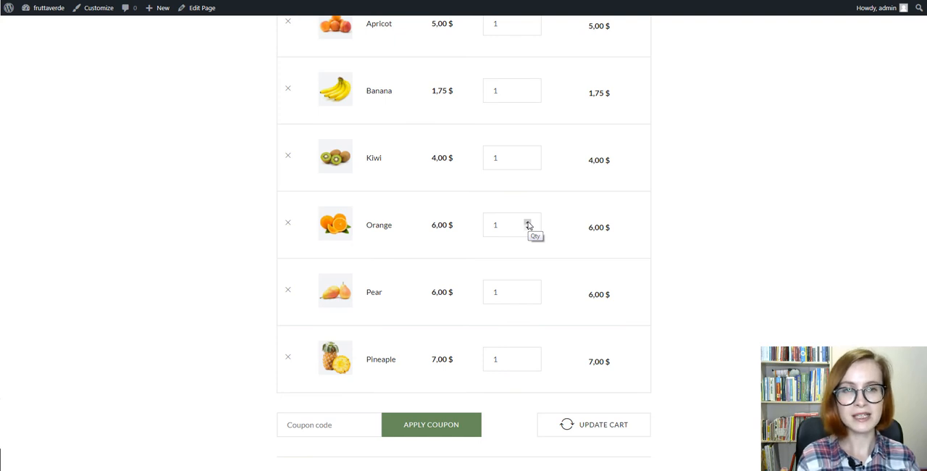
{"action": "left_click", "coordinate": [529, 221]}
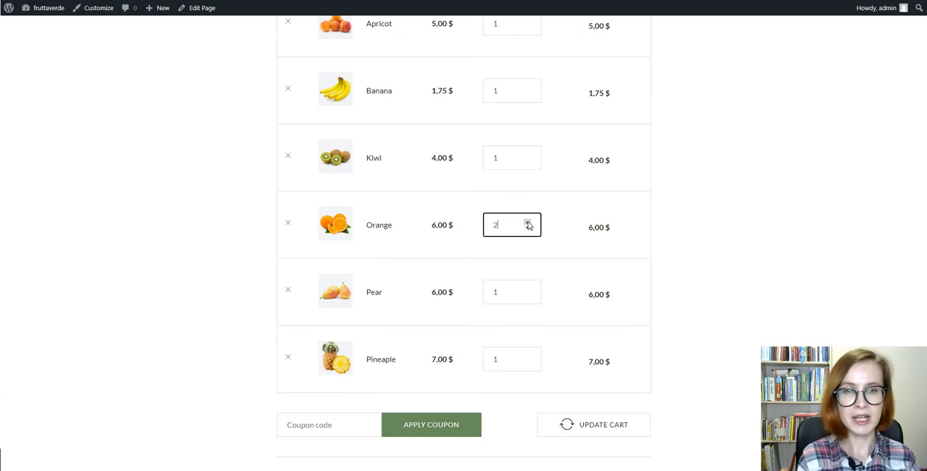
{"action": "mouse_move", "coordinate": [533, 291]}
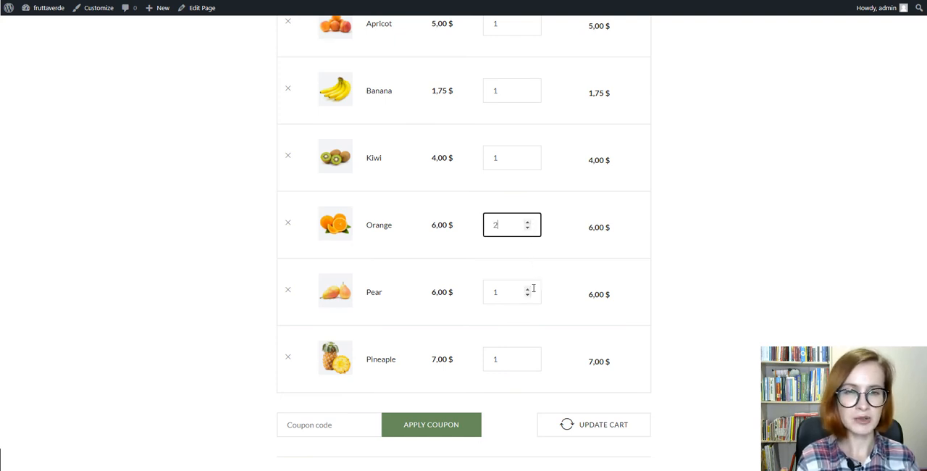
{"action": "left_click", "coordinate": [594, 424]}
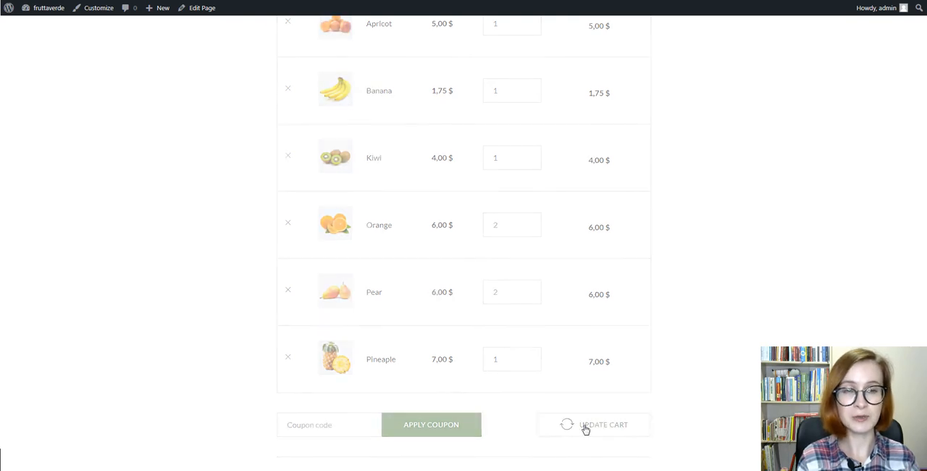
{"action": "left_click", "coordinate": [602, 425]}
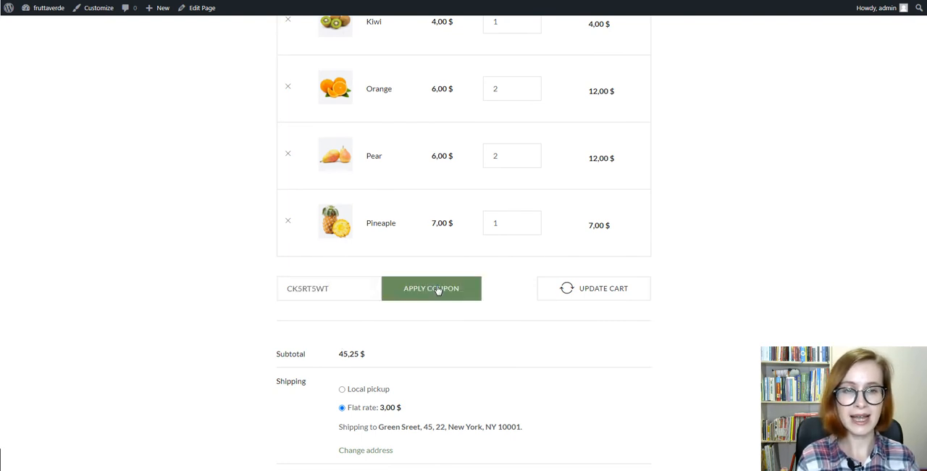
Step: Apply coupon ck5rt5wt and check the totals: 4,52 $ off, 43,73 $ total
{"action": "left_click", "coordinate": [431, 288]}
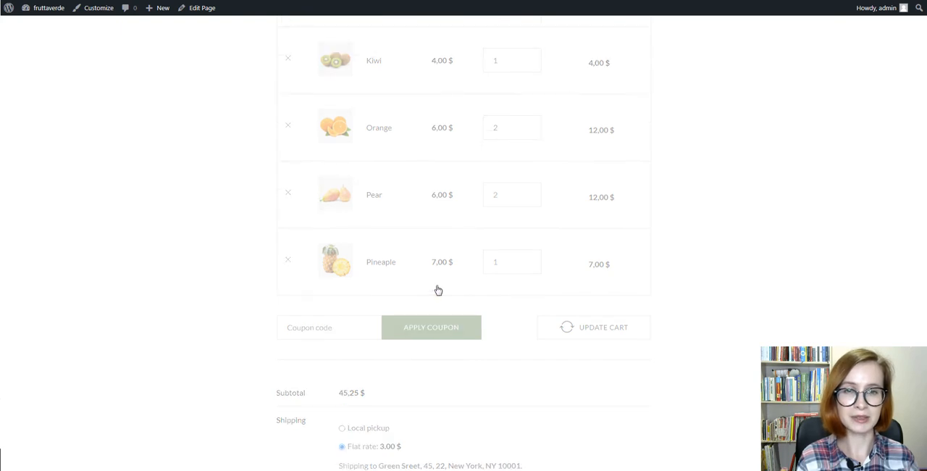
{"action": "left_click", "coordinate": [431, 327]}
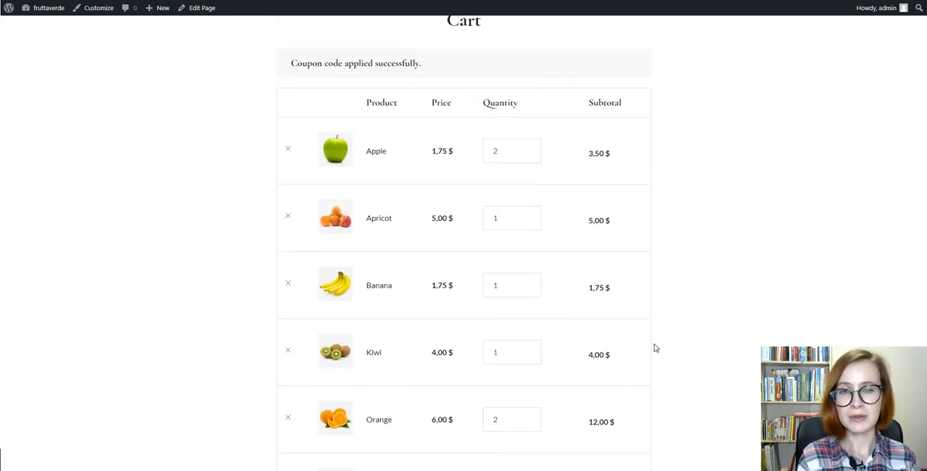
{"action": "scroll", "scroll_direction": "up", "scroll_amount": 3}
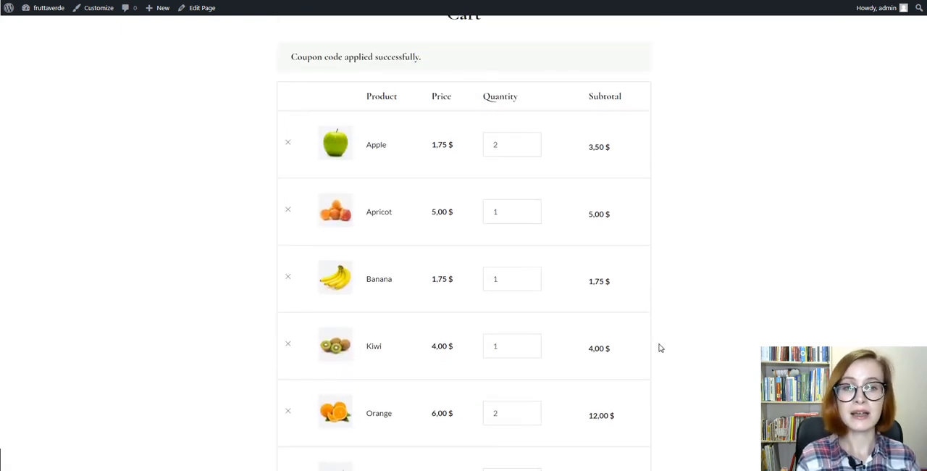
{"action": "scroll", "scroll_direction": "down", "scroll_amount": 3}
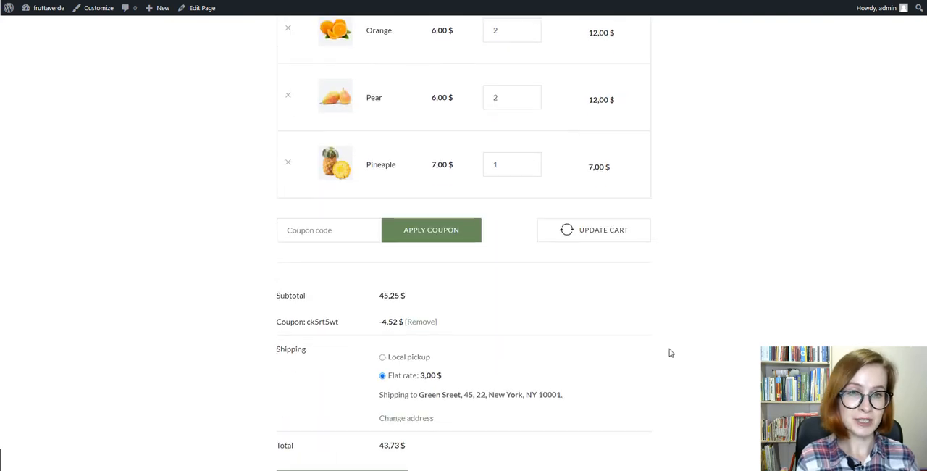
{"action": "scroll", "scroll_direction": "down", "scroll_amount": 3}
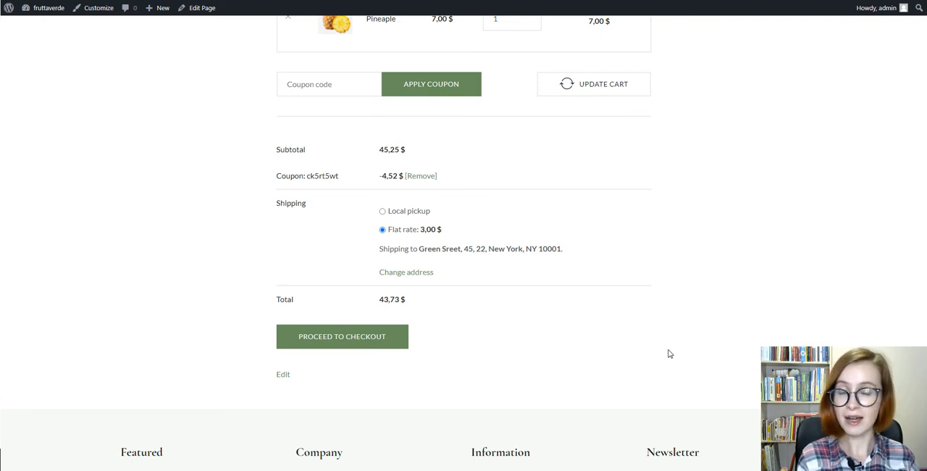
{"action": "mouse_move", "coordinate": [370, 364]}
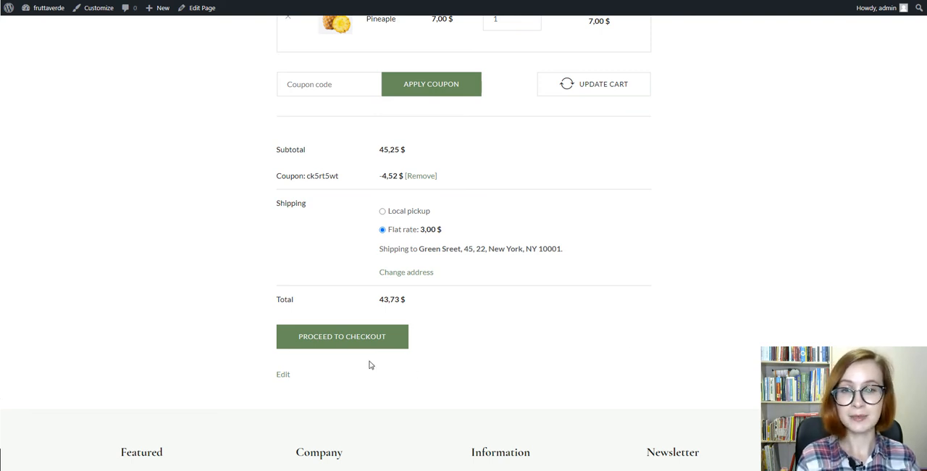
Step: Proceed from the cart to the checkout page
{"action": "left_click", "coordinate": [342, 336]}
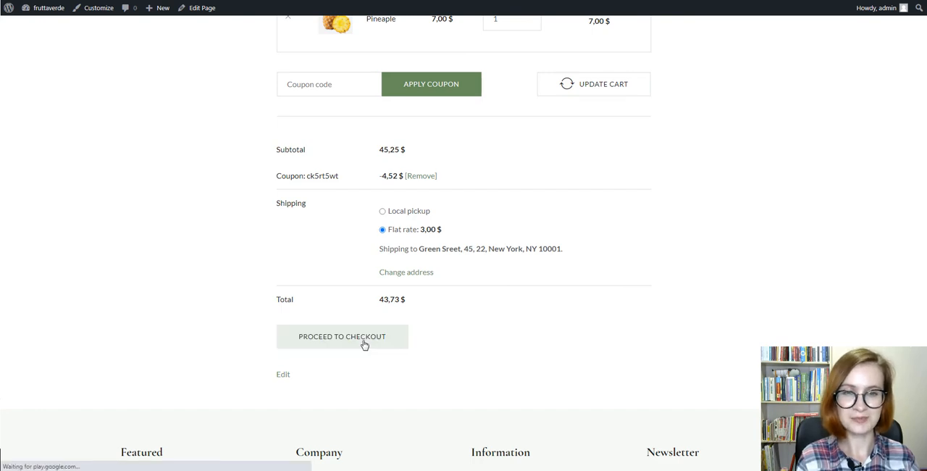
{"action": "left_click", "coordinate": [342, 336]}
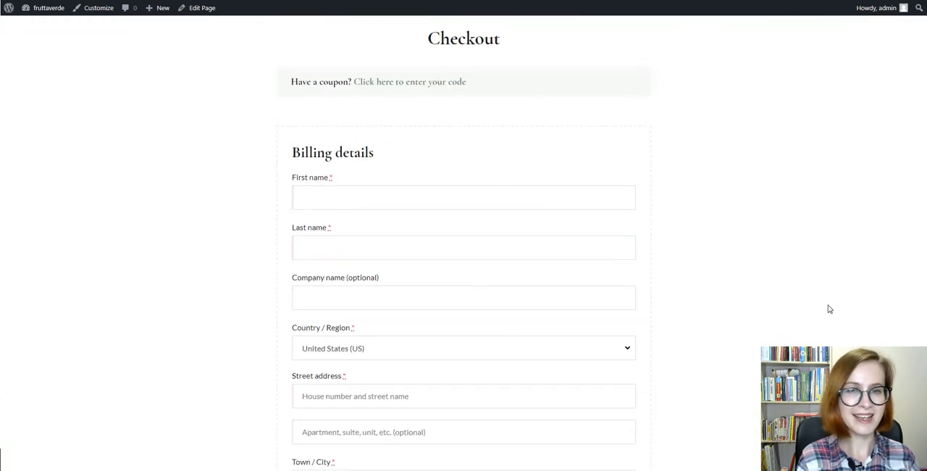
{"action": "scroll", "scroll_direction": "down", "scroll_amount": 3}
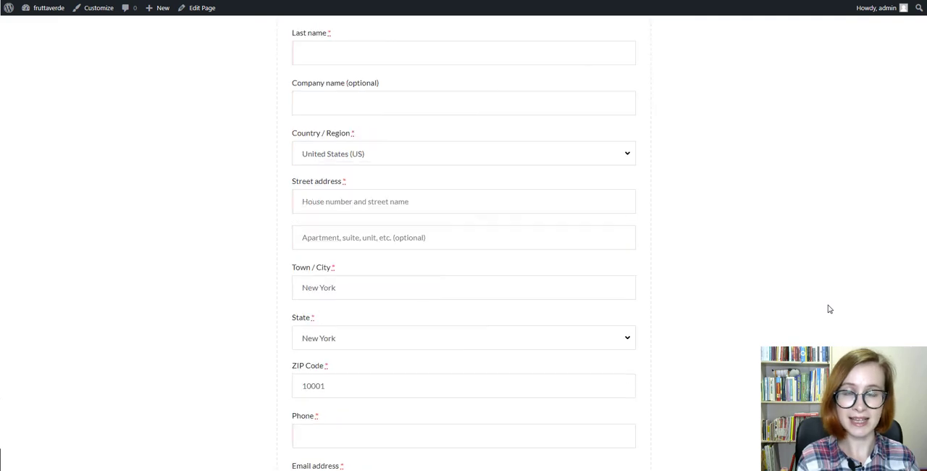
{"action": "scroll", "scroll_direction": "down", "scroll_amount": 3}
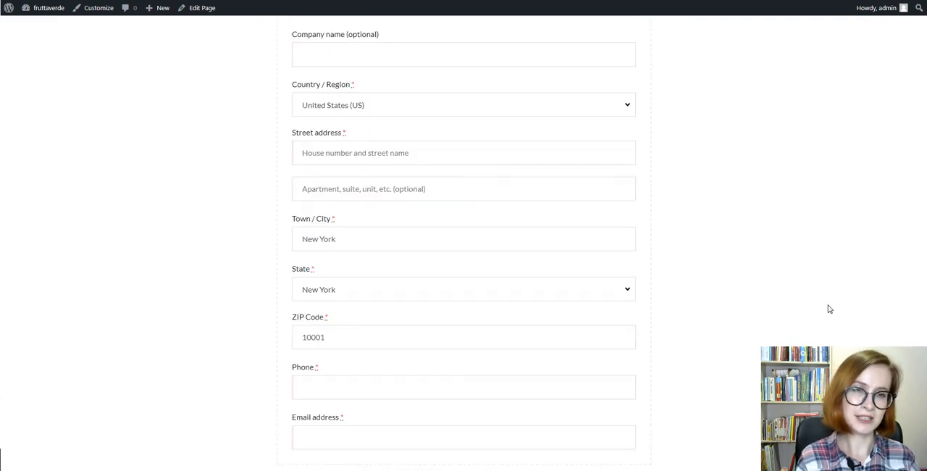
{"action": "scroll", "scroll_direction": "up", "scroll_amount": 3}
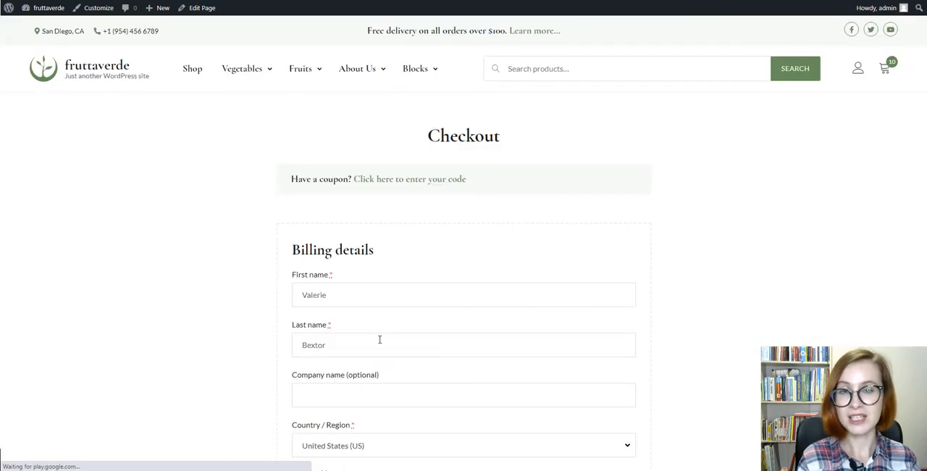
{"action": "mouse_move", "coordinate": [666, 348]}
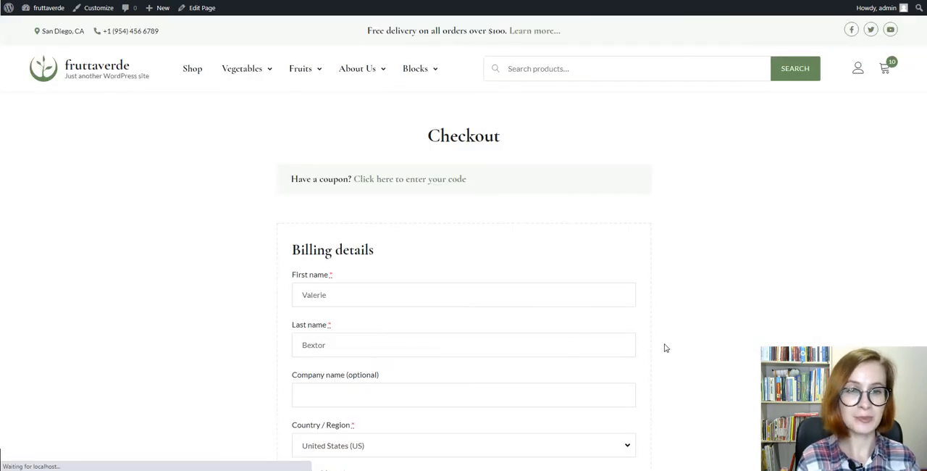
Step: Review the prefilled New York billing details and Stripe credit card payment option
{"action": "scroll", "scroll_direction": "down", "scroll_amount": 3}
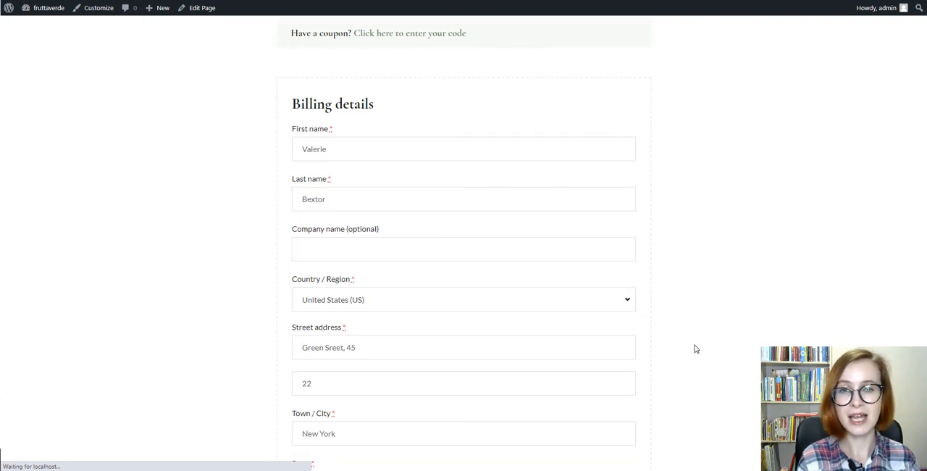
{"action": "scroll", "scroll_direction": "down", "scroll_amount": 3}
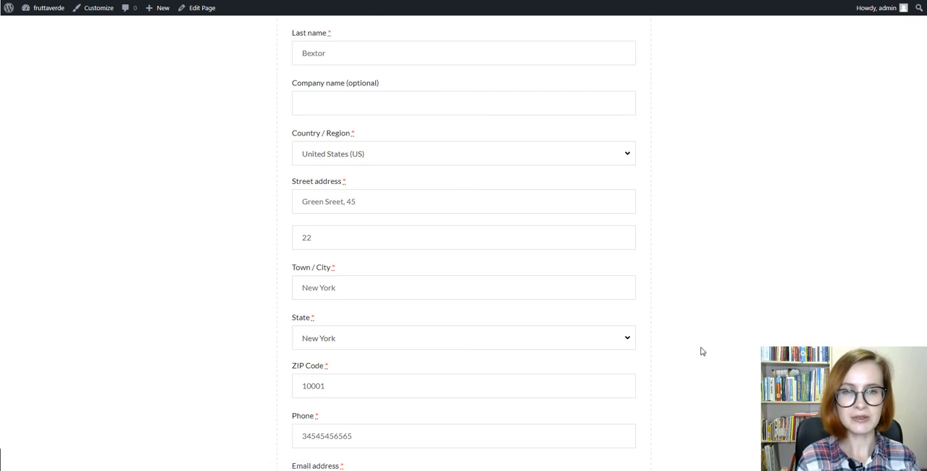
{"action": "scroll", "scroll_direction": "down", "scroll_amount": 3}
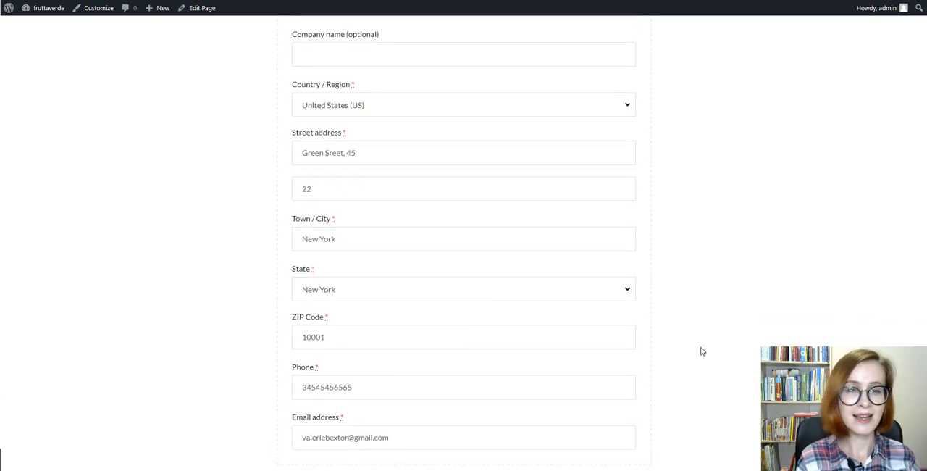
{"action": "scroll", "scroll_direction": "down", "scroll_amount": 3}
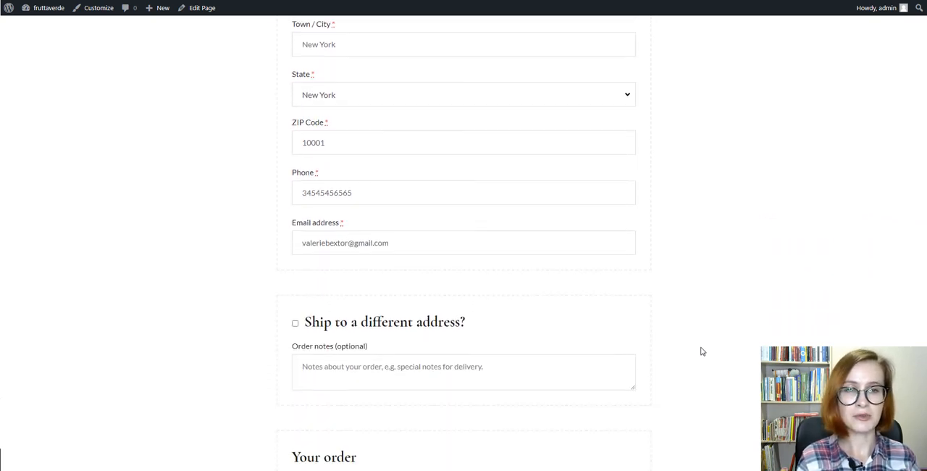
{"action": "scroll", "scroll_direction": "down", "scroll_amount": 3}
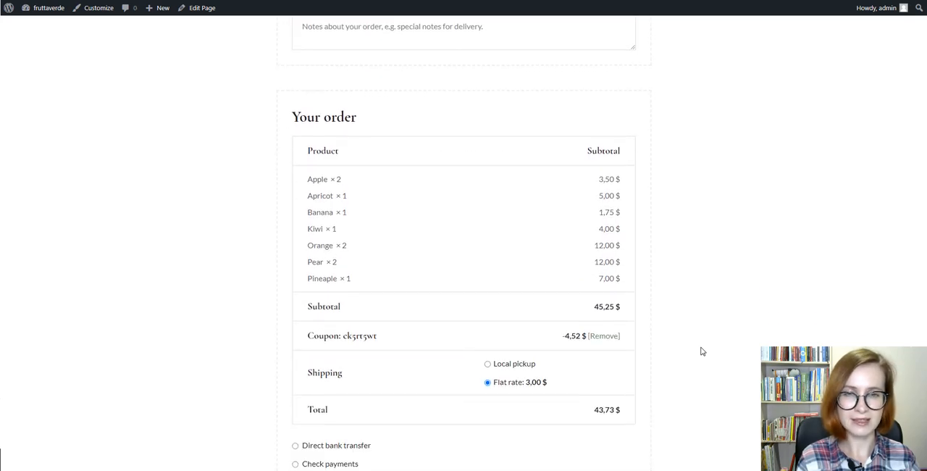
{"action": "scroll", "scroll_direction": "down", "scroll_amount": 3}
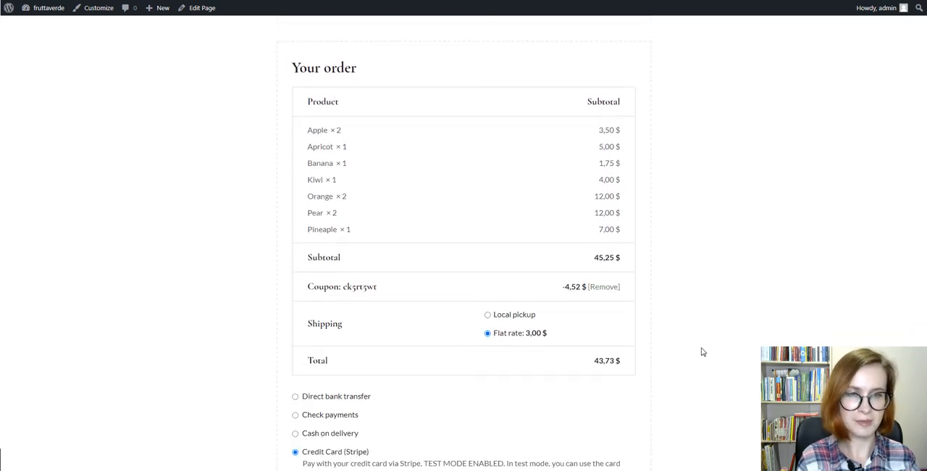
{"action": "scroll", "scroll_direction": "down", "scroll_amount": 3}
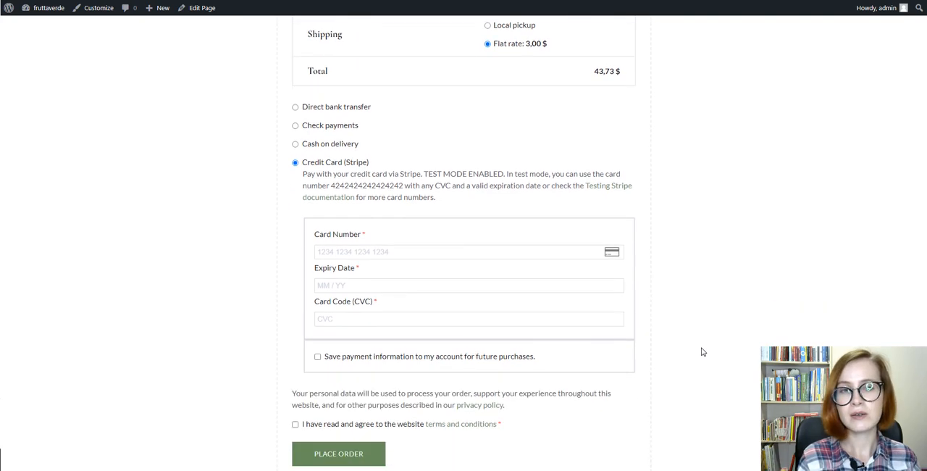
Step: Enter the Stripe test card with expiry 02/30 and CVC 123, and accept the terms
{"action": "scroll", "scroll_direction": "down", "scroll_amount": 3}
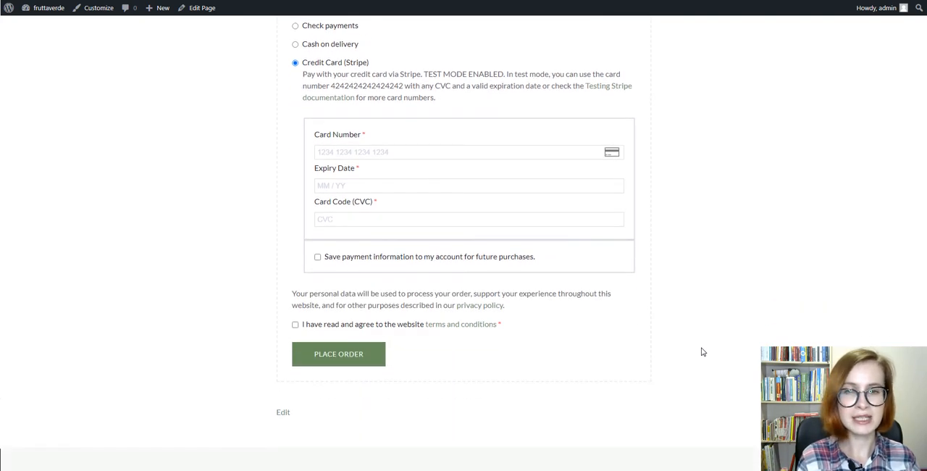
{"action": "mouse_move", "coordinate": [328, 93]}
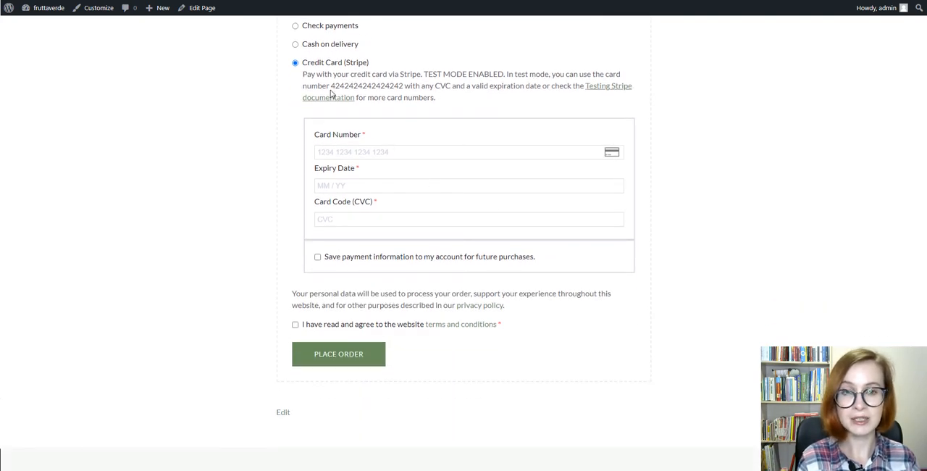
{"action": "double_click", "coordinate": [368, 85]}
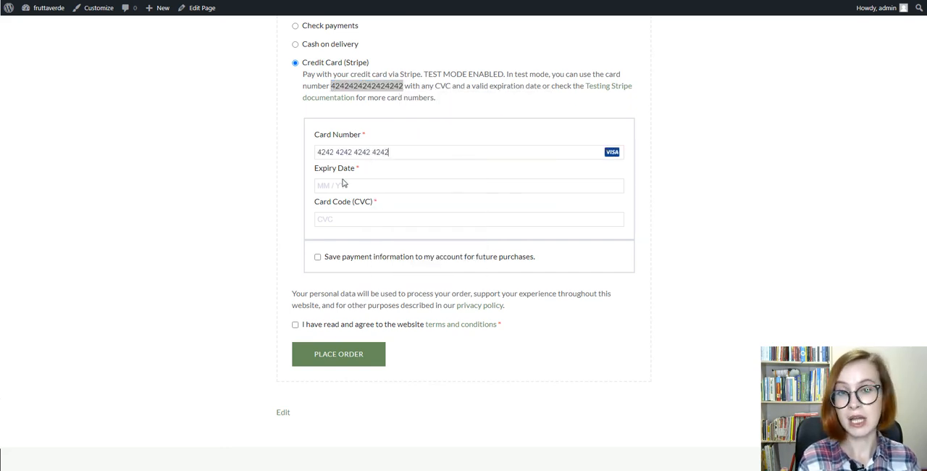
{"action": "type", "text": "02 /"}
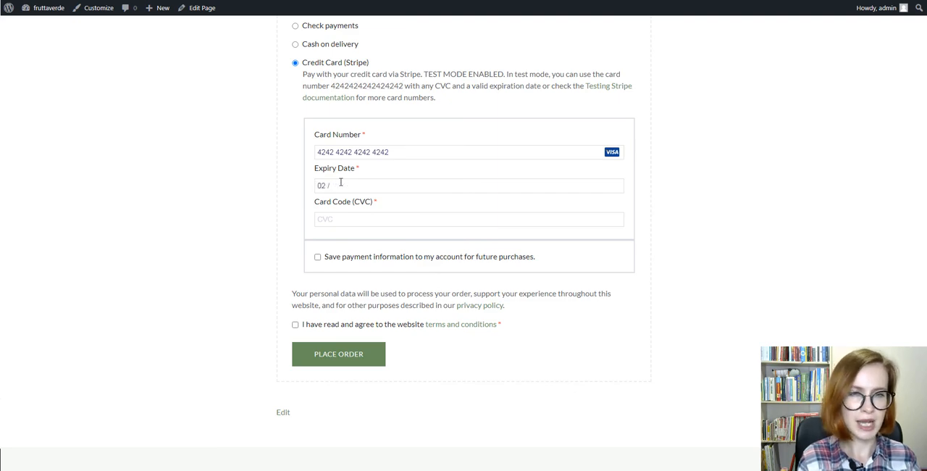
{"action": "type", "text": "30"}
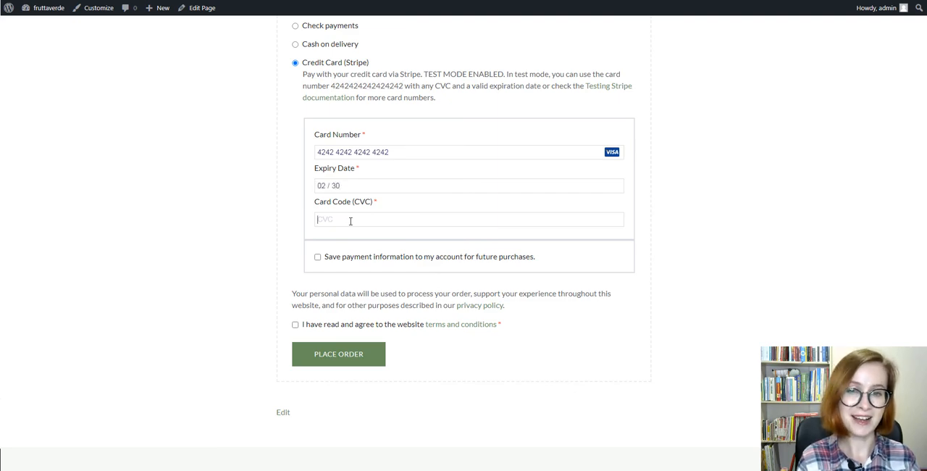
{"action": "type", "text": "123"}
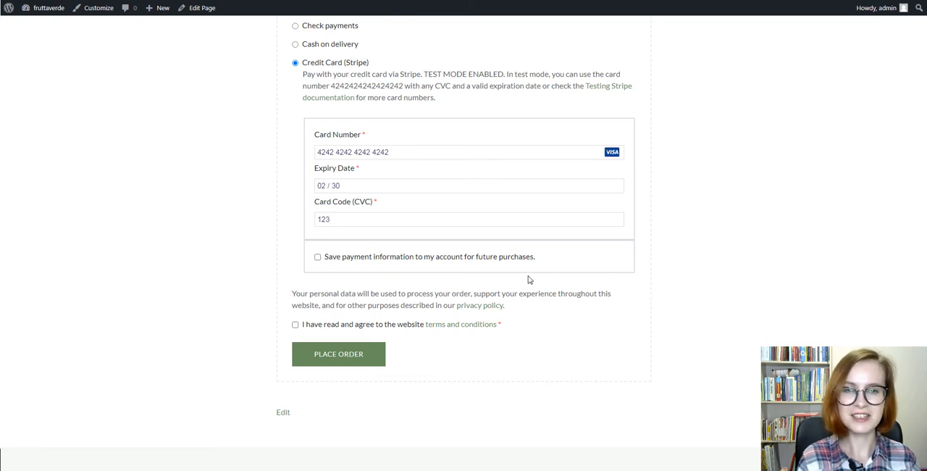
{"action": "mouse_move", "coordinate": [318, 263]}
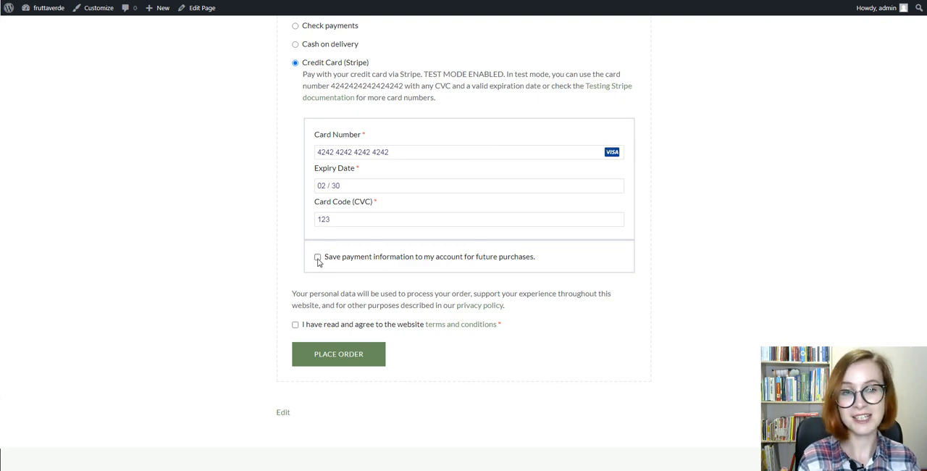
{"action": "mouse_move", "coordinate": [296, 324]}
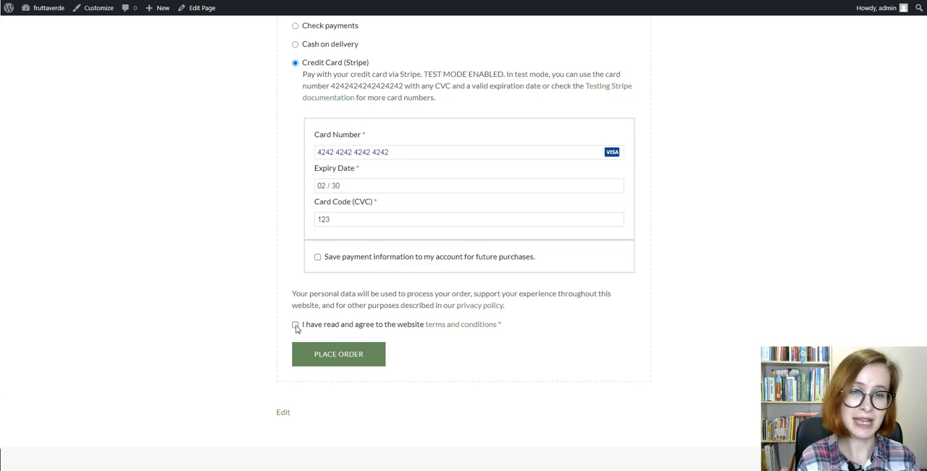
{"action": "left_click", "coordinate": [295, 324]}
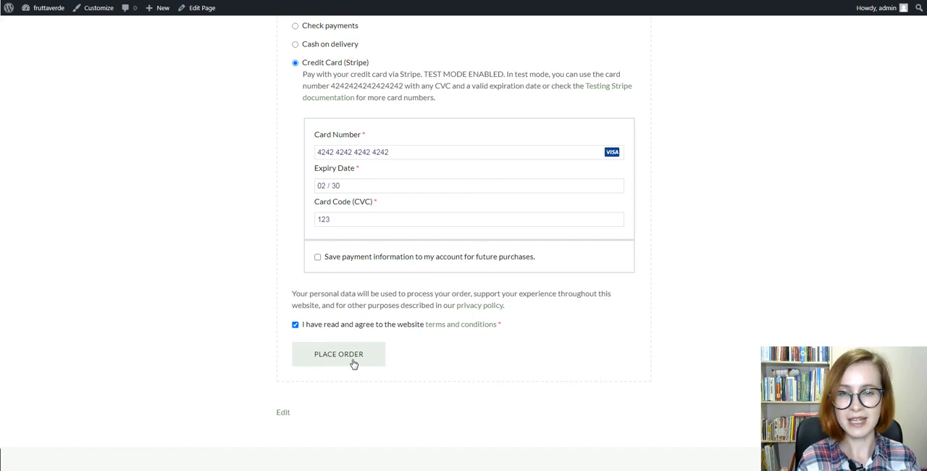
Step: Place the order and review order 3676's items, 43,73 $ total and billing address
{"action": "left_click", "coordinate": [338, 353]}
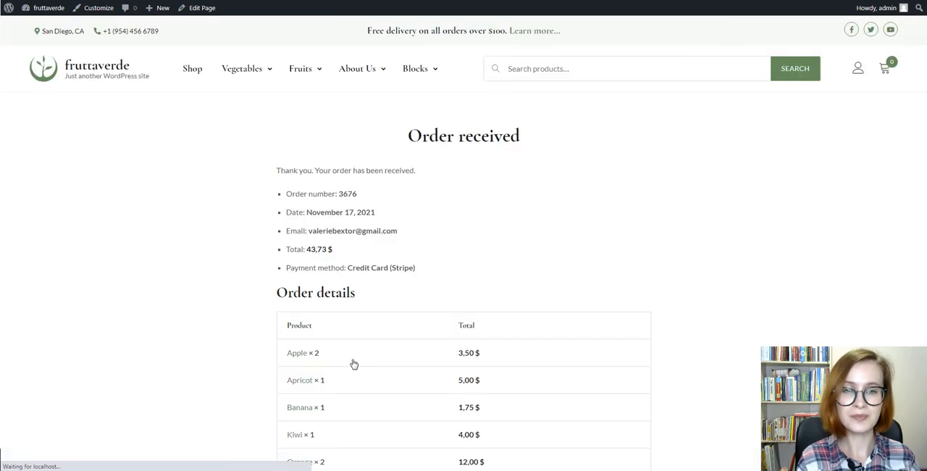
{"action": "mouse_move", "coordinate": [676, 400]}
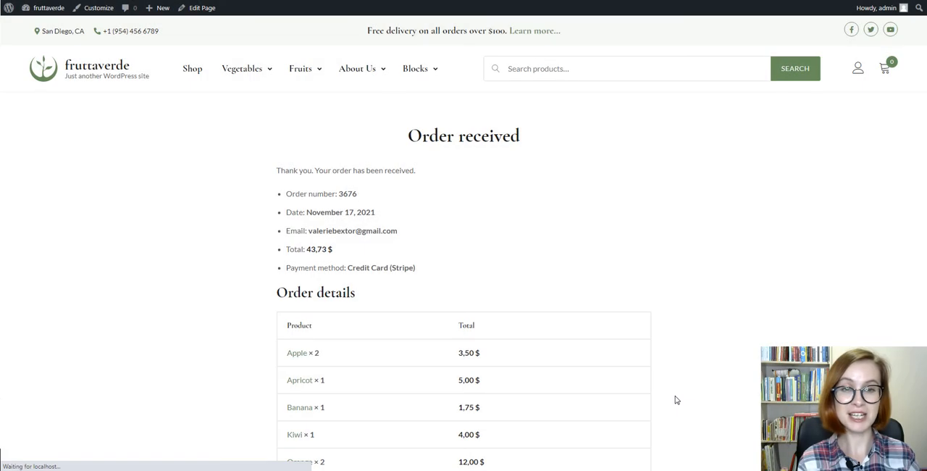
{"action": "scroll", "scroll_direction": "down", "scroll_amount": 3}
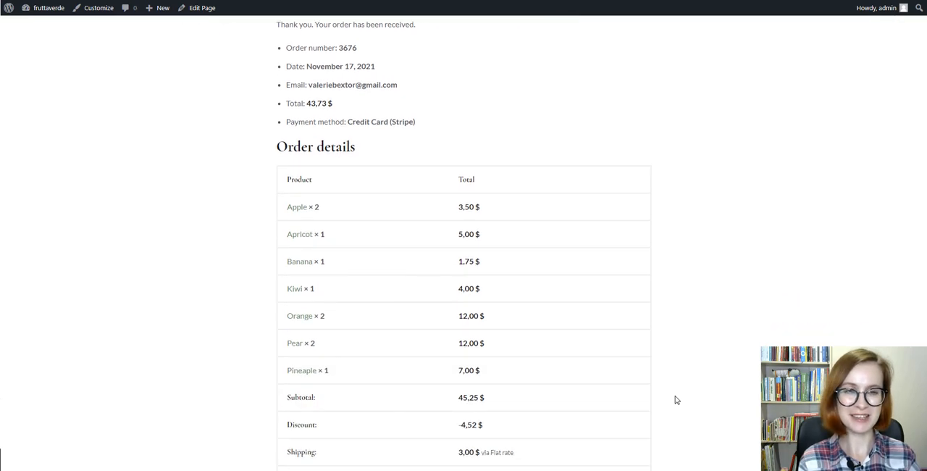
{"action": "scroll", "scroll_direction": "down", "scroll_amount": 3}
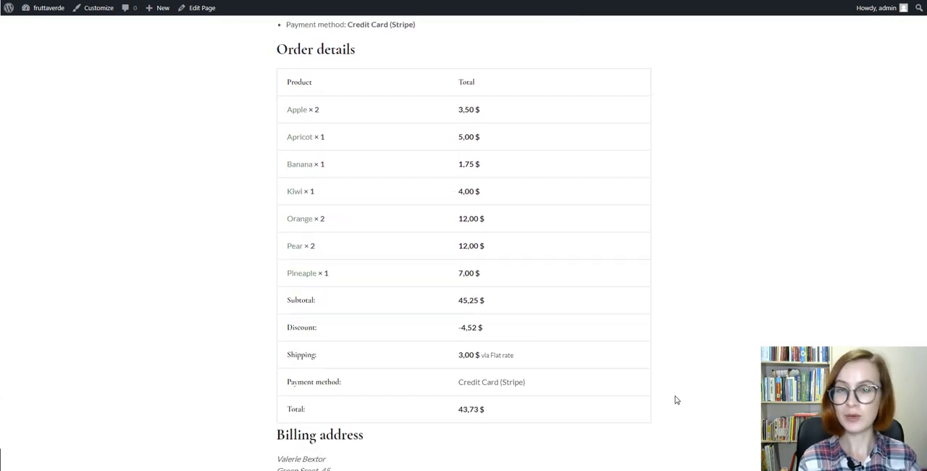
{"action": "scroll", "scroll_direction": "down", "scroll_amount": 3}
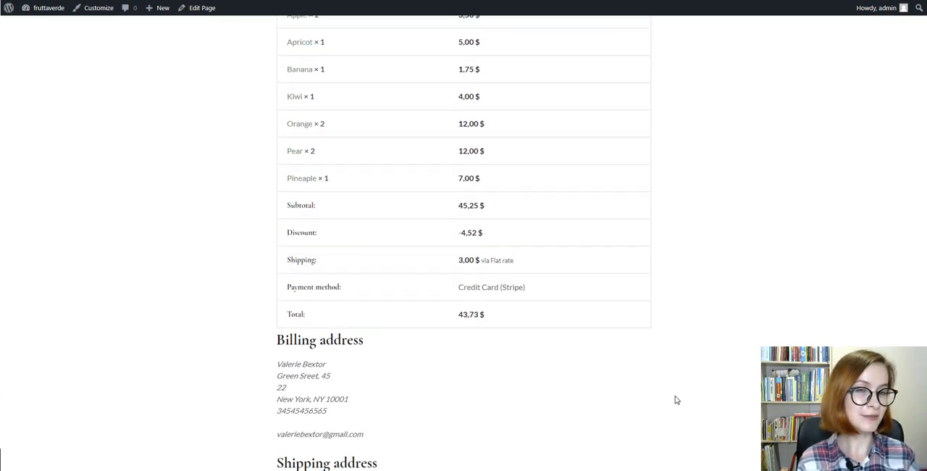
{"action": "scroll", "scroll_direction": "down", "scroll_amount": 3}
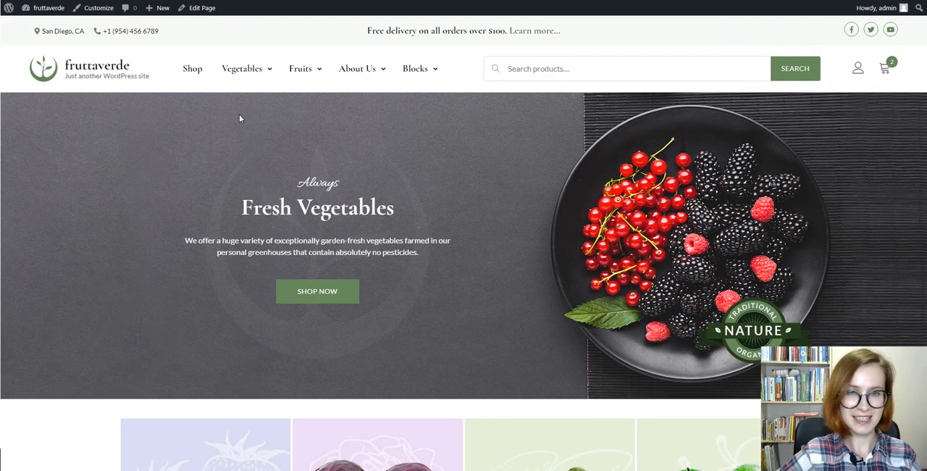
{"action": "mouse_move", "coordinate": [192, 68]}
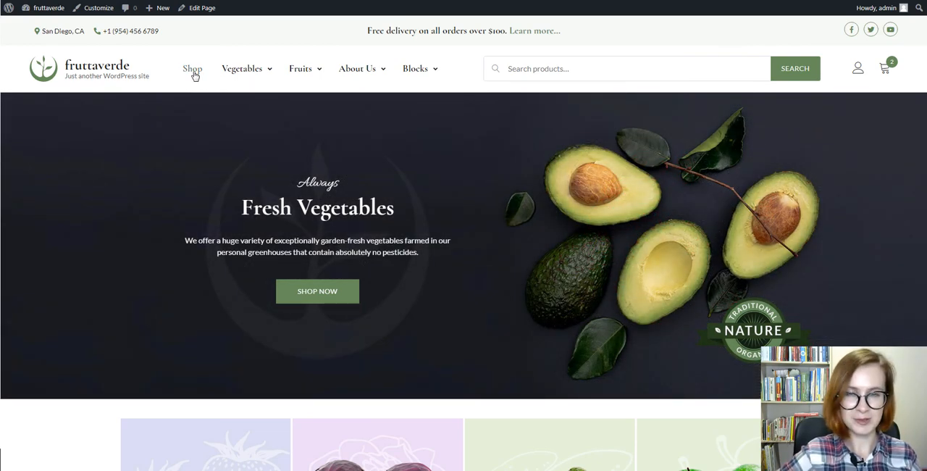
Step: Open the Shop page listing all 38 products, starting with Apple and Apricot
{"action": "left_click", "coordinate": [192, 68]}
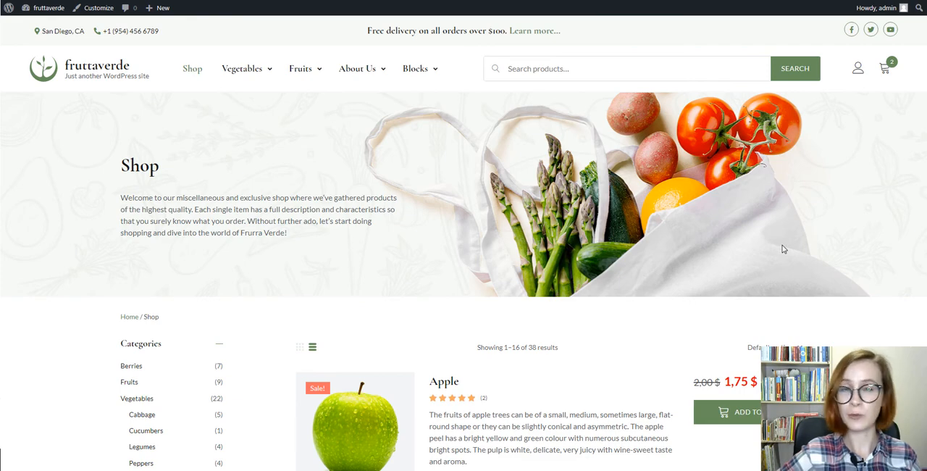
{"action": "scroll", "scroll_direction": "down", "scroll_amount": 3}
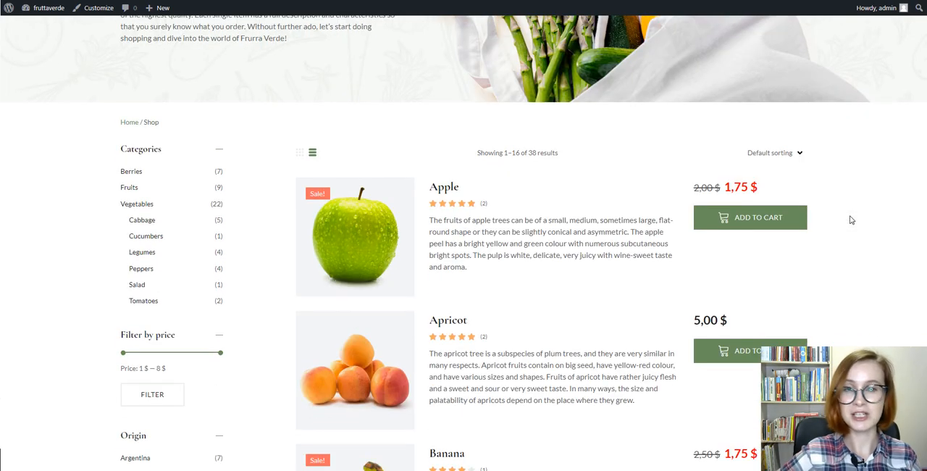
{"action": "mouse_move", "coordinate": [142, 220]}
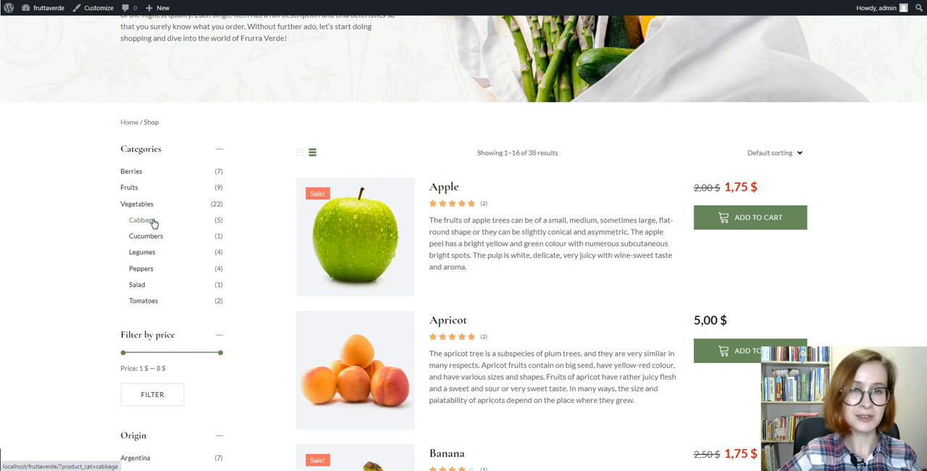
Step: Filter the shop to the Cabbage category and add Broccoli to the cart
{"action": "left_click", "coordinate": [141, 219]}
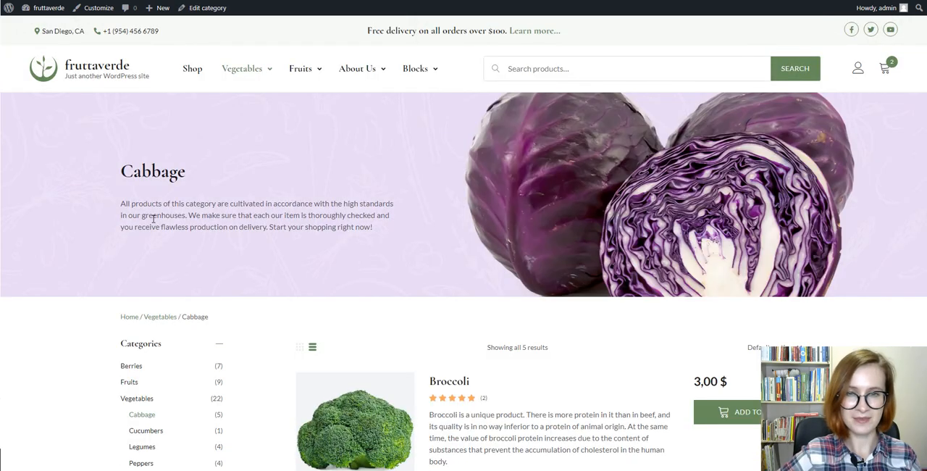
{"action": "scroll", "scroll_direction": "down", "scroll_amount": 3}
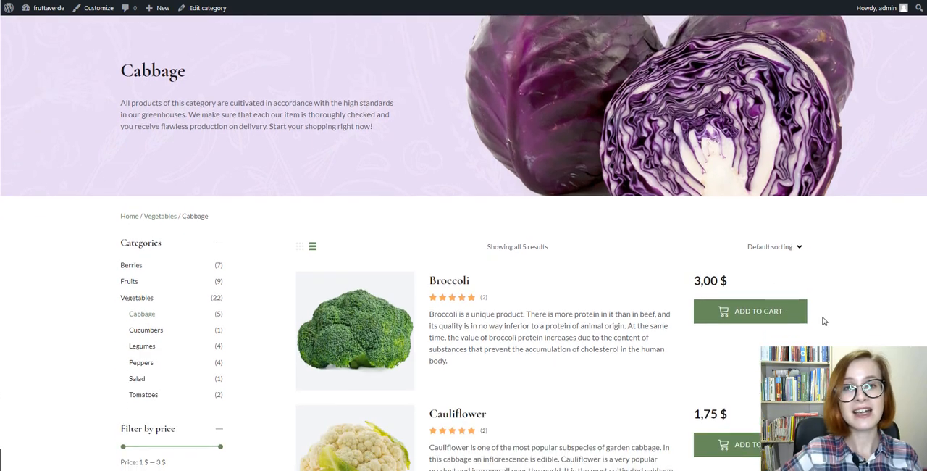
{"action": "scroll", "scroll_direction": "down", "scroll_amount": 3}
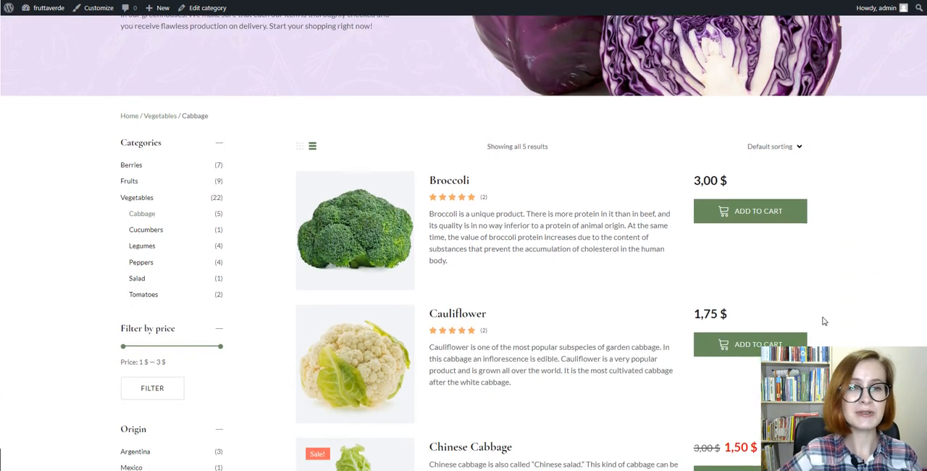
{"action": "scroll", "scroll_direction": "up", "scroll_amount": 3}
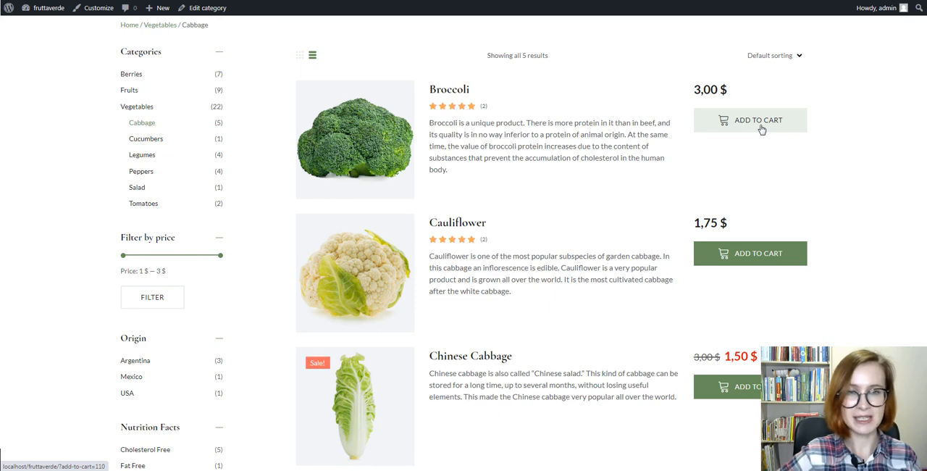
{"action": "left_click", "coordinate": [751, 120]}
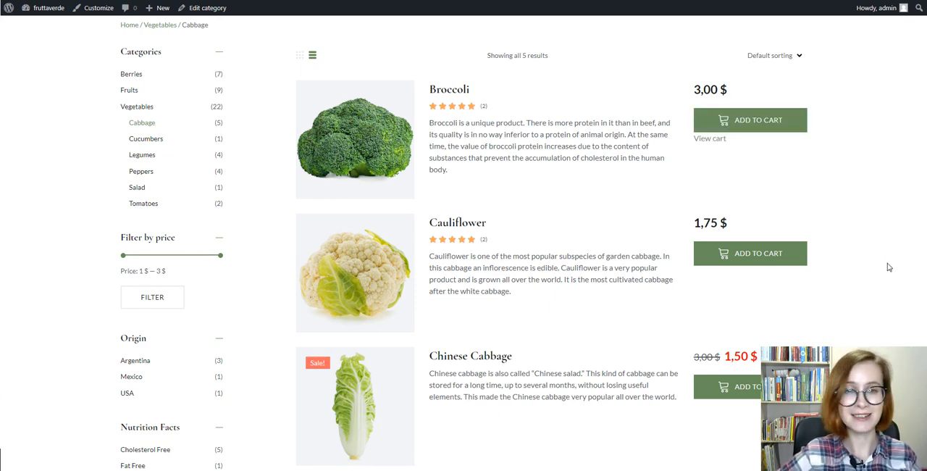
Step: Add Red cabbage to the cart and go to the Peppers category
{"action": "scroll", "scroll_direction": "down", "scroll_amount": 3}
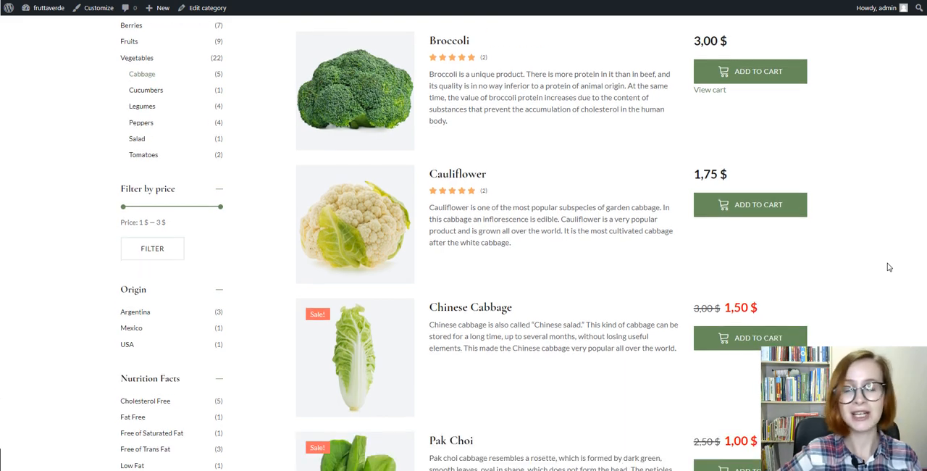
{"action": "scroll", "scroll_direction": "down", "scroll_amount": 3}
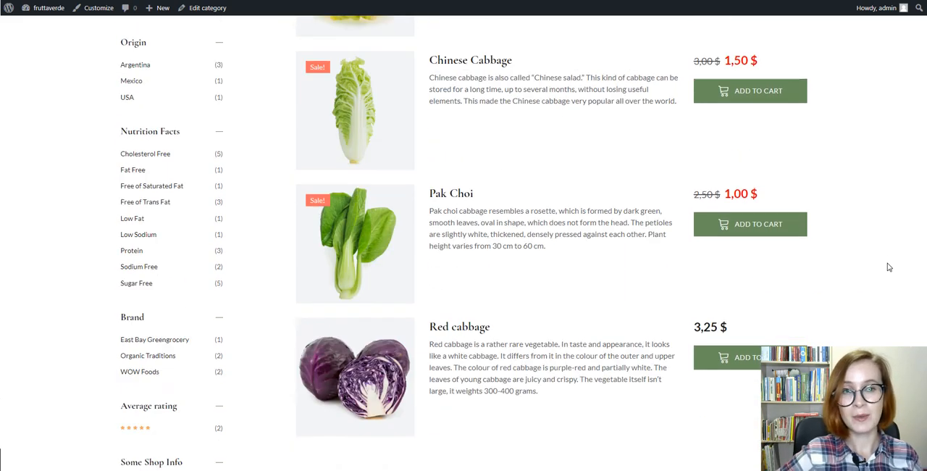
{"action": "scroll", "scroll_direction": "down", "scroll_amount": 3}
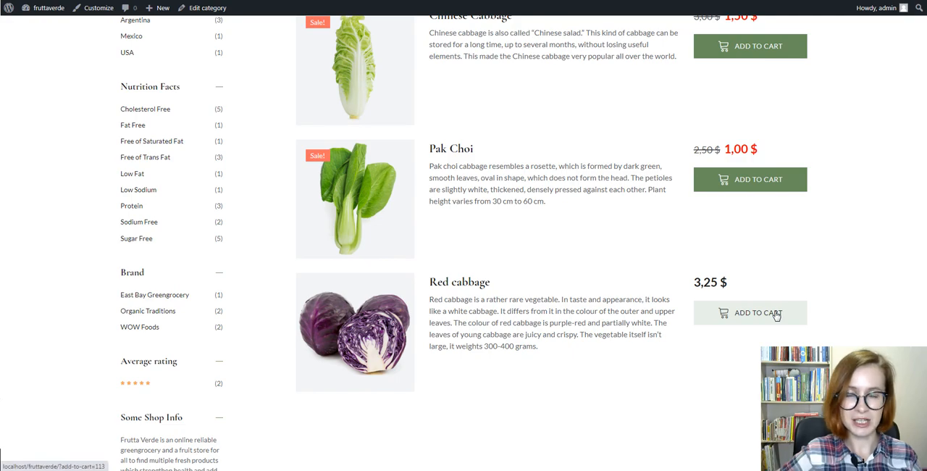
{"action": "left_click", "coordinate": [751, 312]}
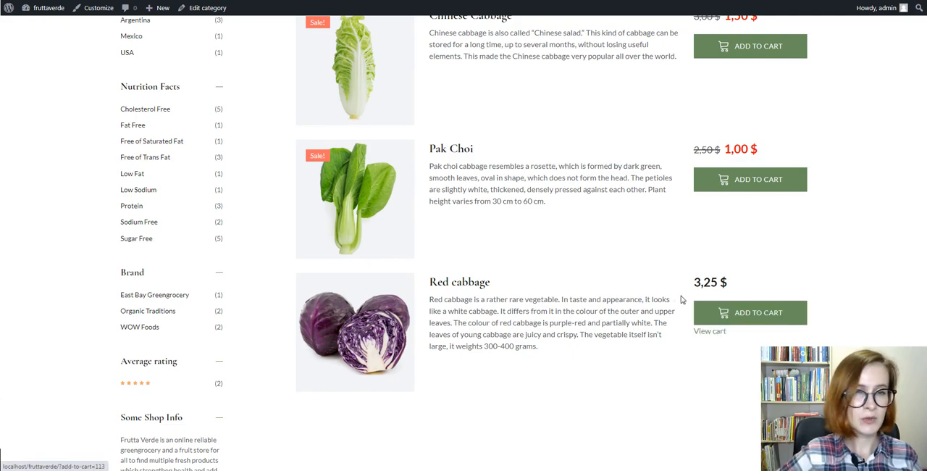
{"action": "mouse_move", "coordinate": [221, 221]}
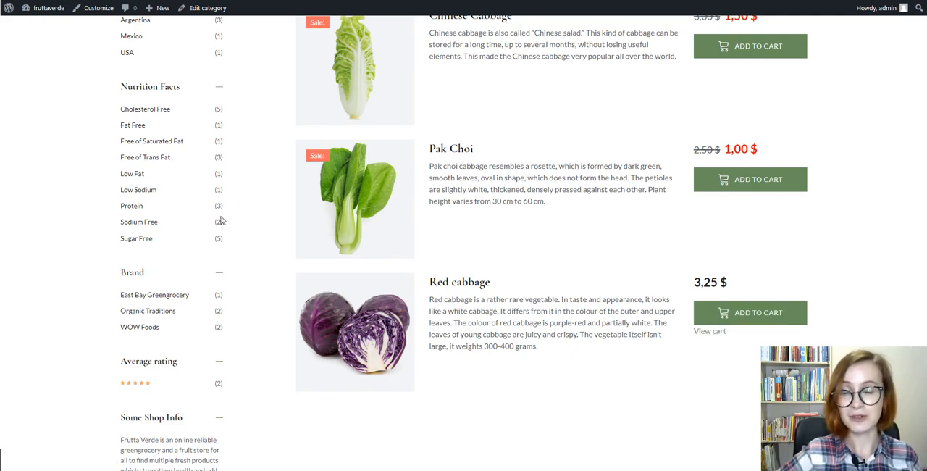
{"action": "scroll", "scroll_direction": "up", "scroll_amount": 3}
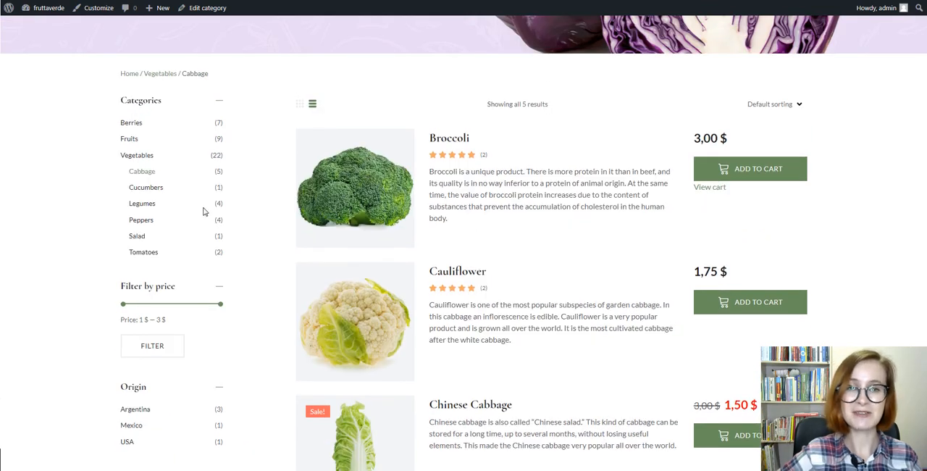
{"action": "left_click", "coordinate": [142, 219]}
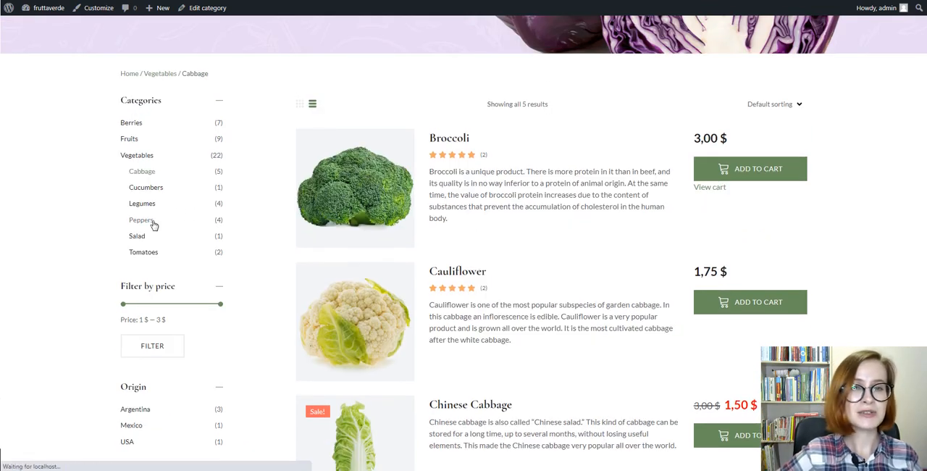
Step: Add Paprika from the Peppers category to the cart
{"action": "left_click", "coordinate": [141, 220]}
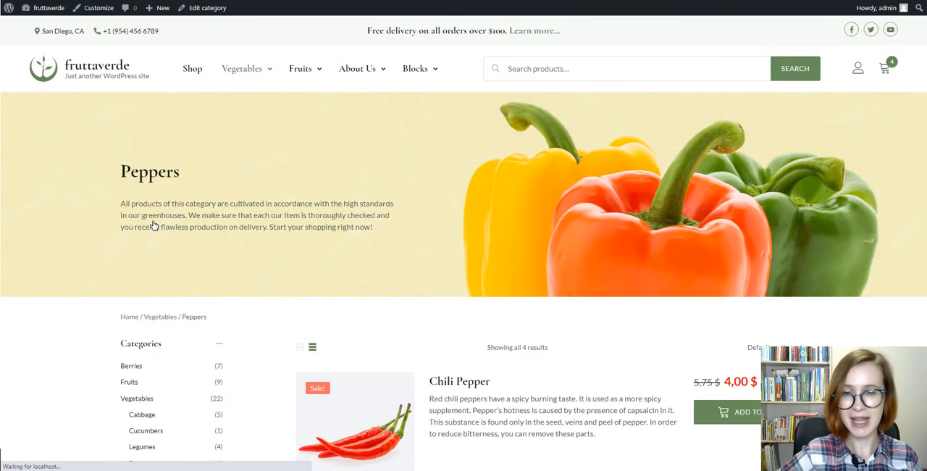
{"action": "scroll", "scroll_direction": "down", "scroll_amount": 3}
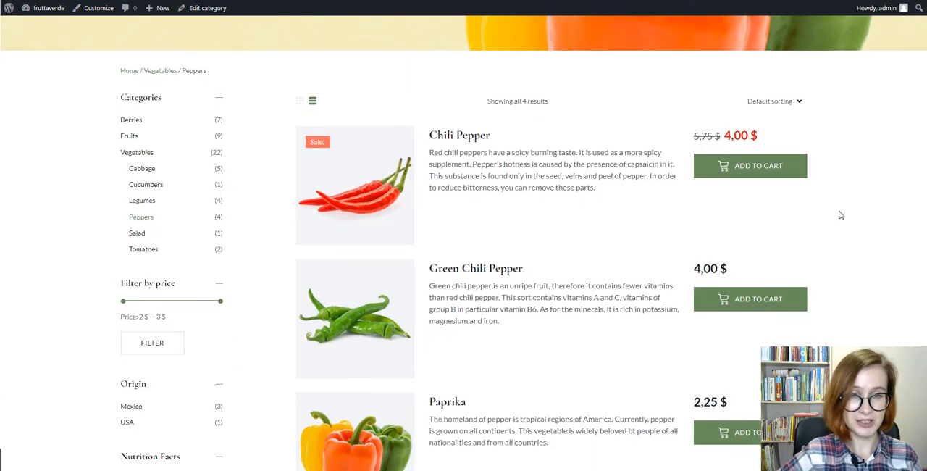
{"action": "scroll", "scroll_direction": "down", "scroll_amount": 3}
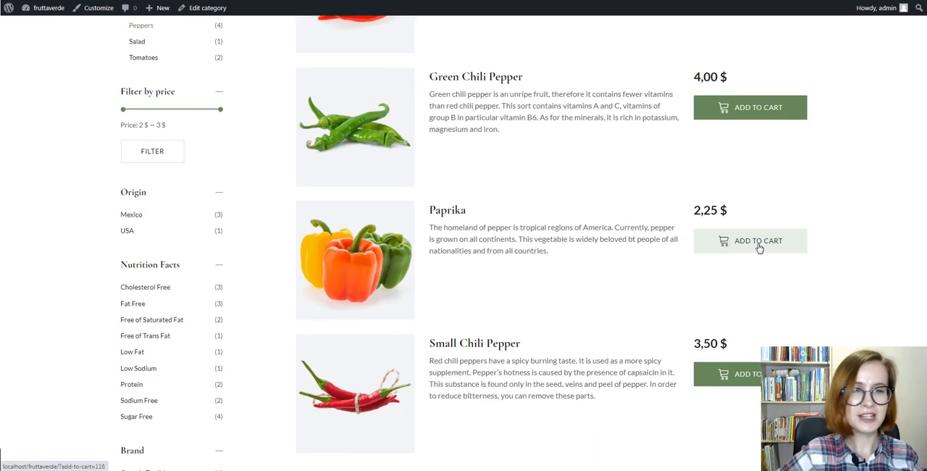
{"action": "left_click", "coordinate": [750, 241]}
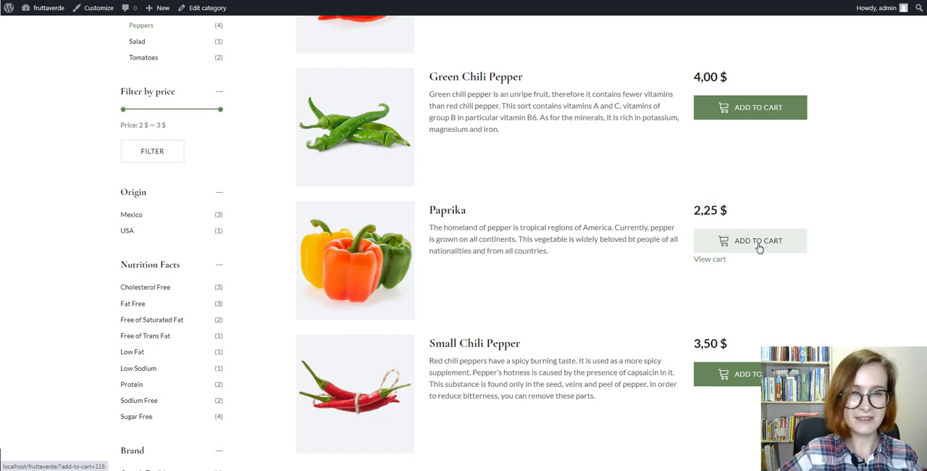
Step: Go to the Fruits category via the sidebar
{"action": "scroll", "scroll_direction": "up", "scroll_amount": 3}
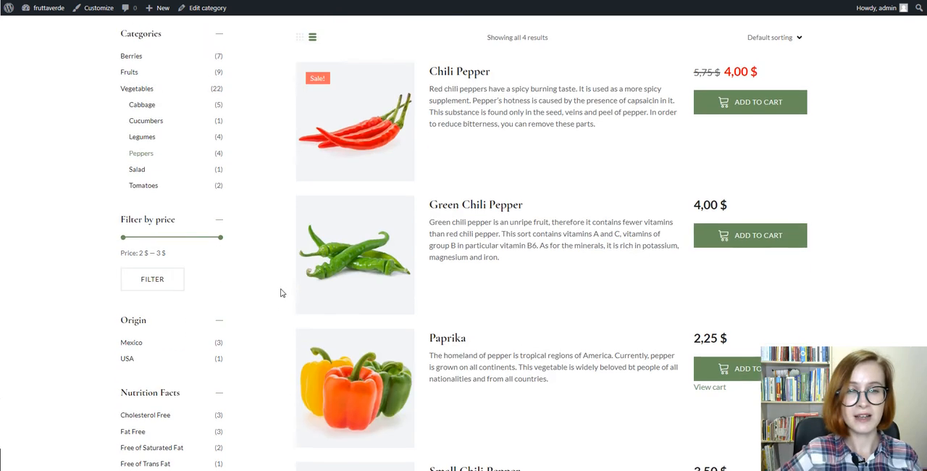
{"action": "scroll", "scroll_direction": "up", "scroll_amount": 3}
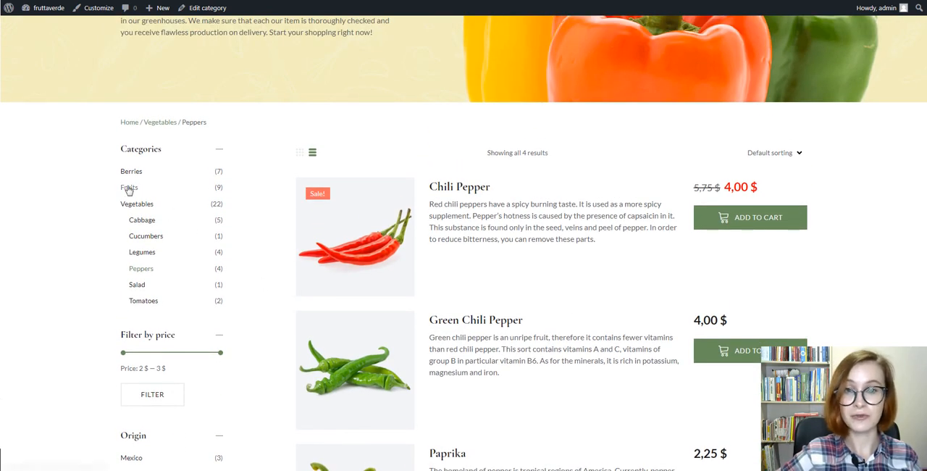
{"action": "left_click", "coordinate": [128, 188]}
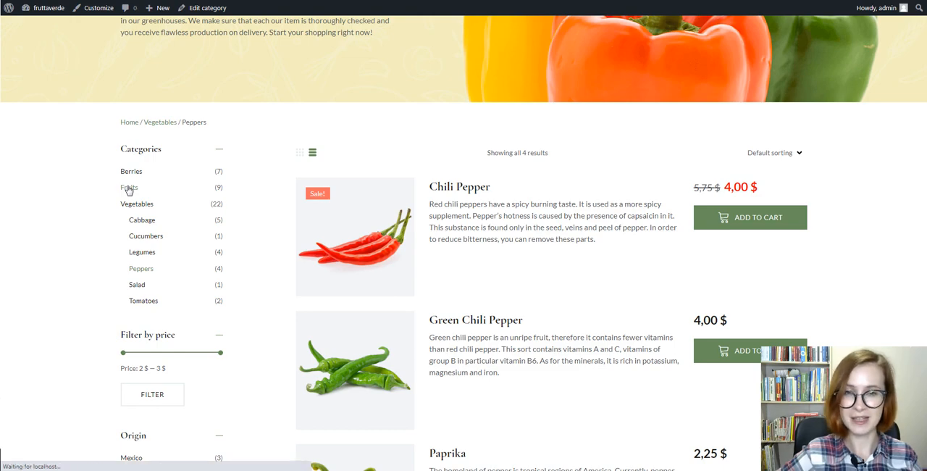
Step: Sort the Fruits product list by popularity
{"action": "left_click", "coordinate": [128, 187]}
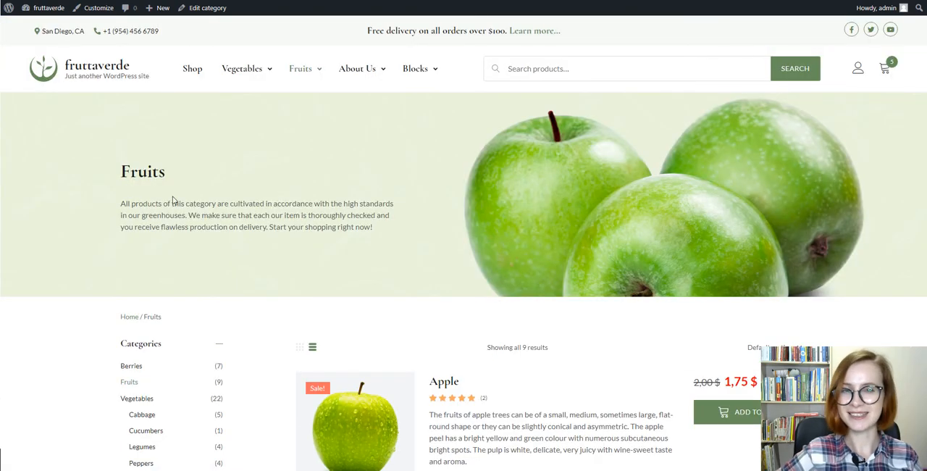
{"action": "scroll", "scroll_direction": "down", "scroll_amount": 3}
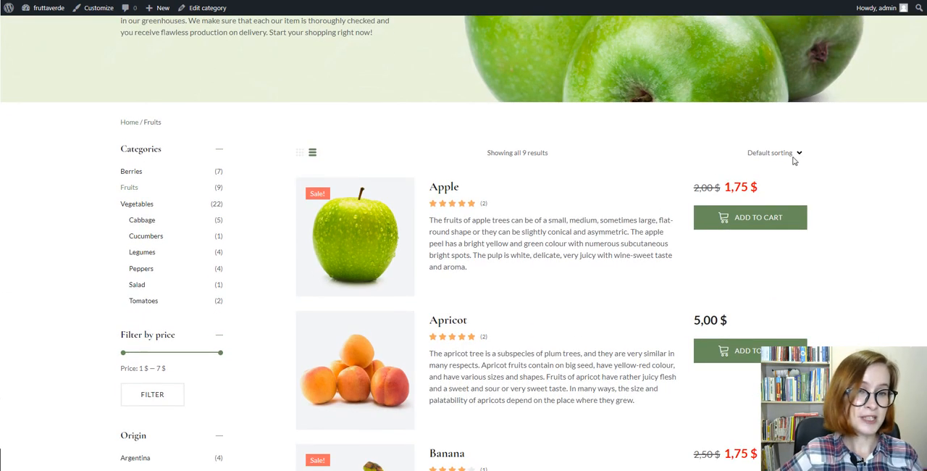
{"action": "left_click", "coordinate": [772, 152]}
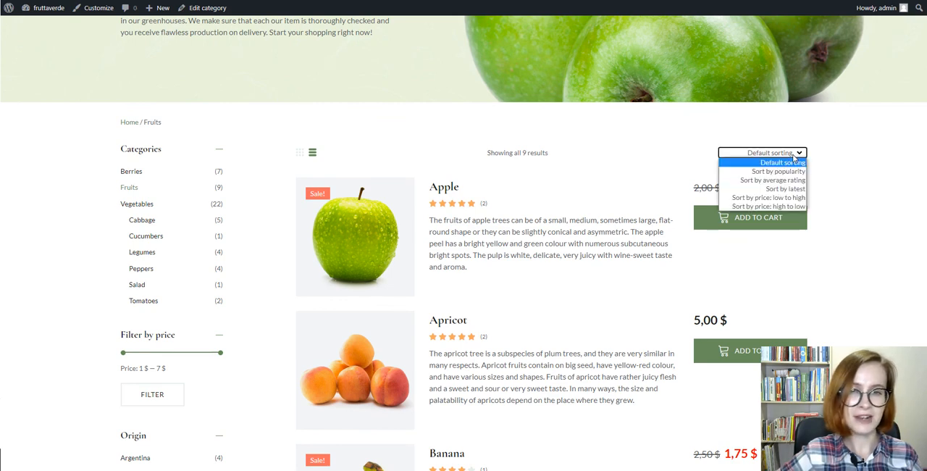
{"action": "left_click", "coordinate": [777, 171]}
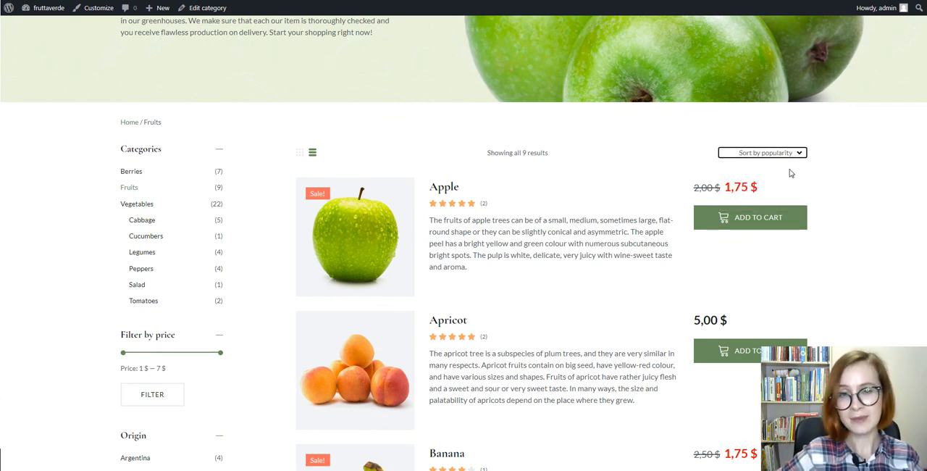
Step: Add an Orange from the popularity-sorted list to the cart
{"action": "scroll", "scroll_direction": "up", "scroll_amount": 3}
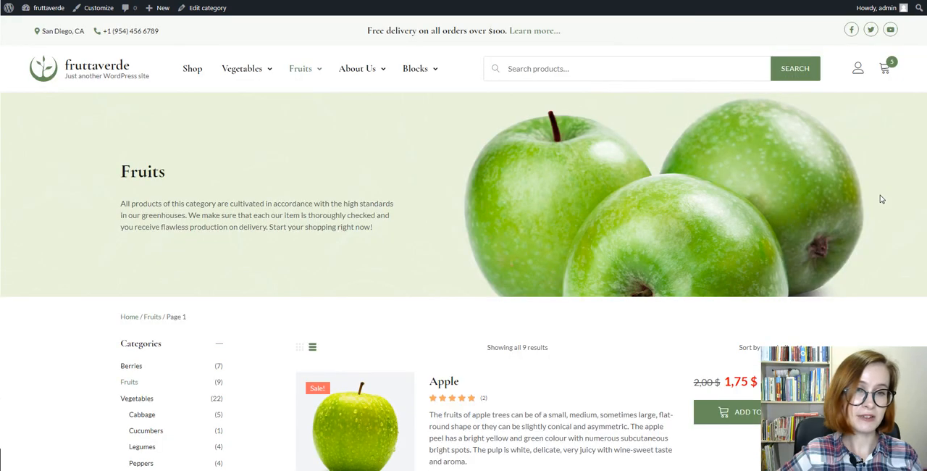
{"action": "scroll", "scroll_direction": "down", "scroll_amount": 3}
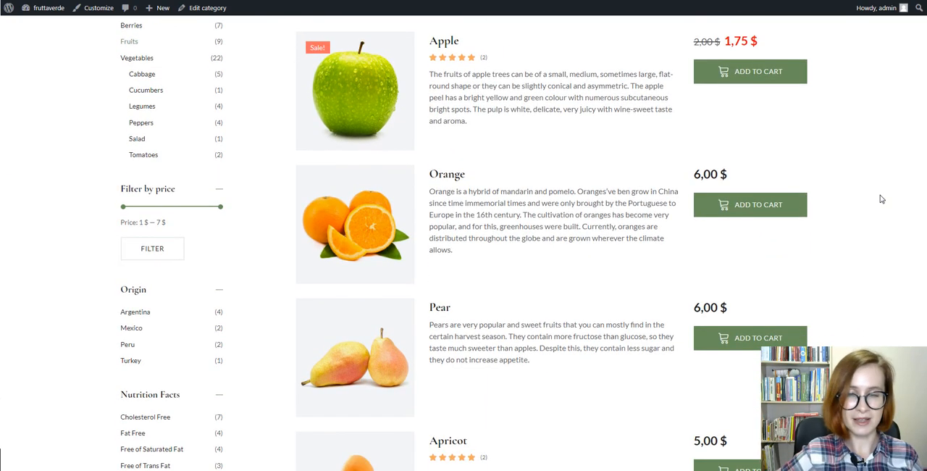
{"action": "mouse_move", "coordinate": [750, 204]}
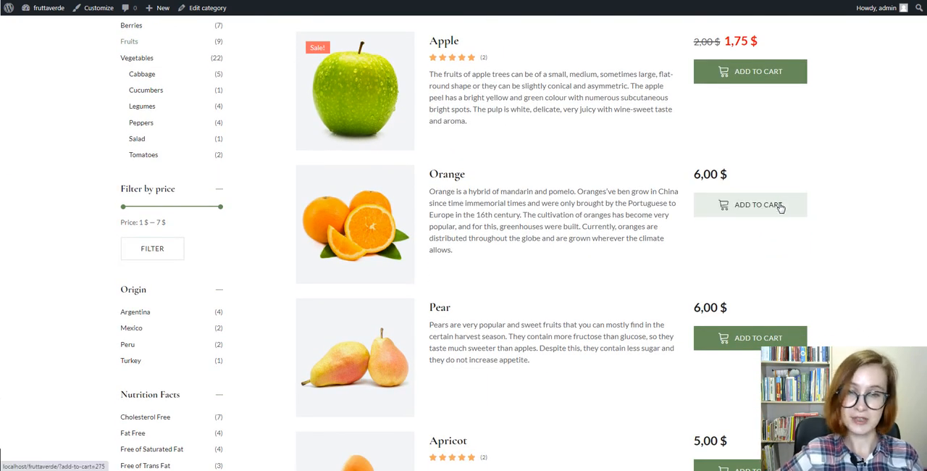
{"action": "left_click", "coordinate": [757, 205]}
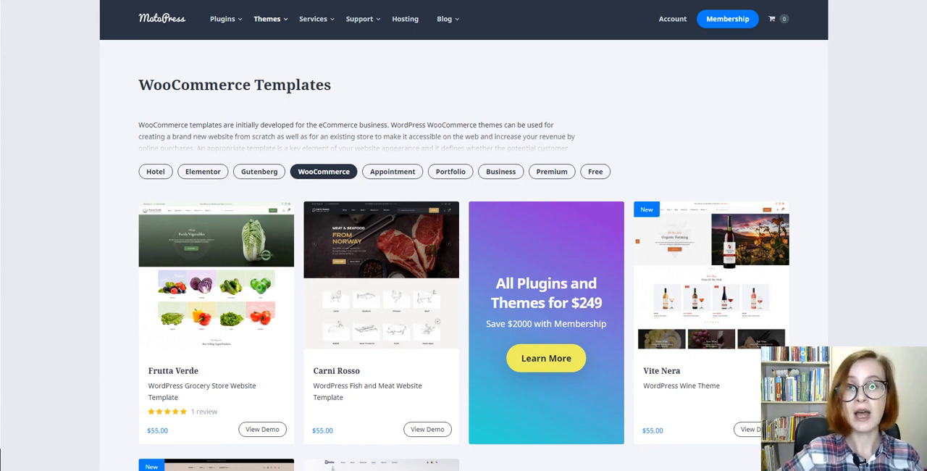
Step: Scroll the MotoPress WooCommerce template cards down to reveal themes like Laveri and Bimba
{"action": "scroll", "scroll_direction": "down", "scroll_amount": 3}
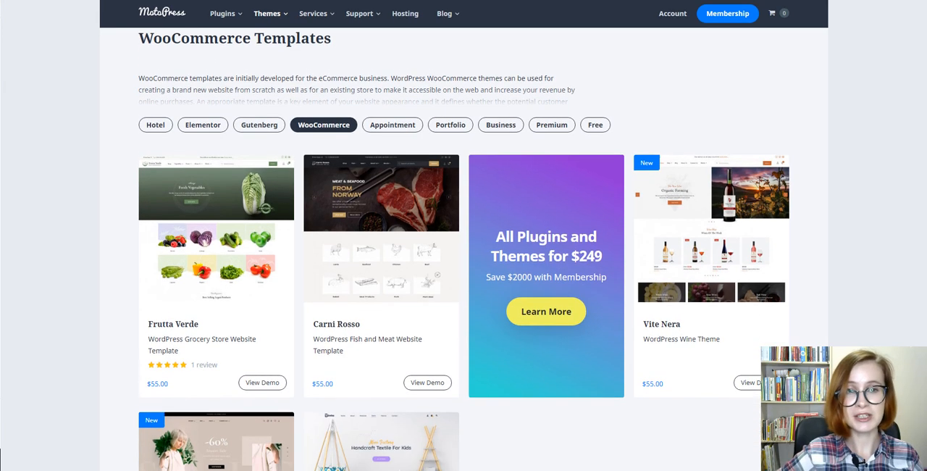
{"action": "scroll", "scroll_direction": "down", "scroll_amount": 3}
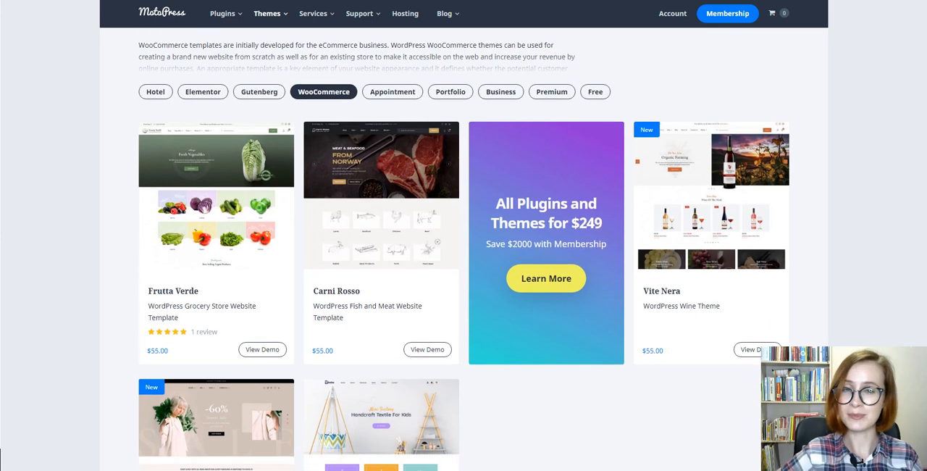
{"action": "scroll", "scroll_direction": "down", "scroll_amount": 3}
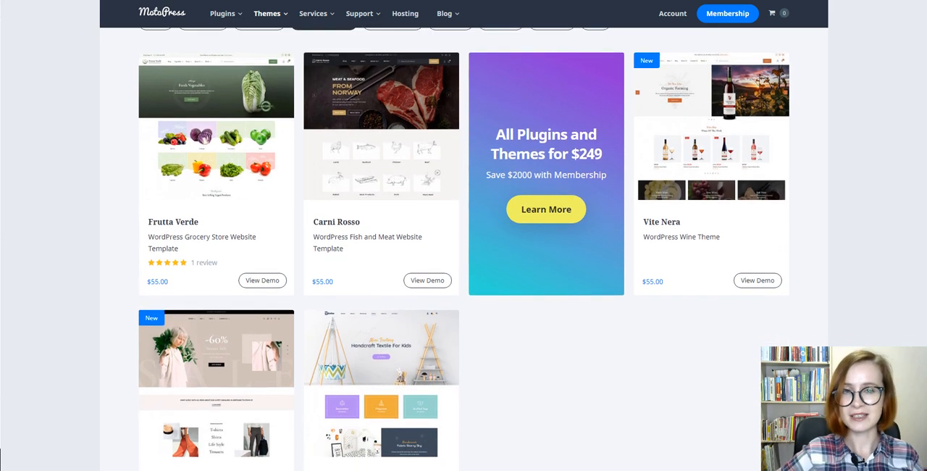
{"action": "scroll", "scroll_direction": "down", "scroll_amount": 3}
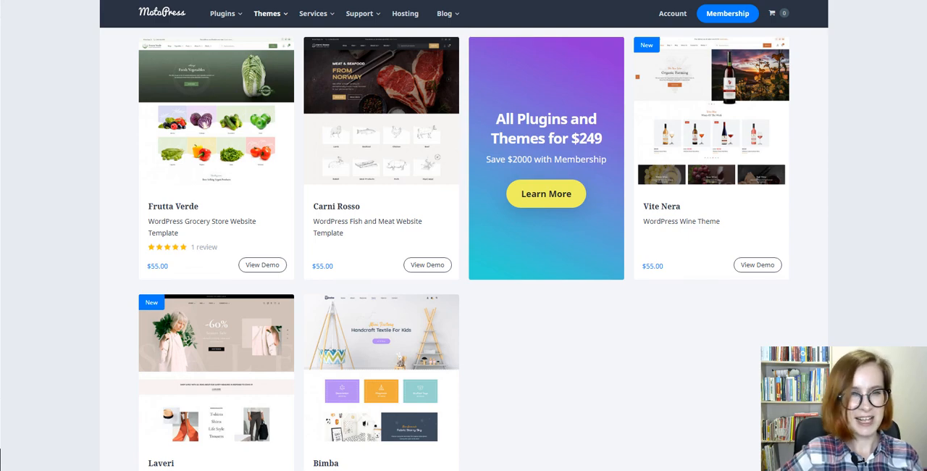
Step: Add the Pear and the Pineapple to the cart, bringing the subtotal to 34,75 $
{"action": "left_click", "coordinate": [263, 265]}
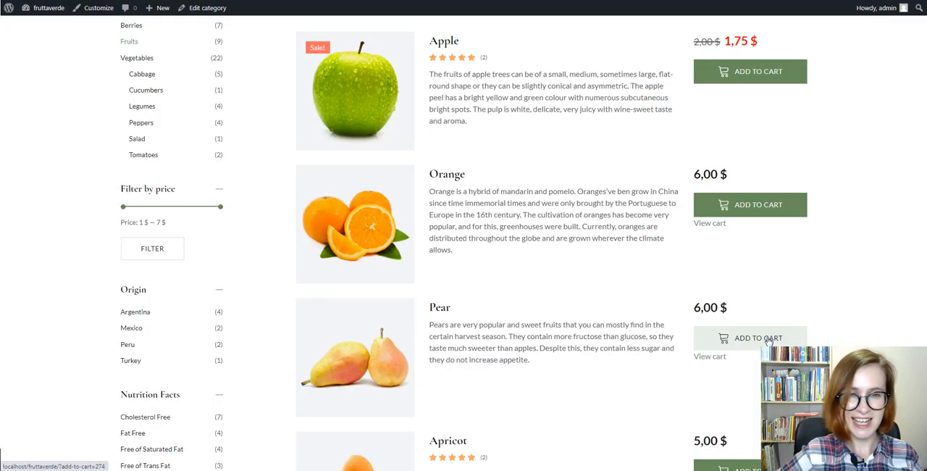
{"action": "scroll", "scroll_direction": "down", "scroll_amount": 3}
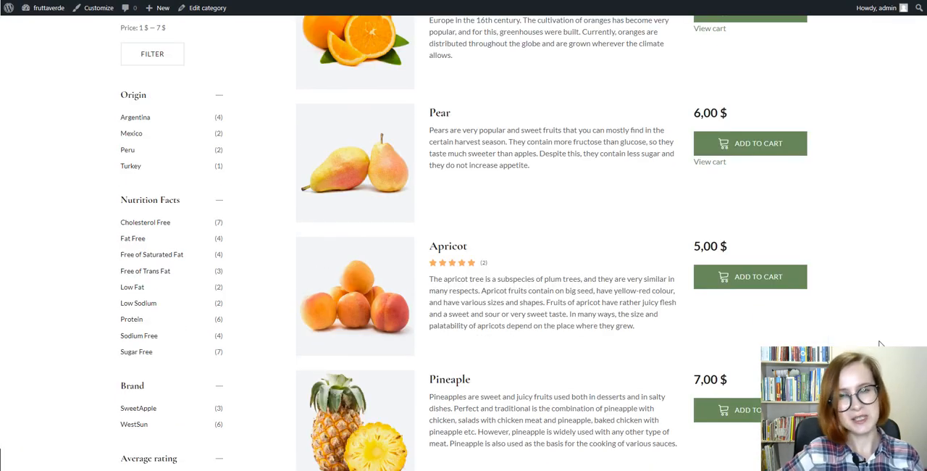
{"action": "scroll", "scroll_direction": "down", "scroll_amount": 3}
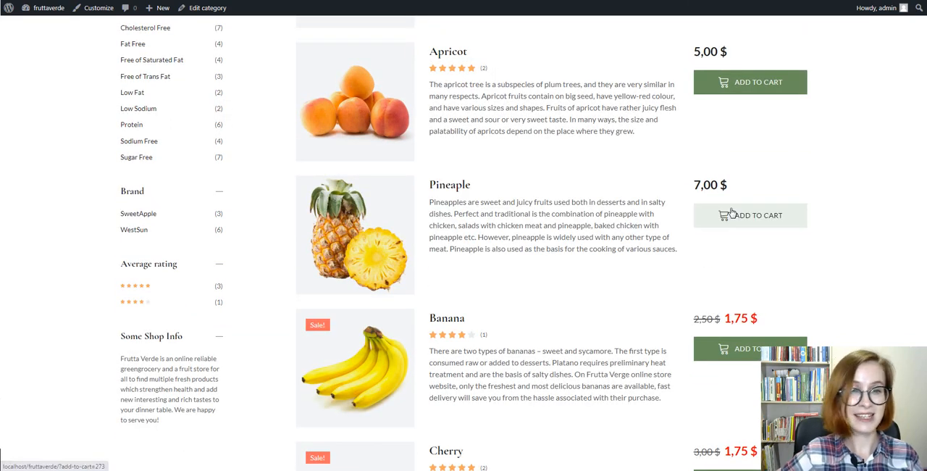
{"action": "mouse_move", "coordinate": [734, 216]}
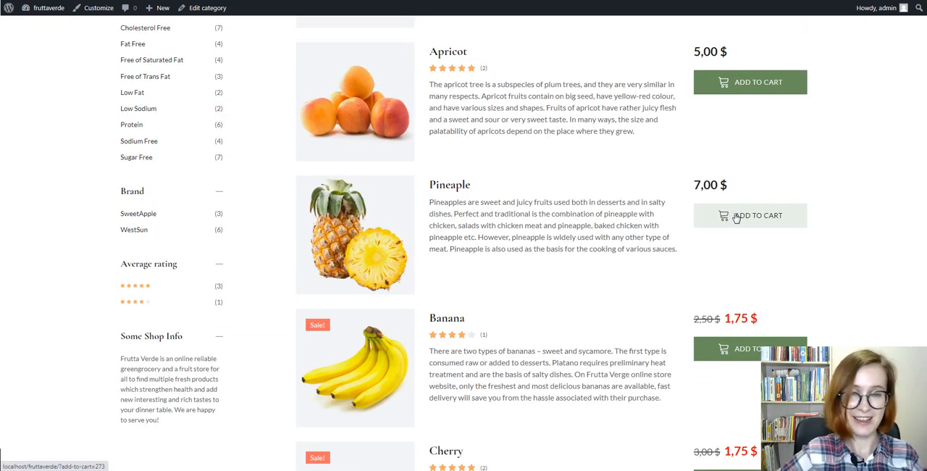
{"action": "left_click", "coordinate": [750, 216]}
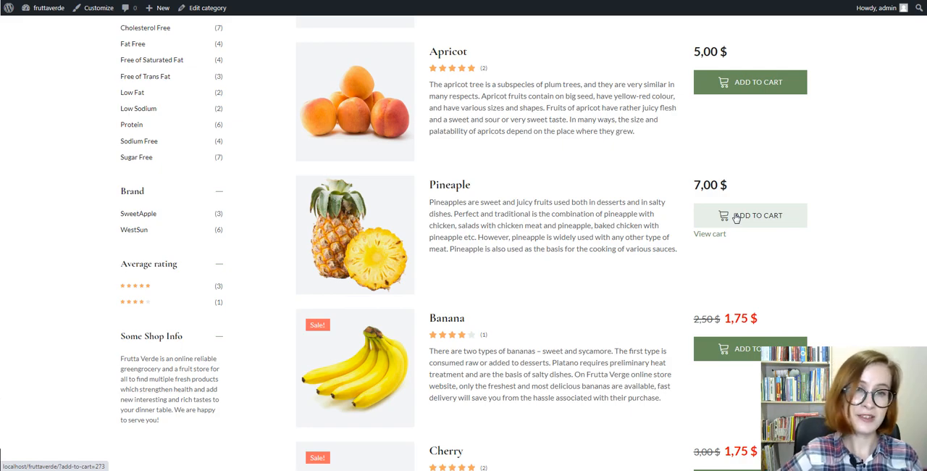
{"action": "scroll", "scroll_direction": "up", "scroll_amount": 3}
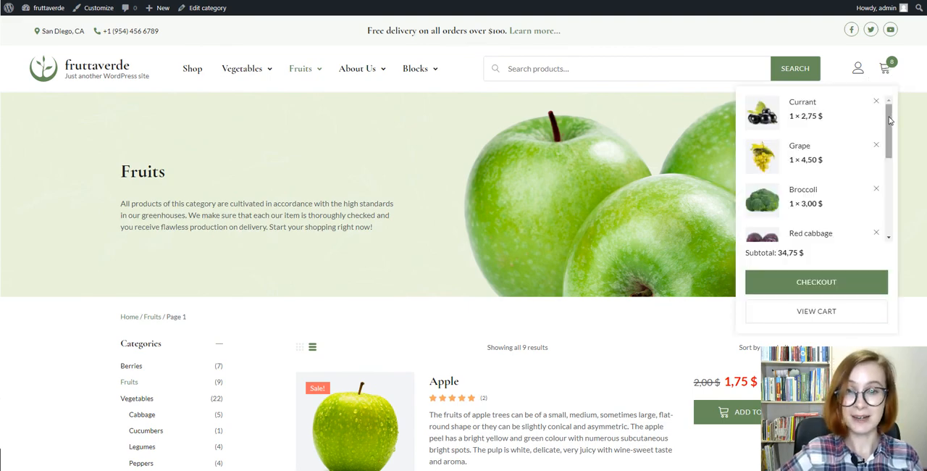
Step: Scroll the mini-cart to its end, showing Orange, Pear, Pineapple and the 34,75 $ subtotal
{"action": "scroll", "scroll_direction": "down", "scroll_amount": 3}
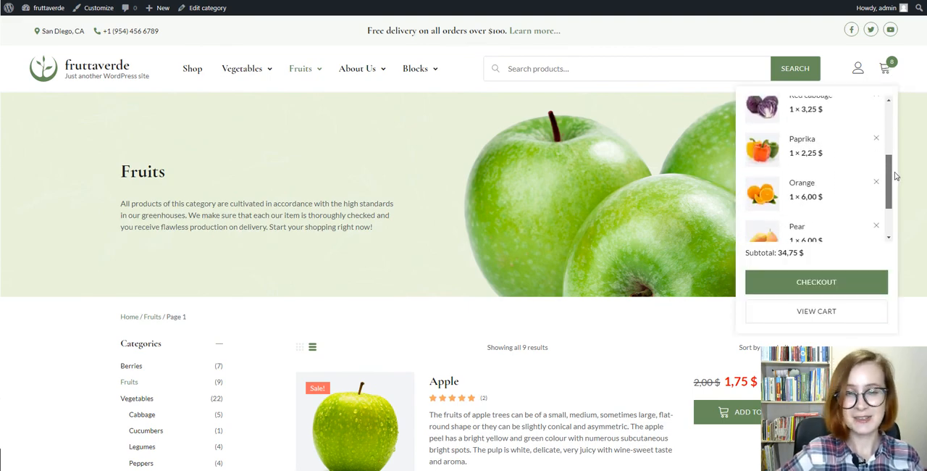
{"action": "scroll", "scroll_direction": "down", "scroll_amount": 3}
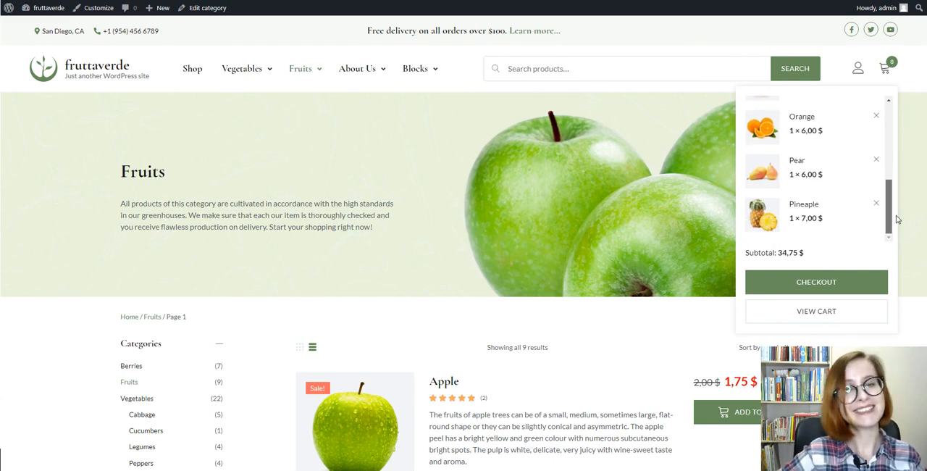